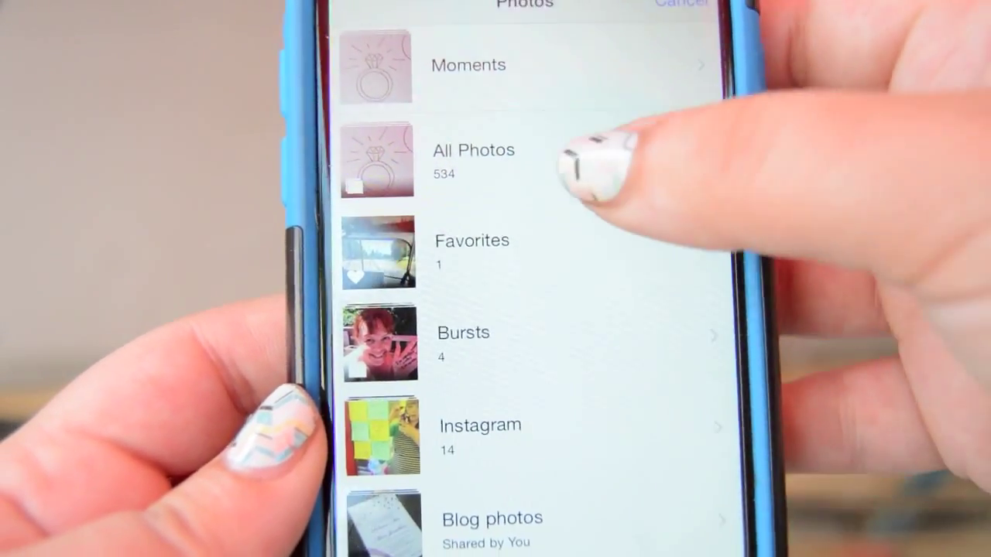
Browse All Photos to locate the ring sketch image for import into Afterlight
{"action": "left_click", "coordinate": [473, 150]}
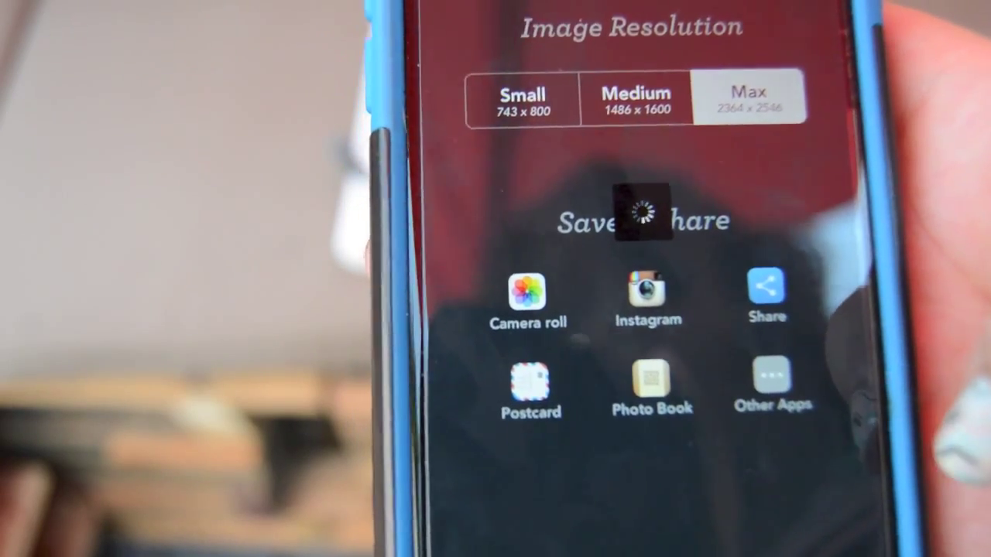
Send the max-resolution ring photo from Afterlight to Dropbox
{"action": "left_click", "coordinate": [764, 298]}
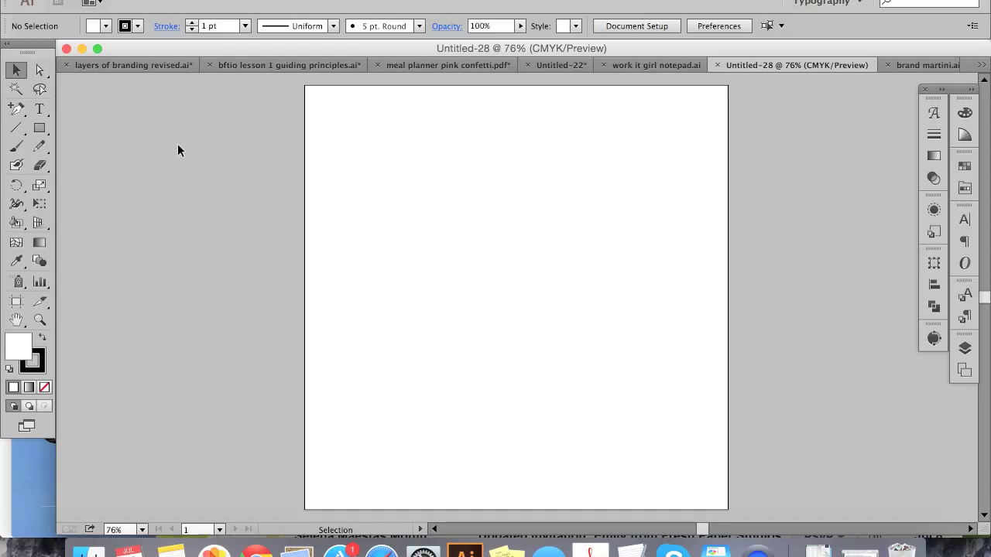
{"action": "mouse_move", "coordinate": [501, 192]}
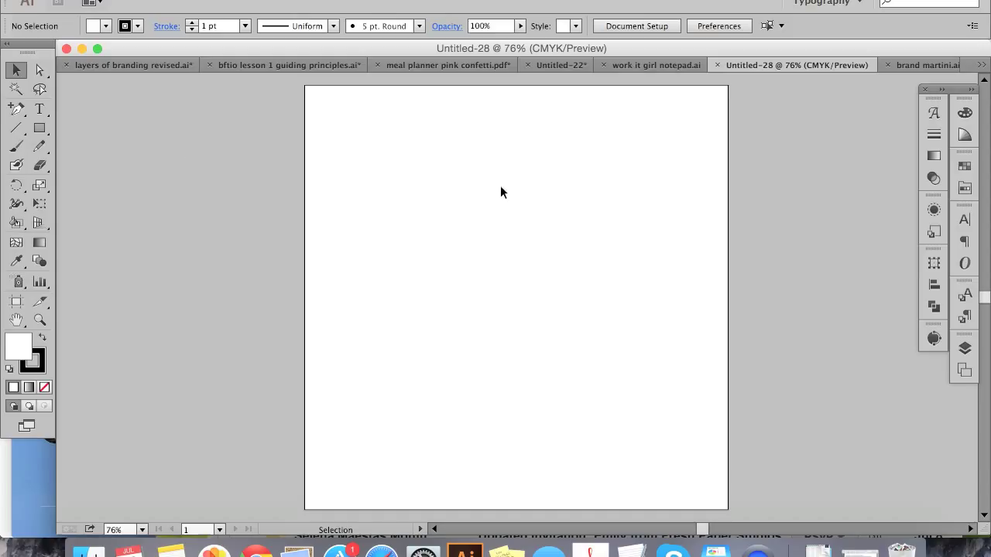
{"action": "mouse_move", "coordinate": [650, 130]}
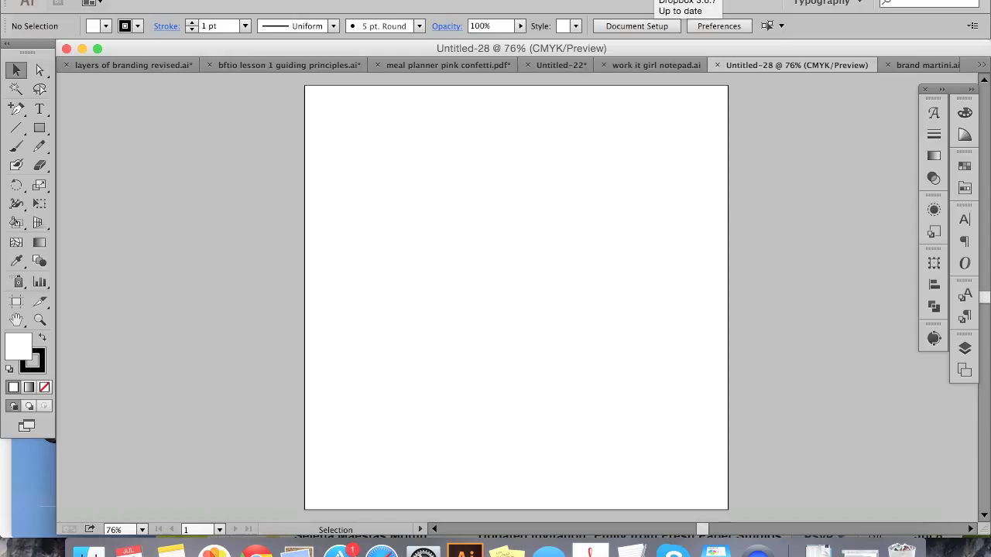
Place Ring.jpeg from the Dropbox 1tutorials folder onto the Illustrator artboard
{"action": "left_click", "coordinate": [687, 6]}
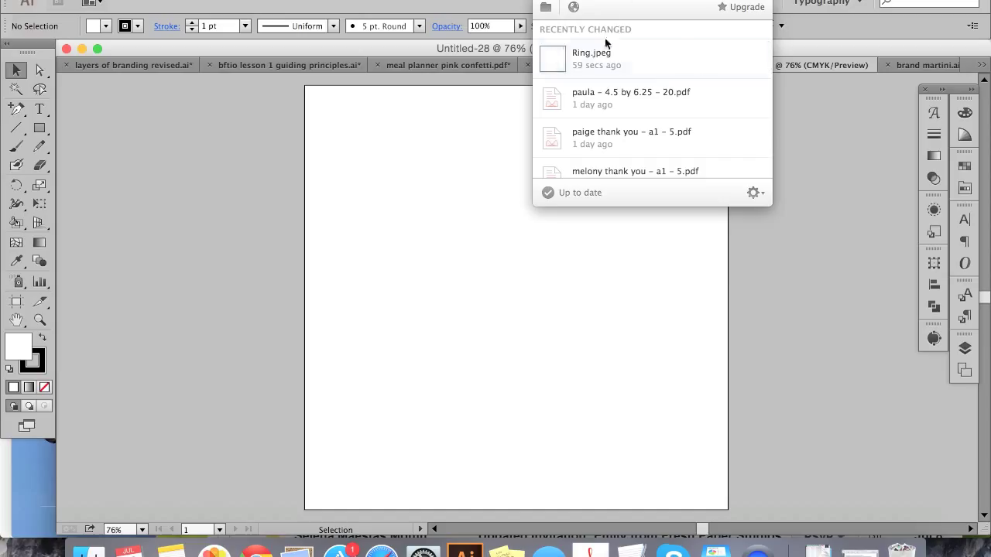
{"action": "mouse_move", "coordinate": [611, 54]}
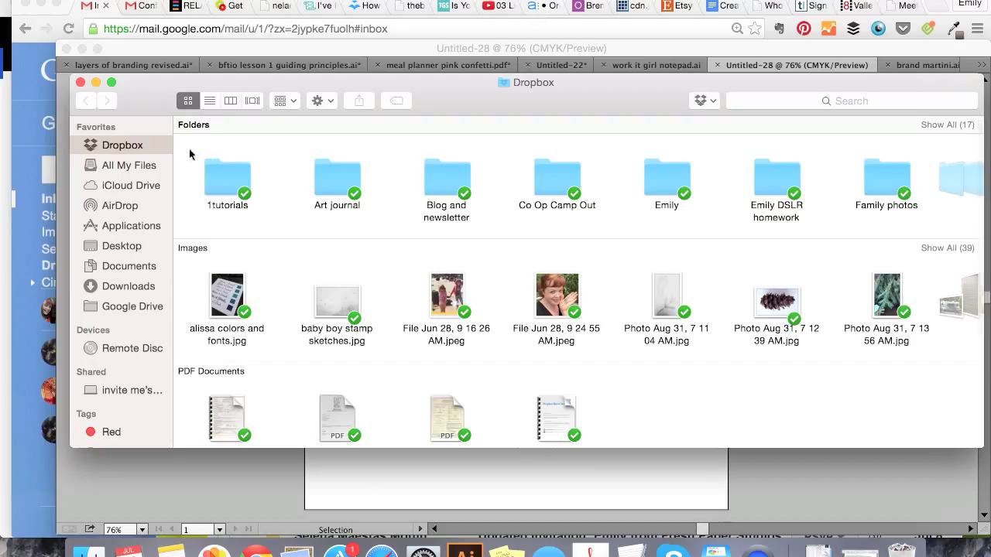
{"action": "double_click", "coordinate": [226, 173]}
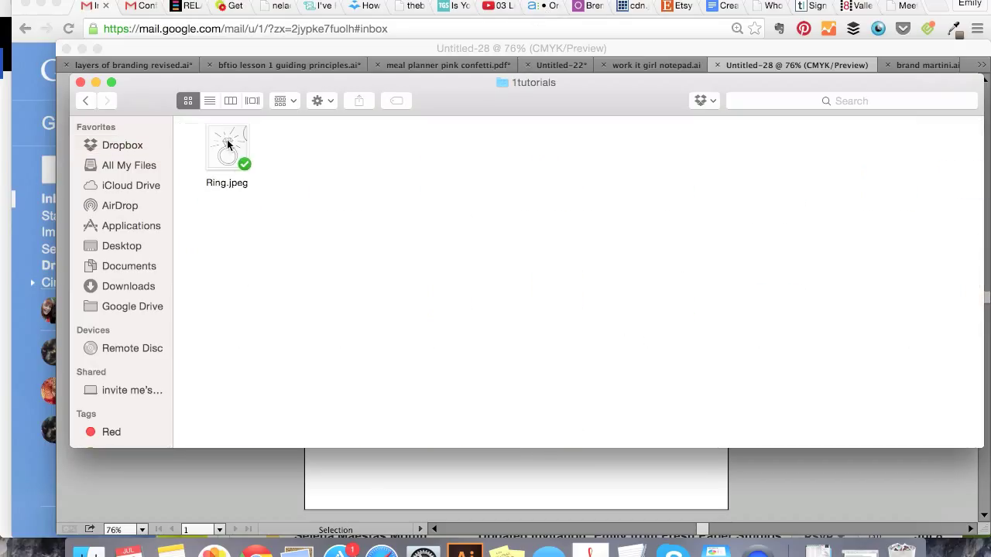
{"action": "left_click_drag", "start_coordinate": [226, 145], "coordinate": [220, 472]}
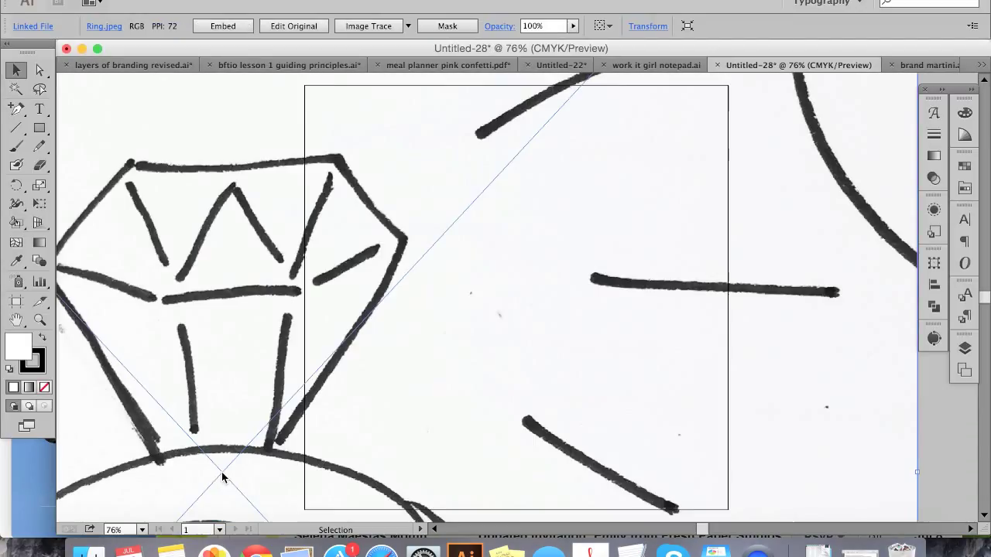
{"action": "mouse_move", "coordinate": [312, 445]}
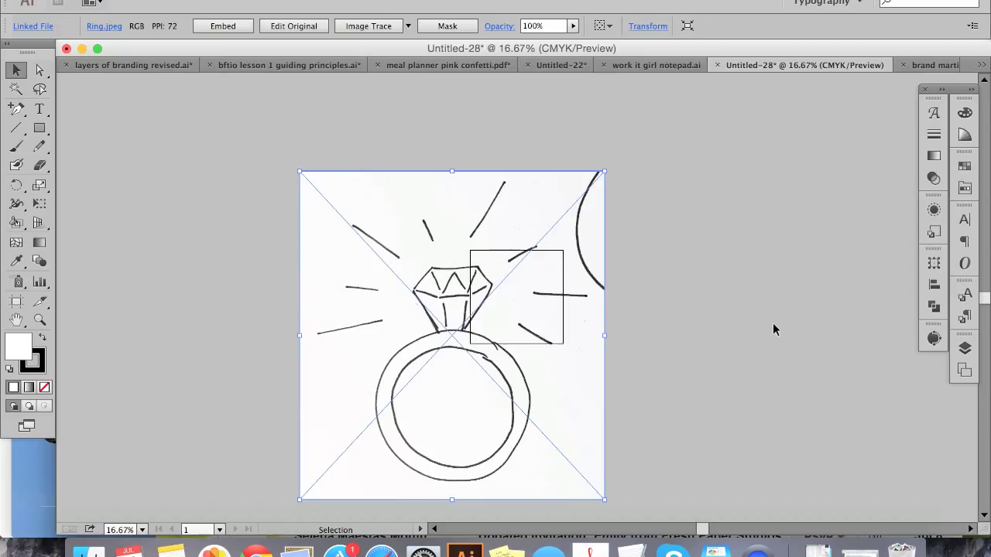
{"action": "mouse_move", "coordinate": [387, 15]}
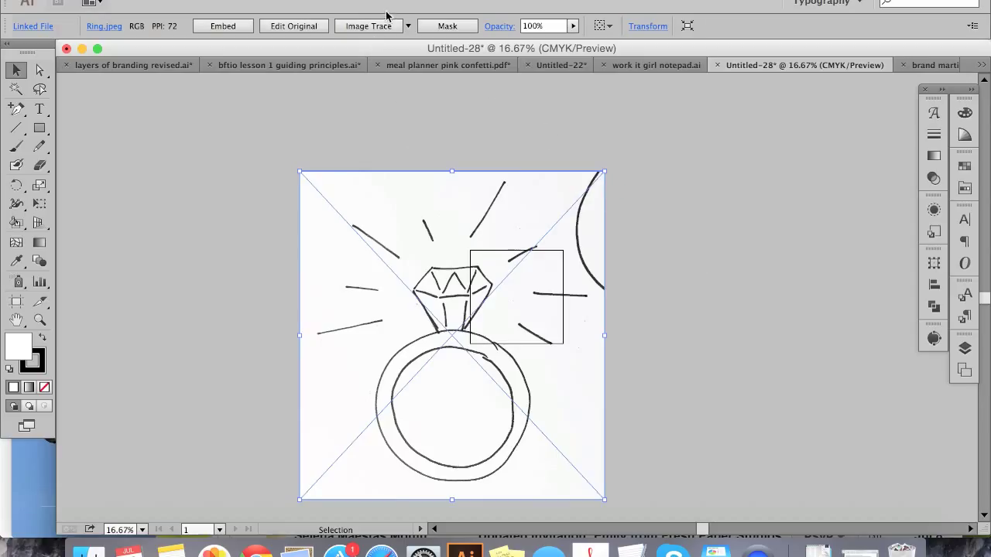
{"action": "mouse_move", "coordinate": [367, 25]}
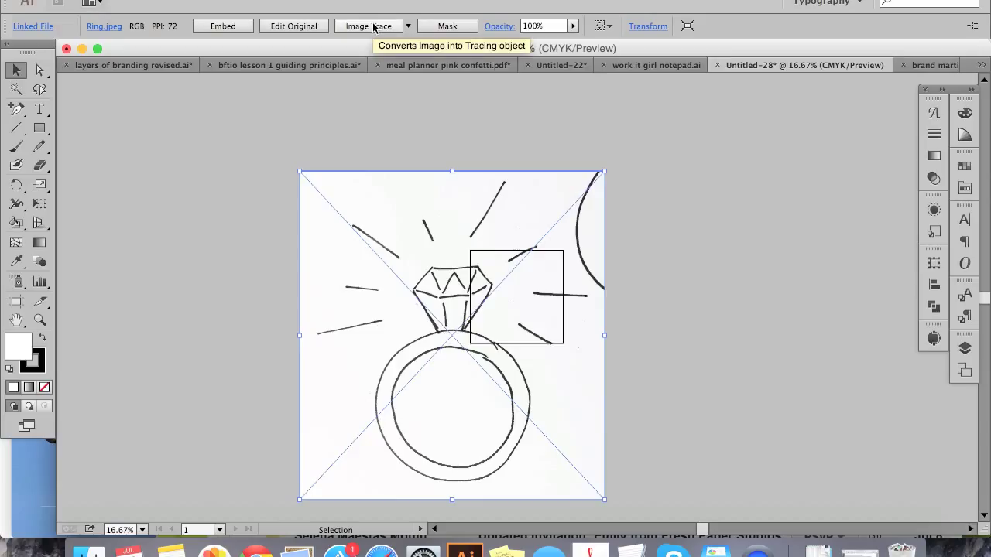
{"action": "mouse_move", "coordinate": [616, 425]}
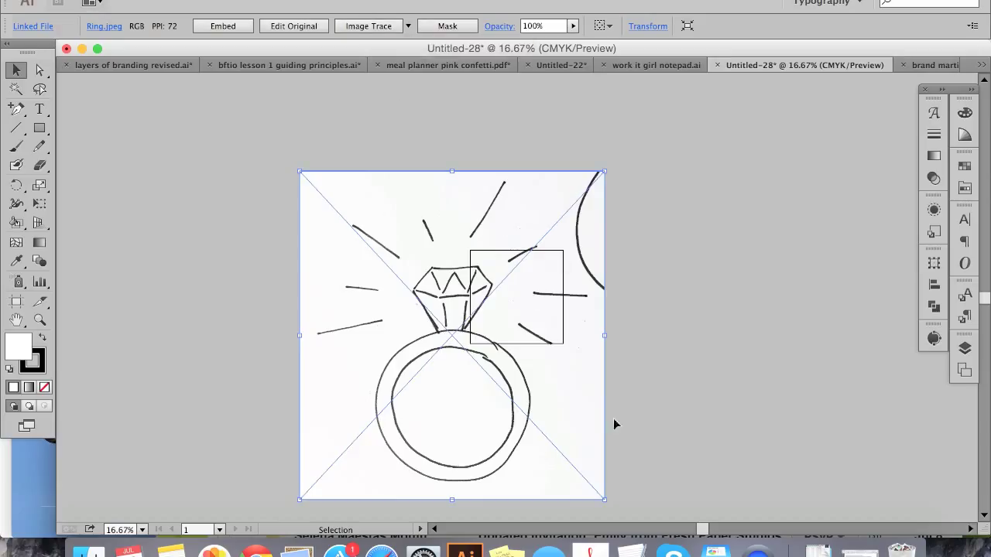
{"action": "mouse_move", "coordinate": [564, 424]}
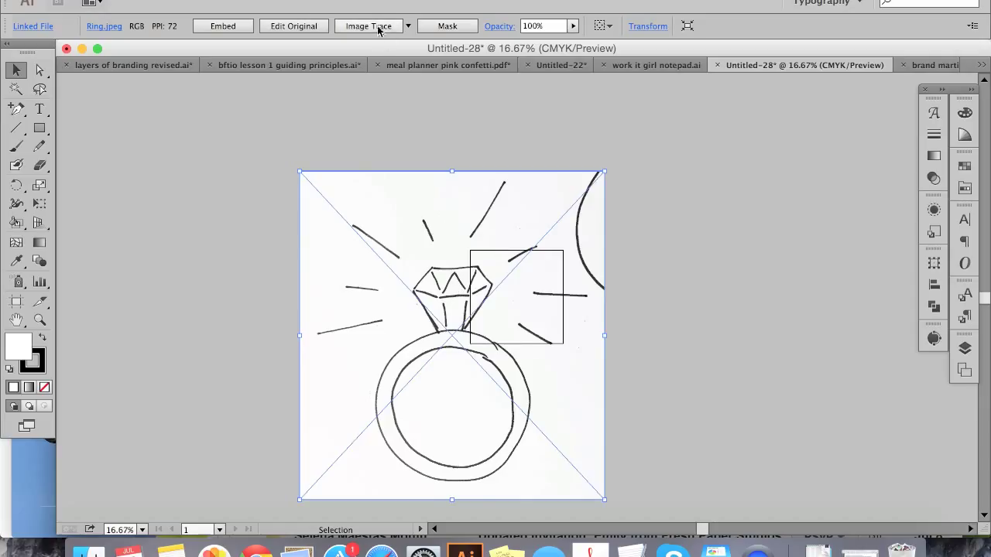
{"action": "mouse_move", "coordinate": [379, 233]}
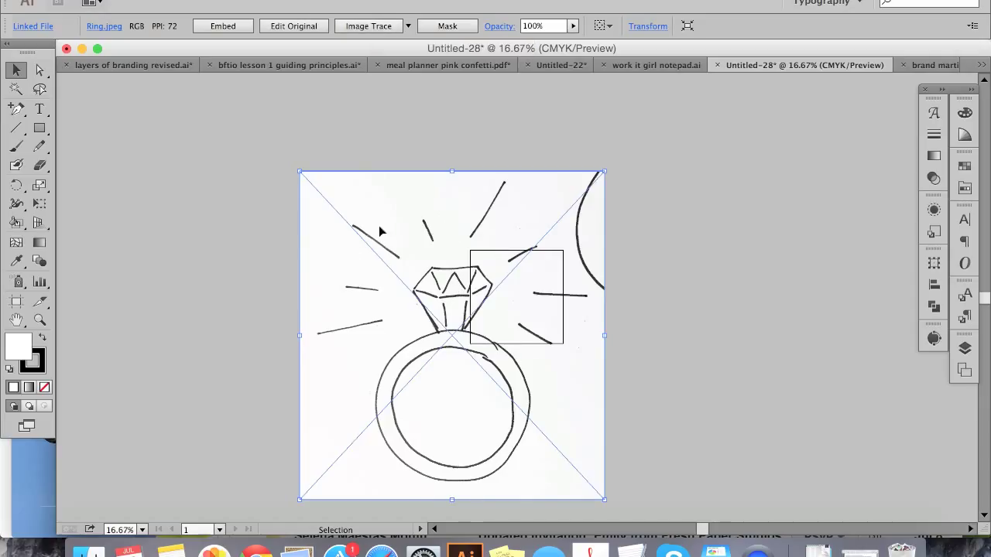
{"action": "mouse_move", "coordinate": [338, 50]}
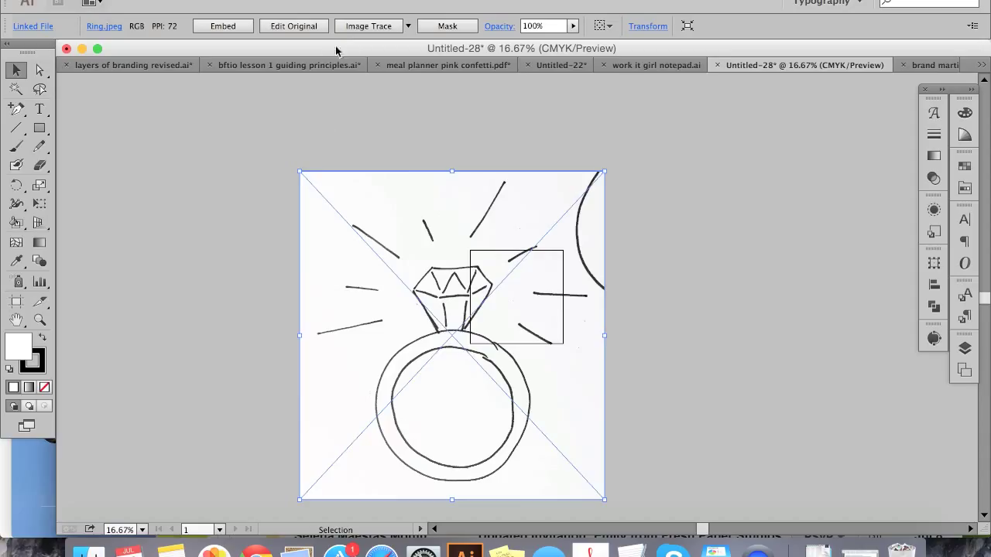
{"action": "mouse_move", "coordinate": [368, 25]}
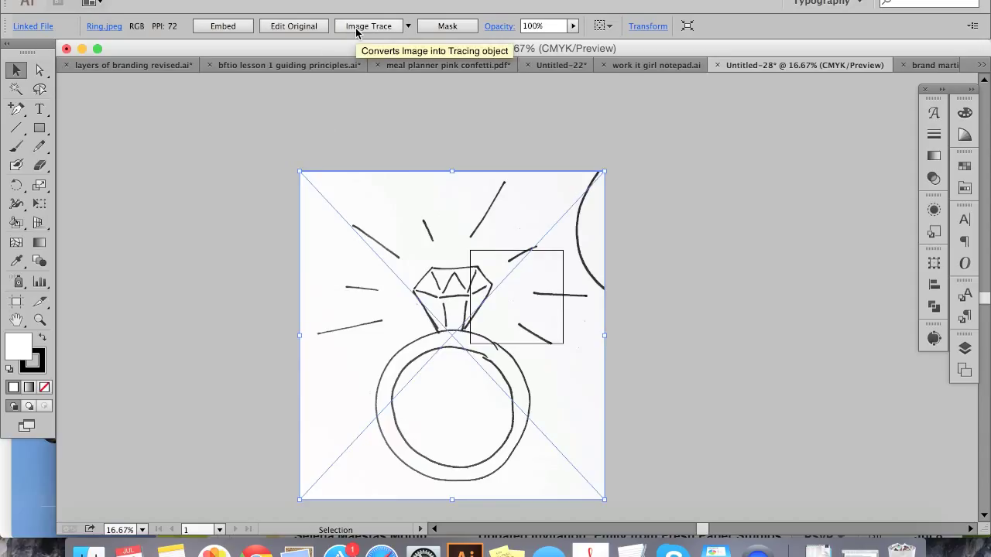
Run Image Trace on the ring sketch, accepting the large-image warning
{"action": "left_click", "coordinate": [368, 25]}
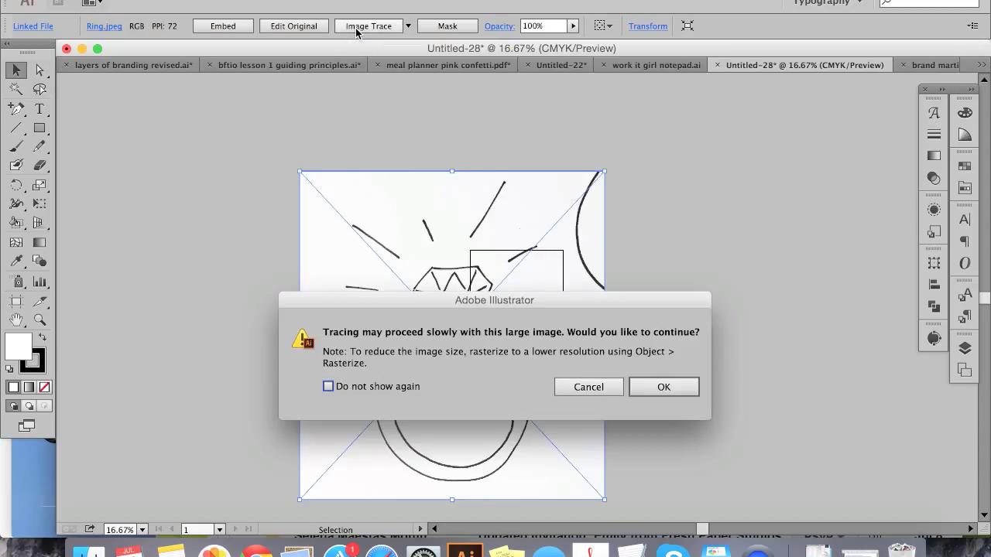
{"action": "mouse_move", "coordinate": [600, 220]}
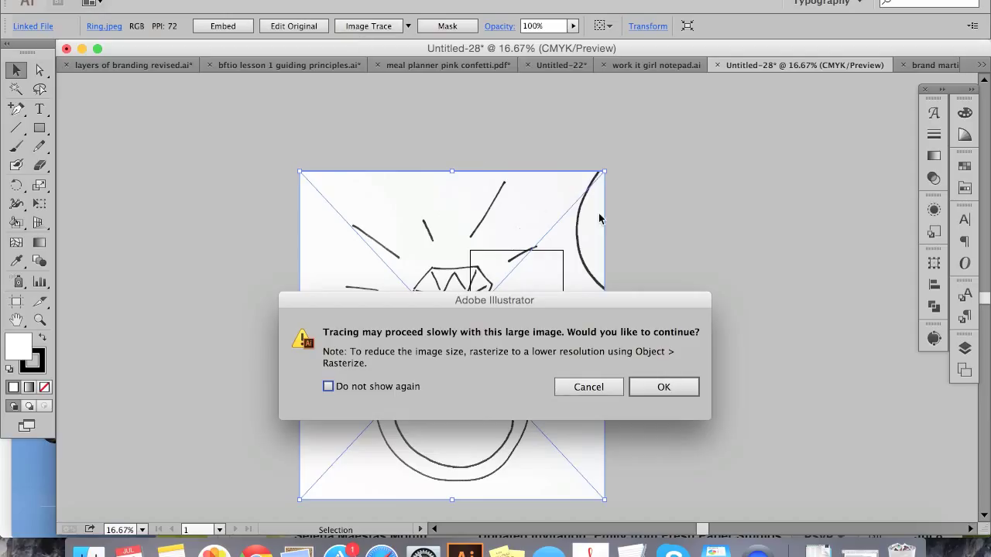
{"action": "mouse_move", "coordinate": [670, 399]}
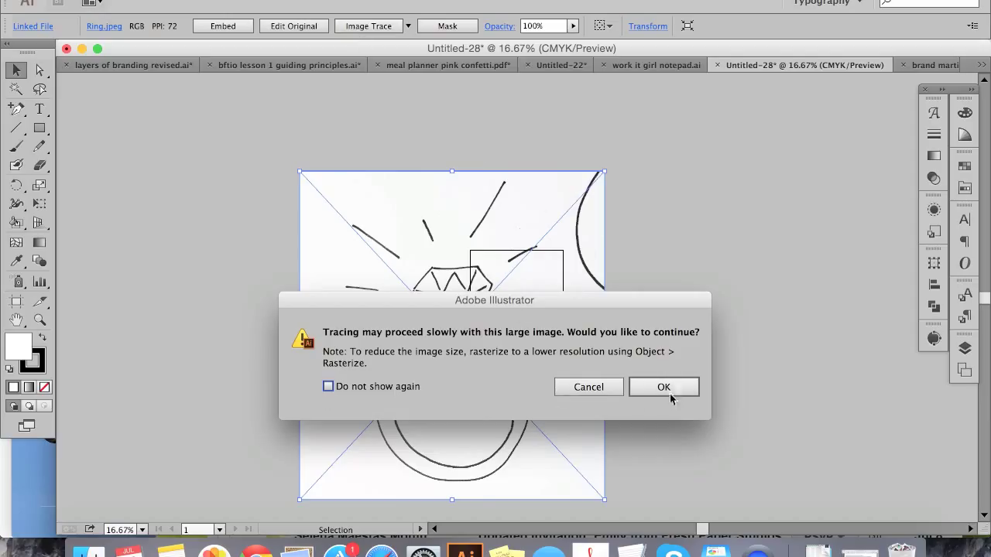
{"action": "left_click", "coordinate": [663, 387]}
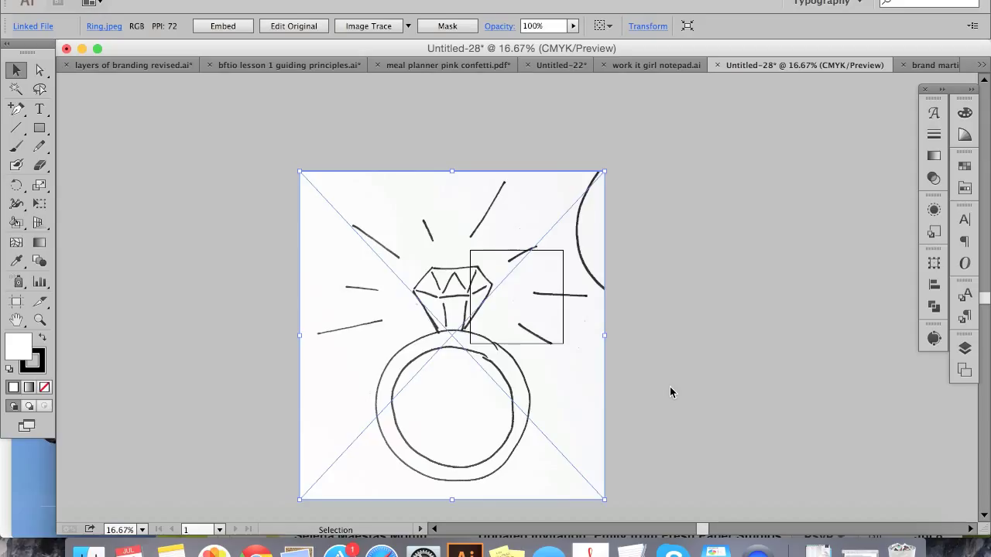
{"action": "left_click", "coordinate": [368, 24]}
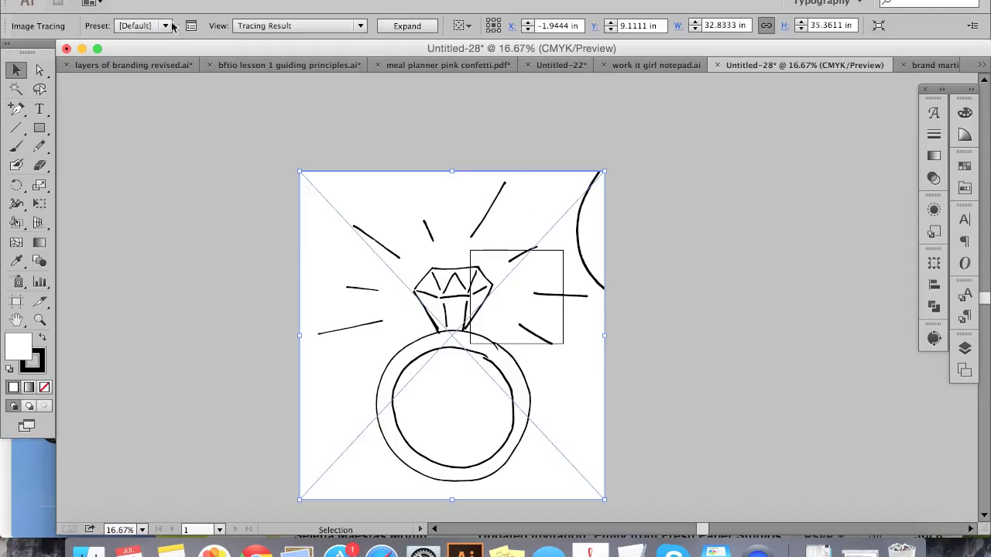
{"action": "mouse_move", "coordinate": [192, 25]}
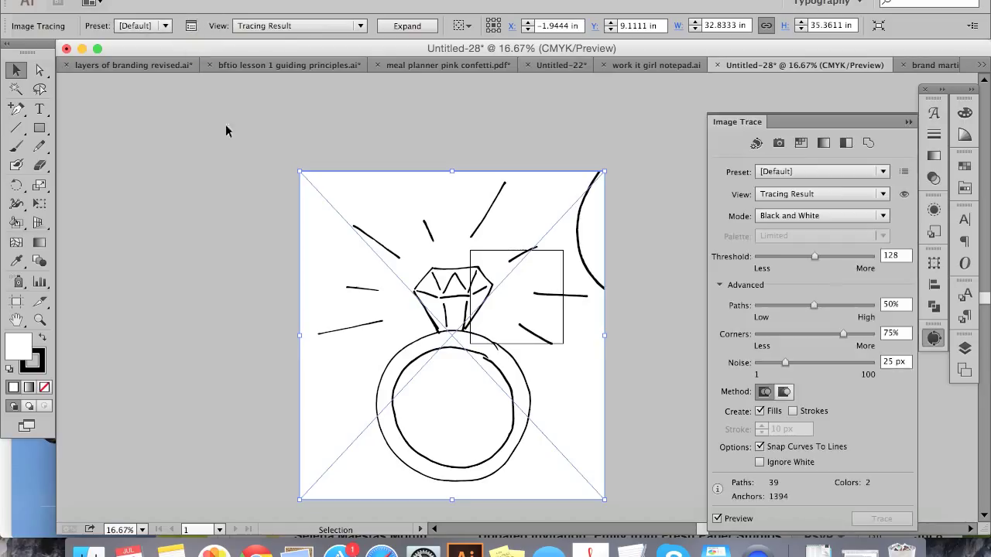
{"action": "mouse_move", "coordinate": [581, 291]}
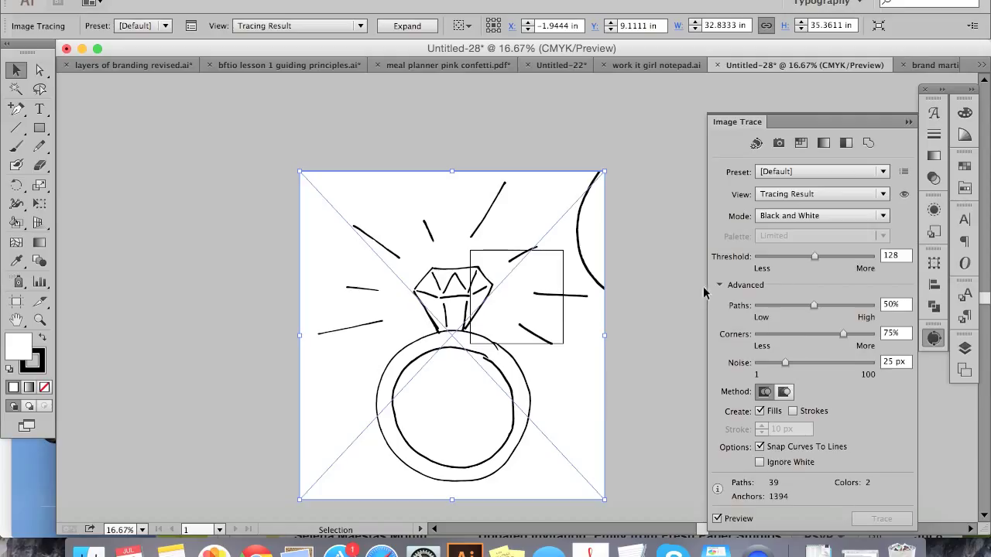
Collapse and re-expand the Advanced section of the Image Trace panel
{"action": "left_click", "coordinate": [718, 284]}
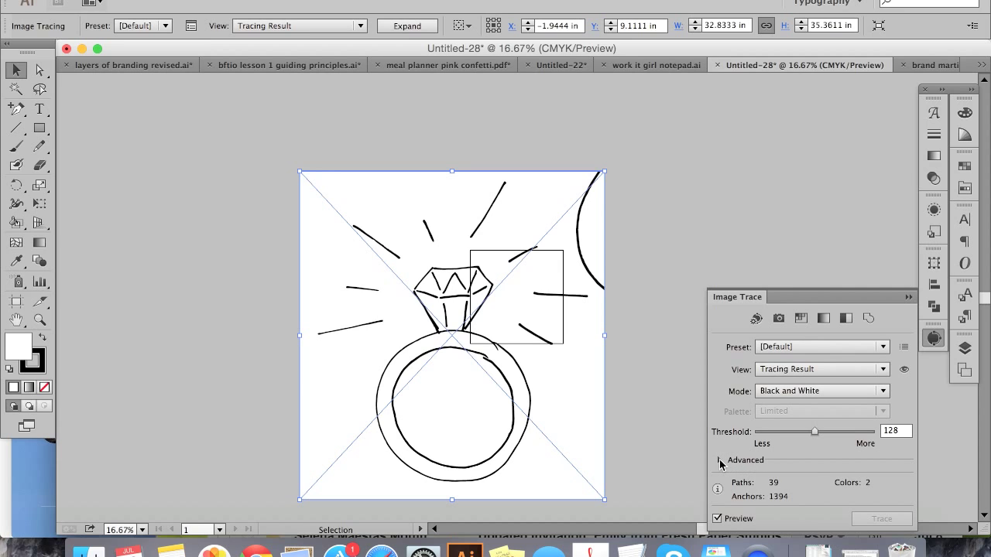
{"action": "left_click", "coordinate": [720, 460]}
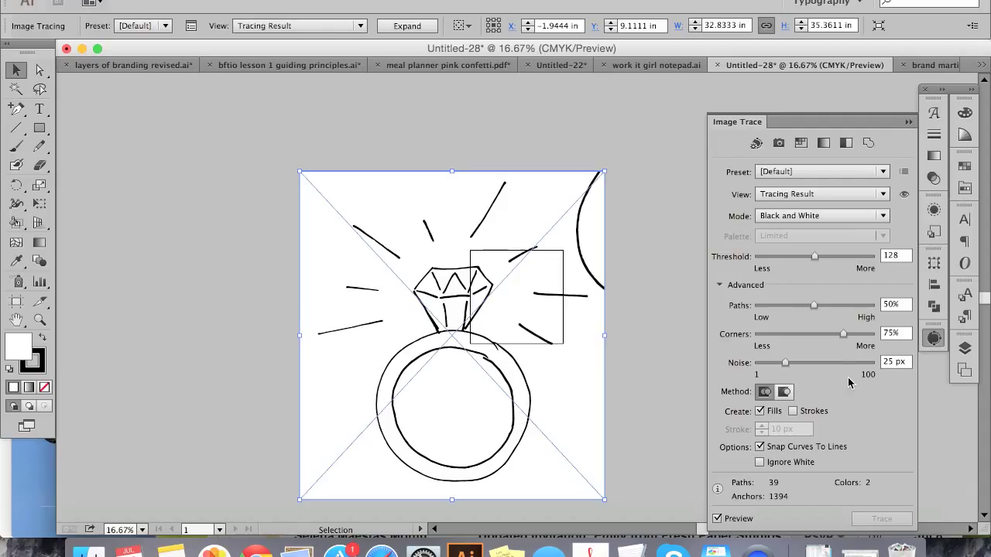
{"action": "mouse_move", "coordinate": [812, 300]}
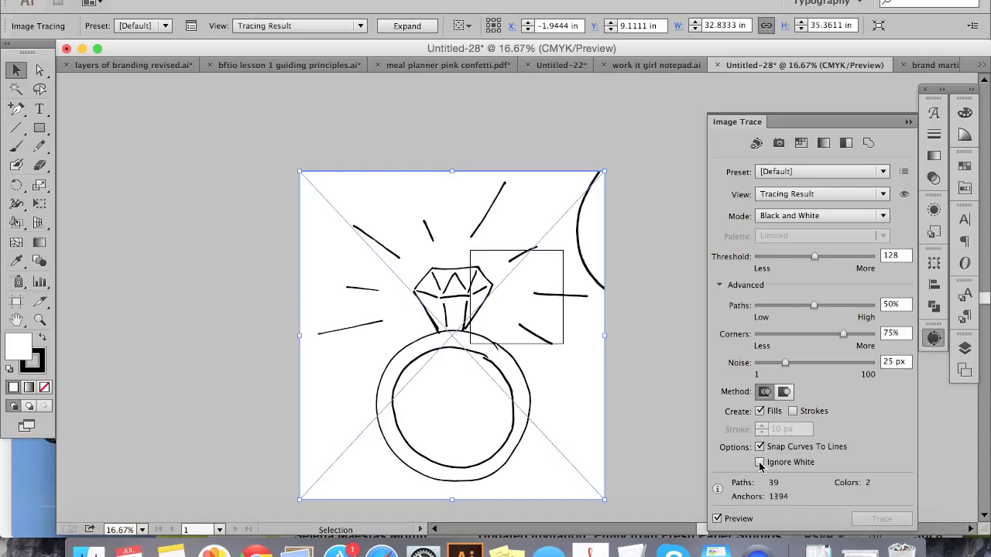
Enable Ignore White so the trace keeps only the black linework
{"action": "left_click", "coordinate": [759, 462]}
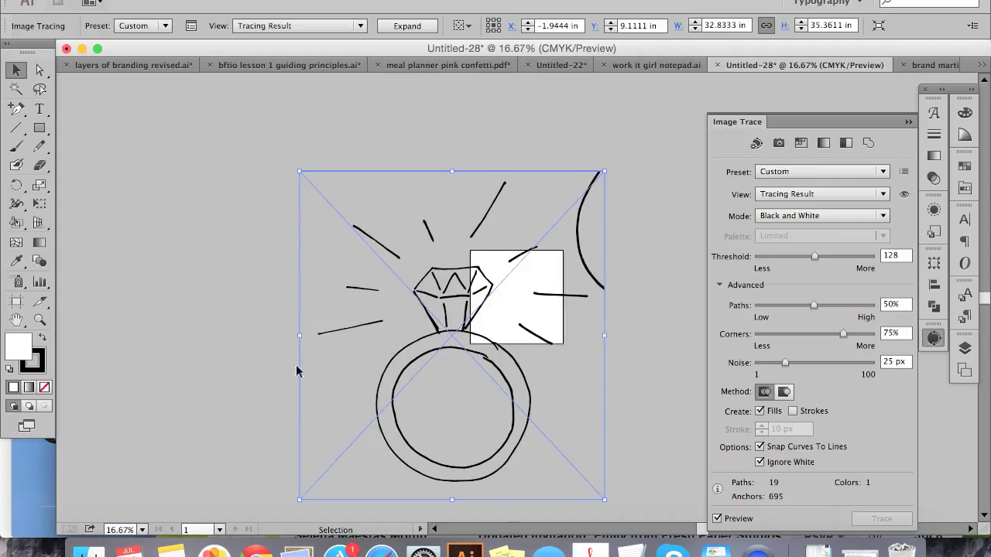
{"action": "mouse_move", "coordinate": [590, 394]}
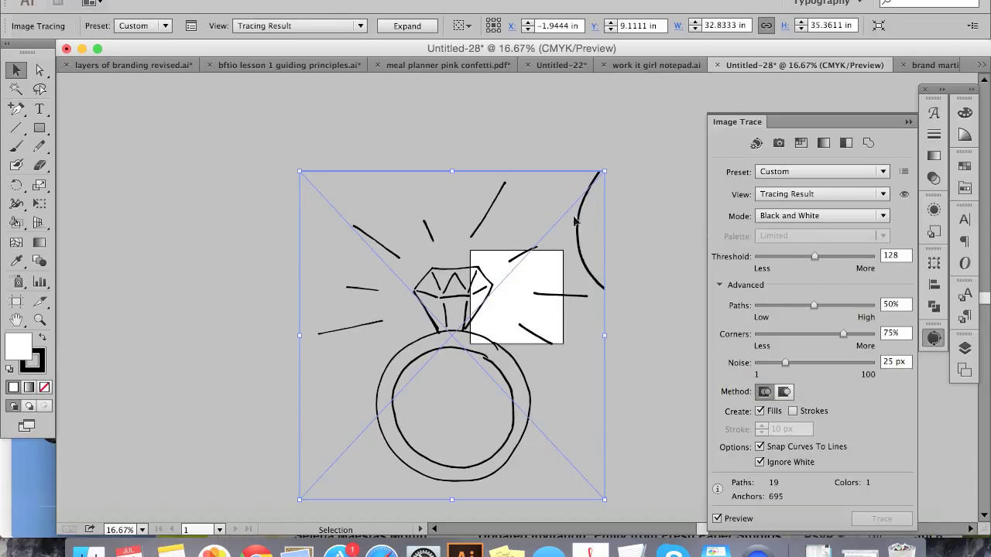
{"action": "mouse_move", "coordinate": [864, 286]}
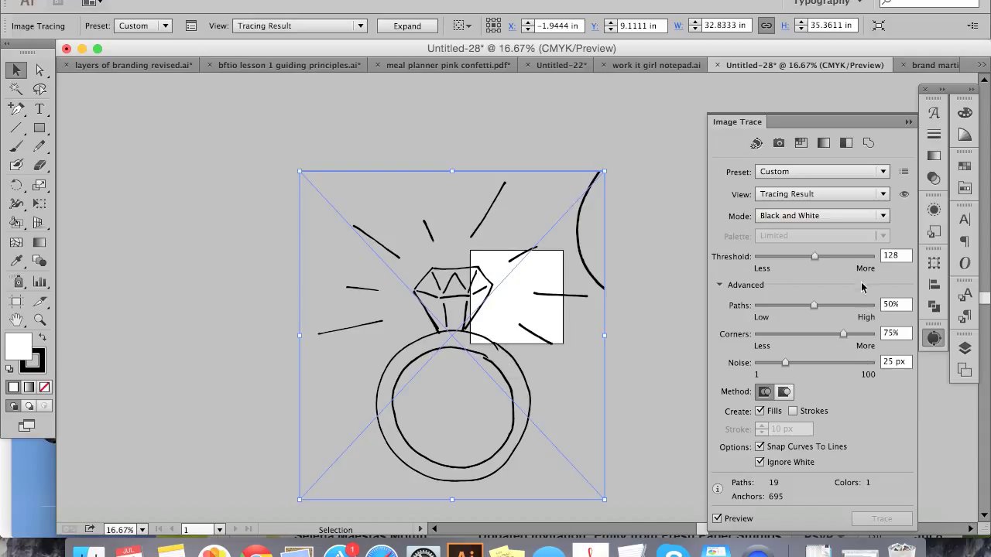
{"action": "mouse_move", "coordinate": [823, 266]}
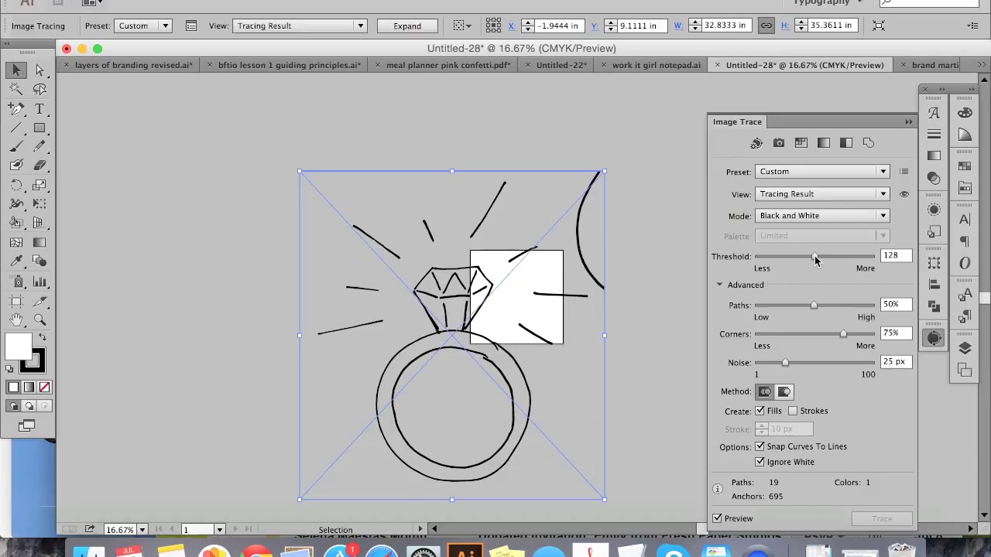
Experiment with the trace Threshold and settle it at about 180
{"action": "left_click_drag", "start_coordinate": [814, 257], "coordinate": [820, 257]}
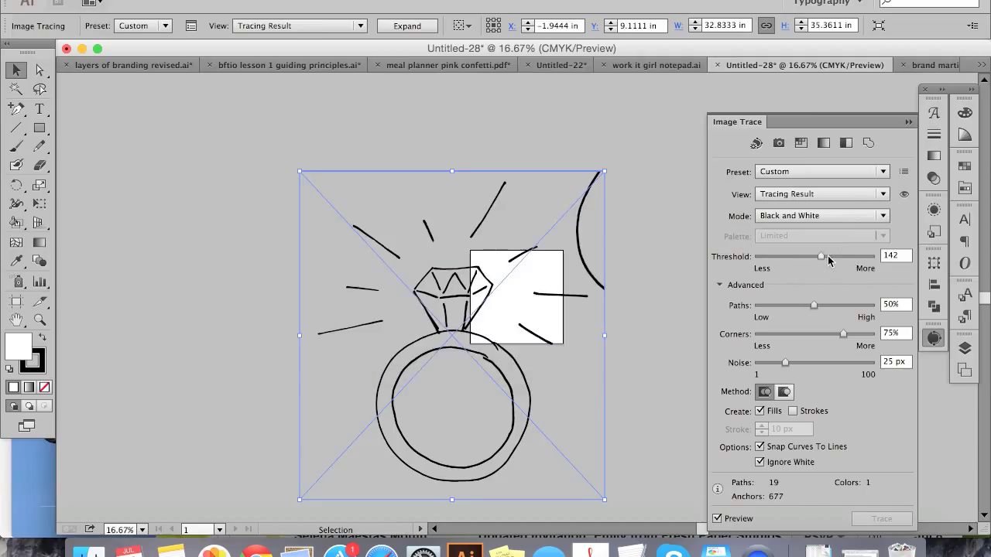
{"action": "left_click_drag", "start_coordinate": [821, 257], "coordinate": [845, 257]}
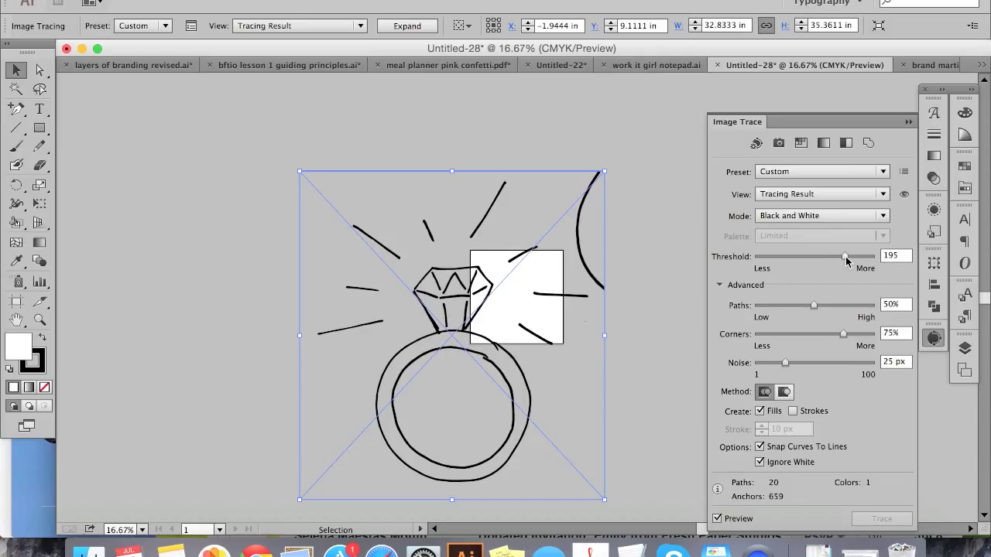
{"action": "left_click_drag", "start_coordinate": [846, 257], "coordinate": [867, 257]}
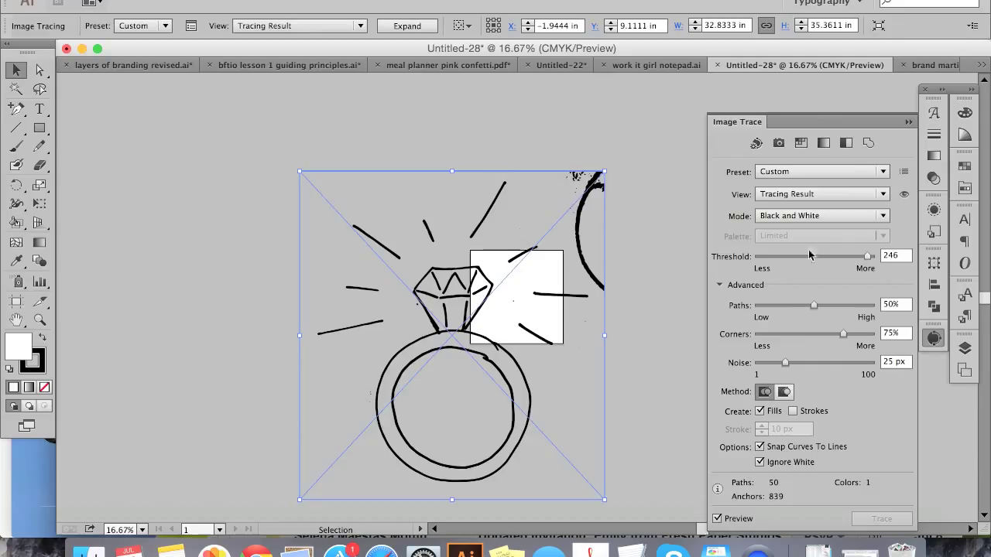
{"action": "mouse_move", "coordinate": [573, 192]}
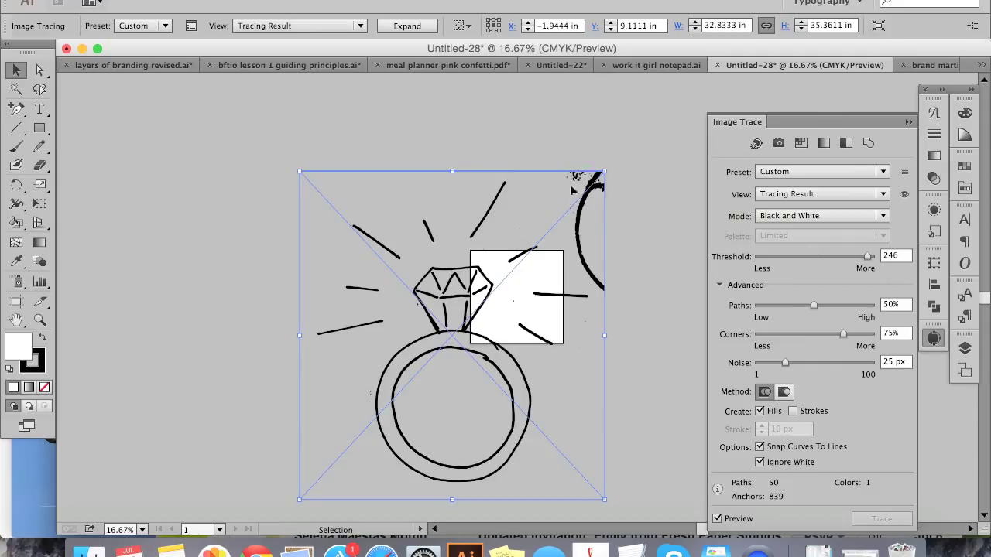
{"action": "mouse_move", "coordinate": [668, 215]}
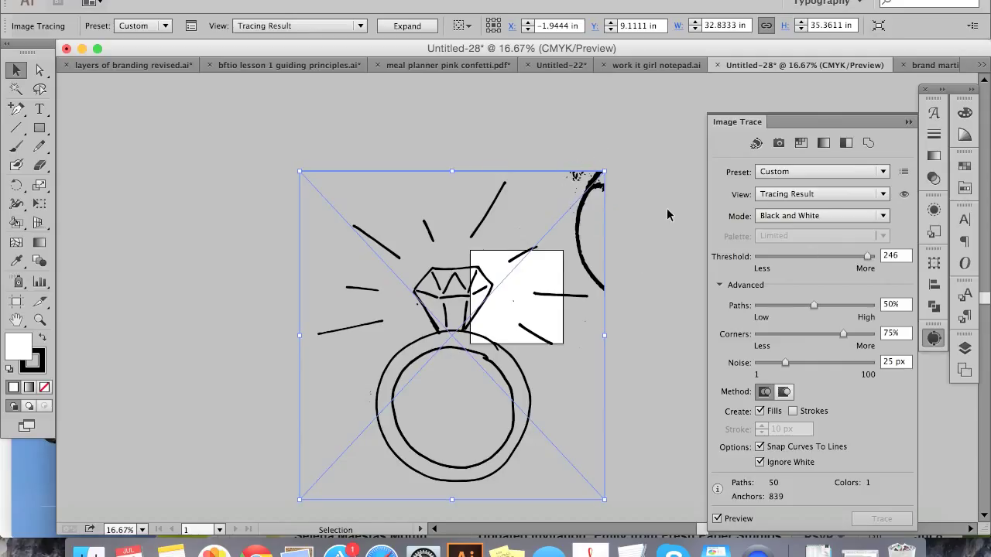
{"action": "left_click_drag", "start_coordinate": [867, 255], "coordinate": [828, 255]}
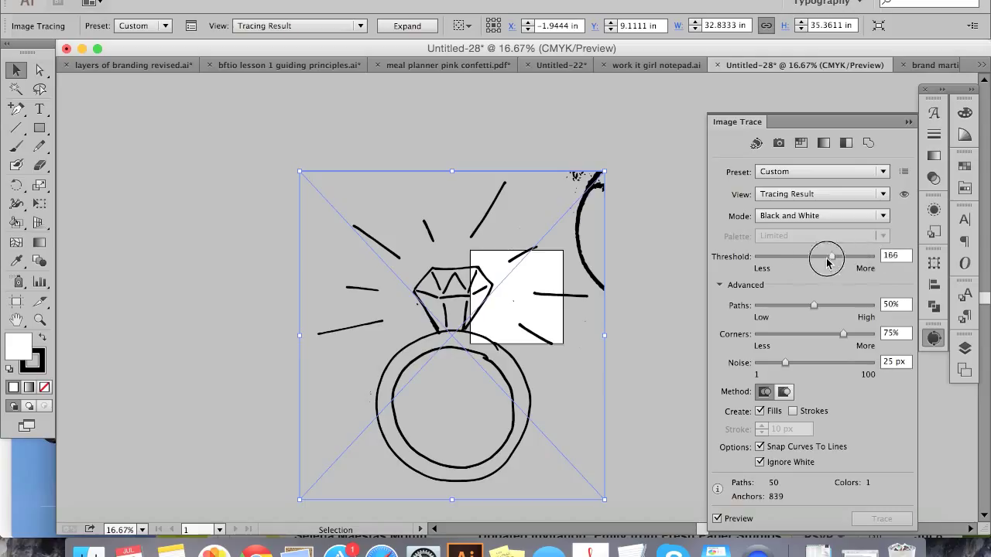
{"action": "left_click_drag", "start_coordinate": [830, 257], "coordinate": [783, 257]}
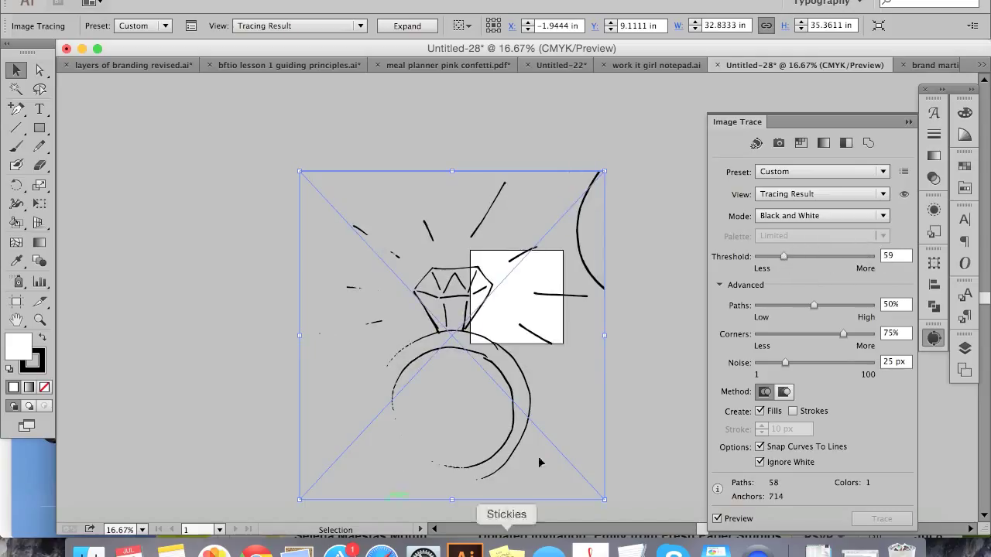
{"action": "mouse_move", "coordinate": [697, 248]}
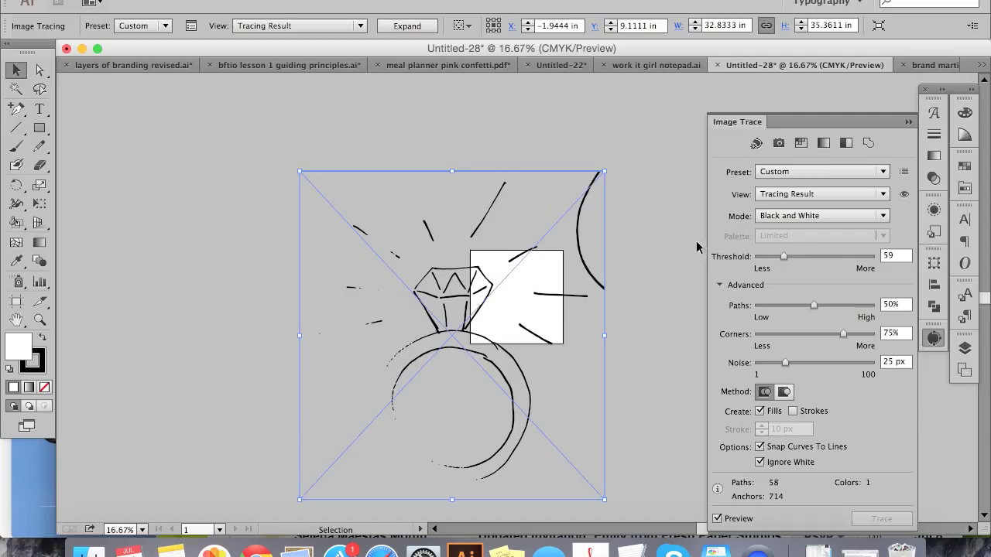
{"action": "left_click_drag", "start_coordinate": [783, 257], "coordinate": [833, 257]}
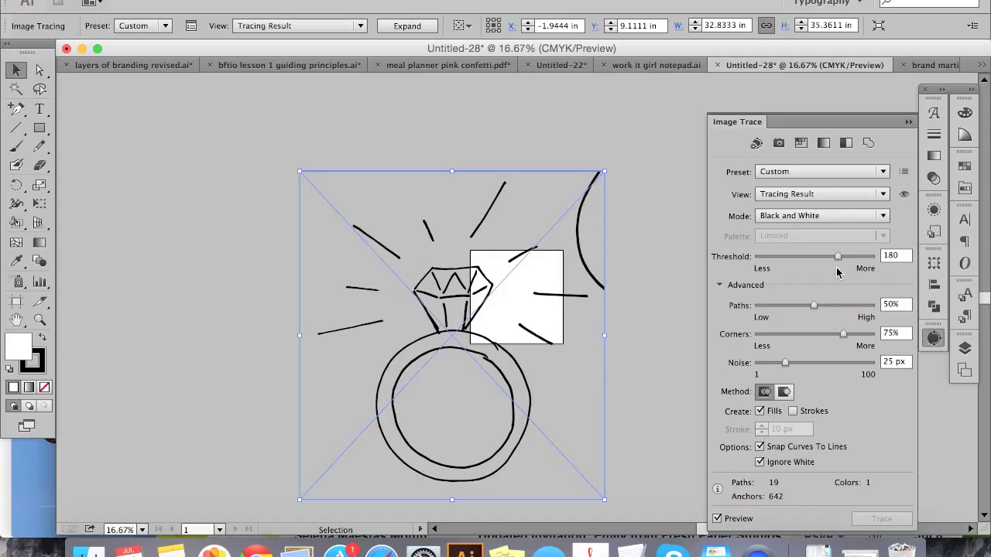
{"action": "mouse_move", "coordinate": [842, 341]}
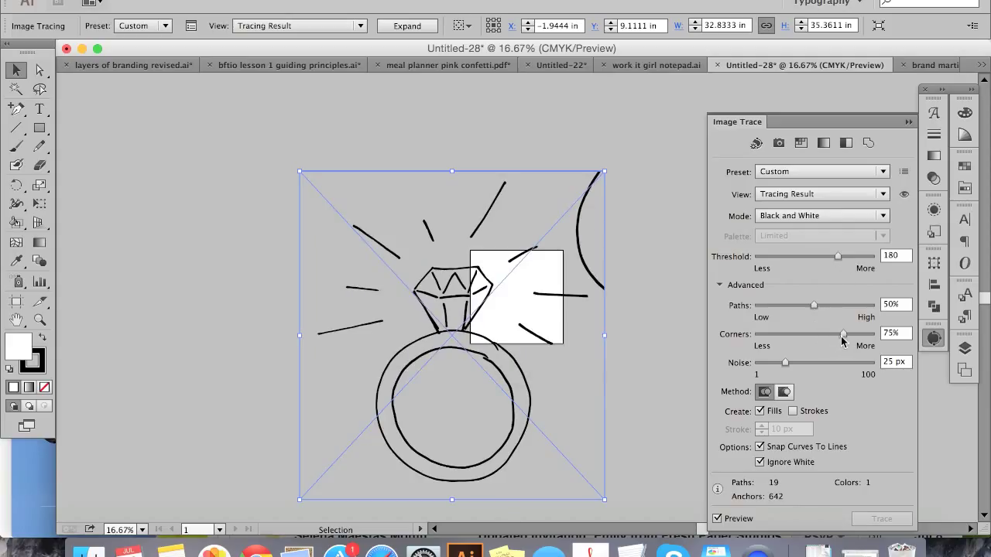
Set Noise to 9 px and Corners to 67%, then close the Image Trace panel
{"action": "left_click_drag", "start_coordinate": [785, 363], "coordinate": [775, 365]}
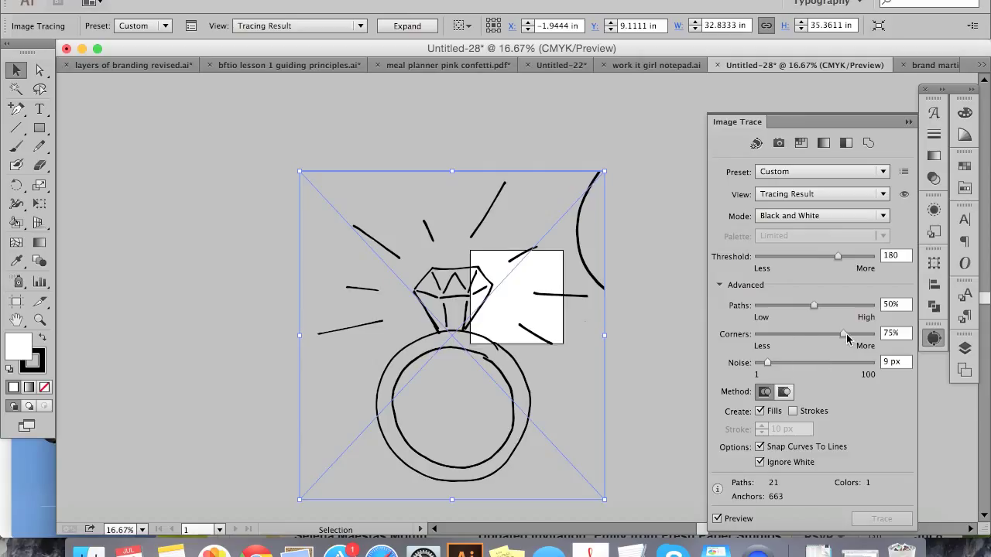
{"action": "left_click_drag", "start_coordinate": [842, 334], "coordinate": [805, 335]}
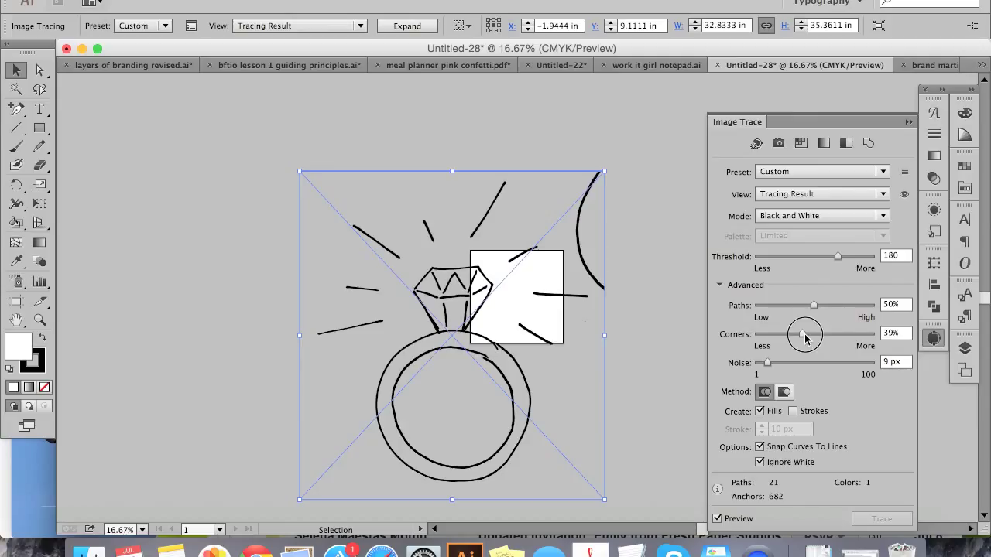
{"action": "left_click_drag", "start_coordinate": [805, 335], "coordinate": [836, 334]}
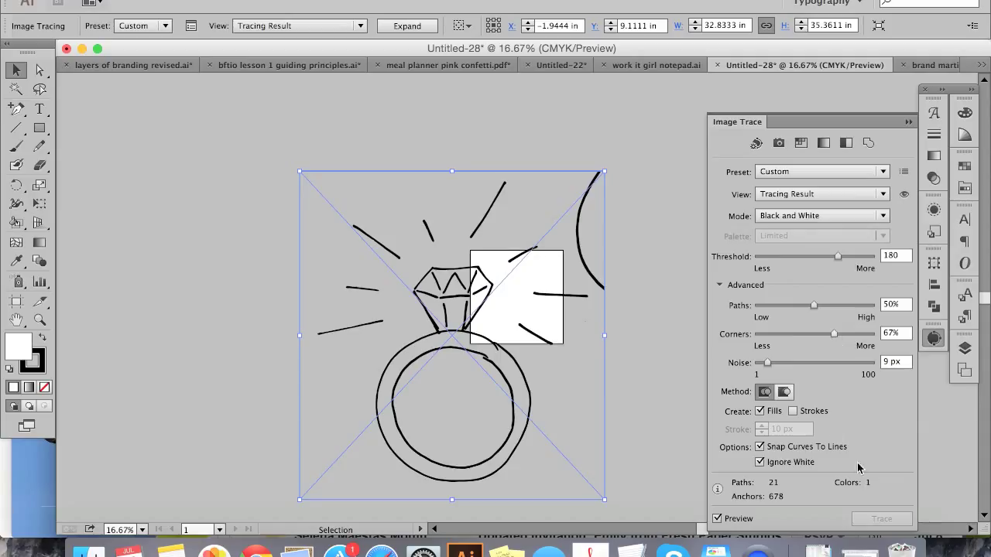
{"action": "mouse_move", "coordinate": [569, 180]}
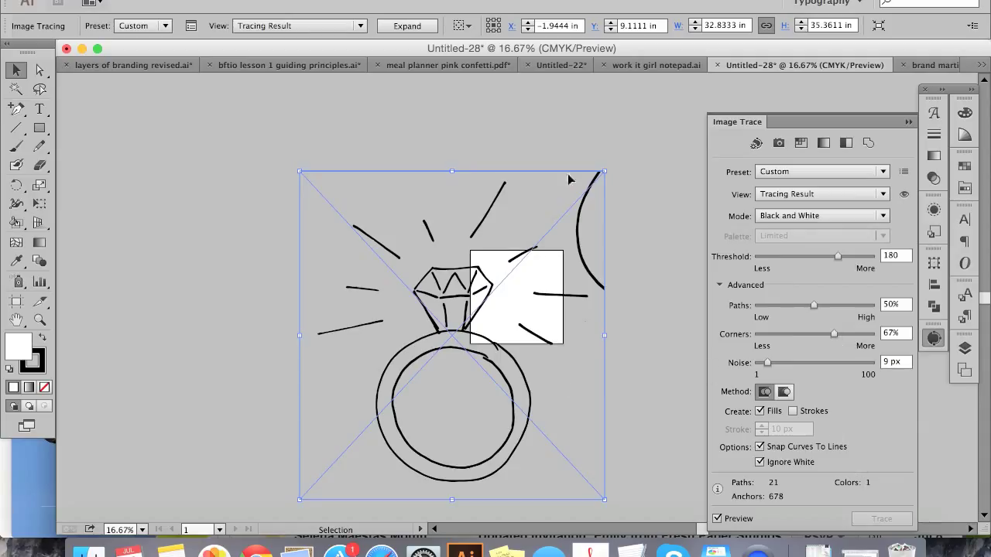
{"action": "mouse_move", "coordinate": [651, 161]}
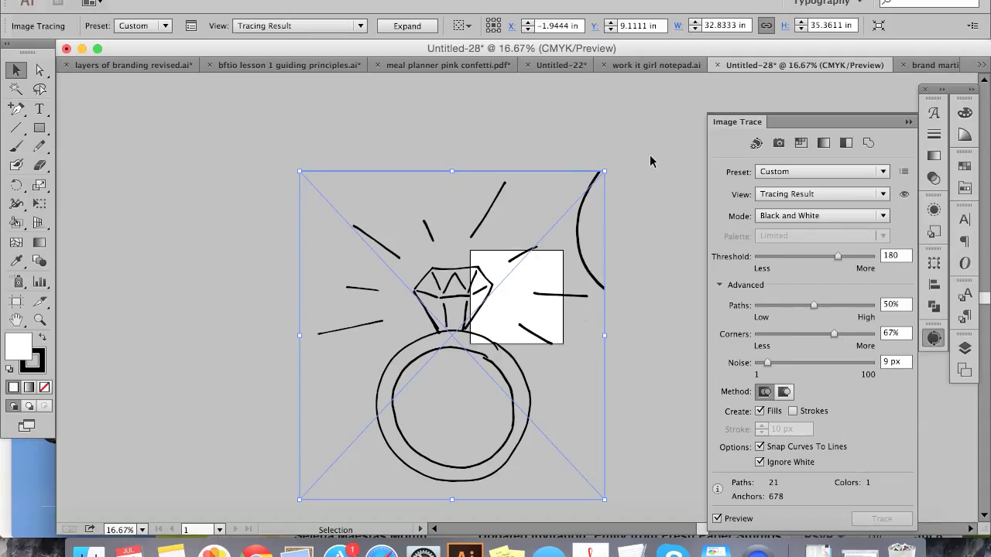
{"action": "mouse_move", "coordinate": [681, 84]}
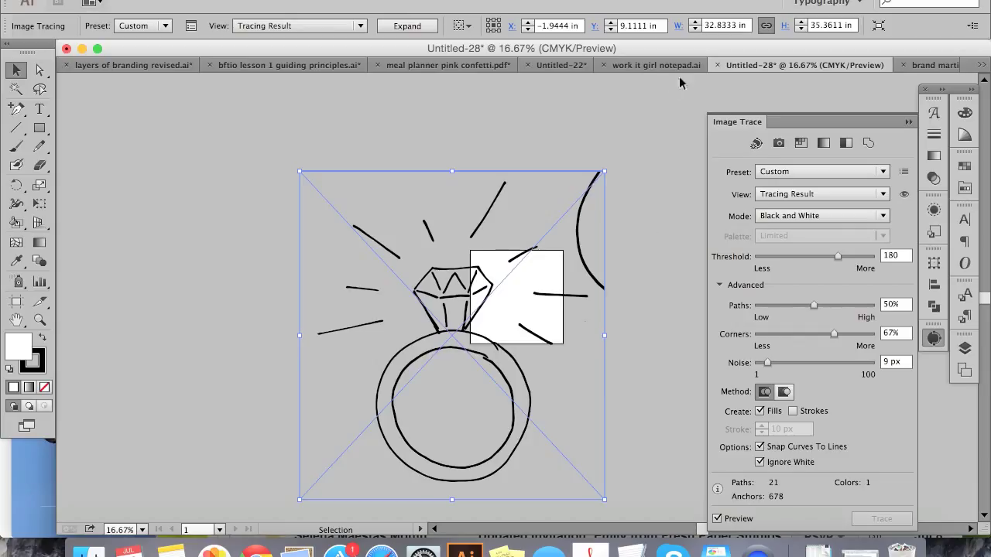
{"action": "left_click", "coordinate": [924, 110]}
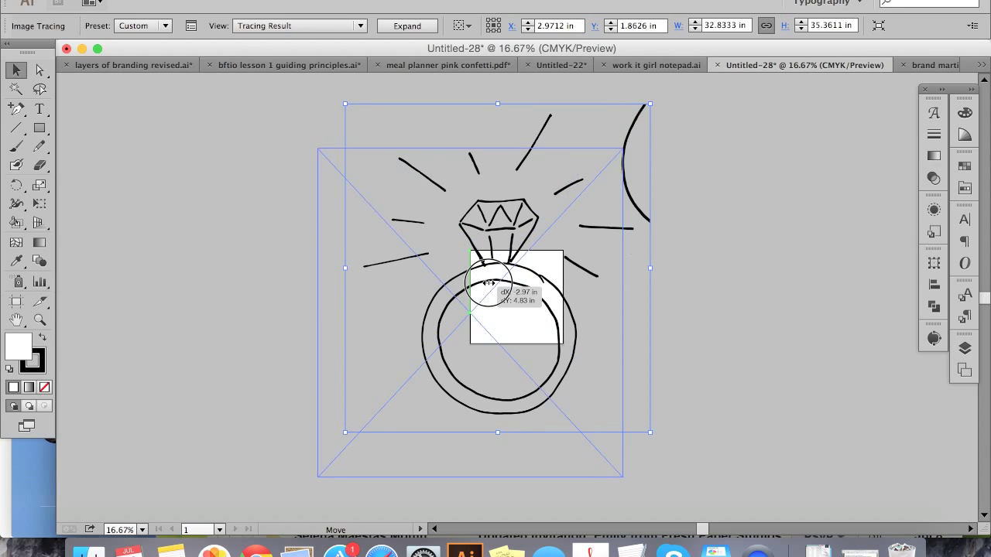
Move the ring tracing up and right, compare against the Source Image, then return to Tracing Result view
{"action": "left_click_drag", "start_coordinate": [497, 279], "coordinate": [477, 302]}
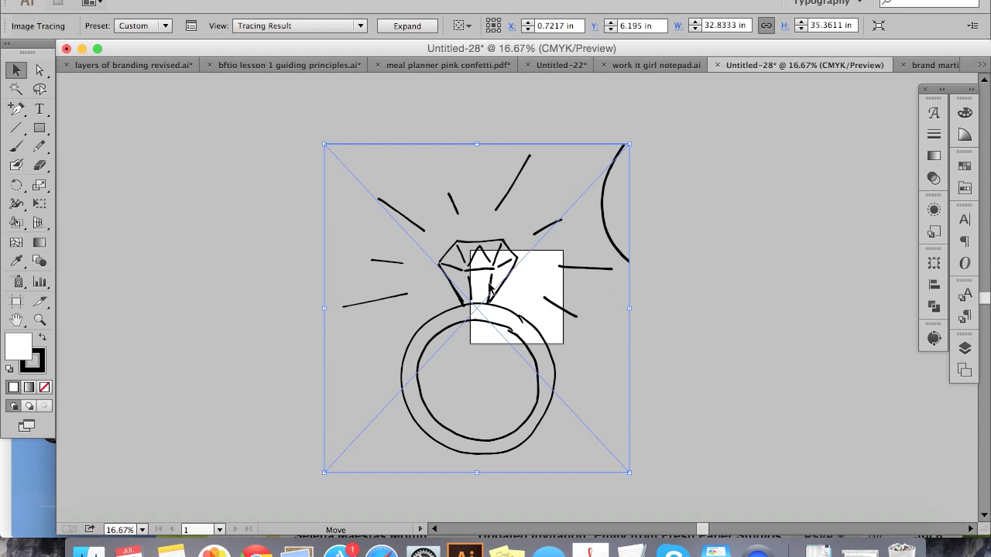
{"action": "left_click", "coordinate": [359, 24]}
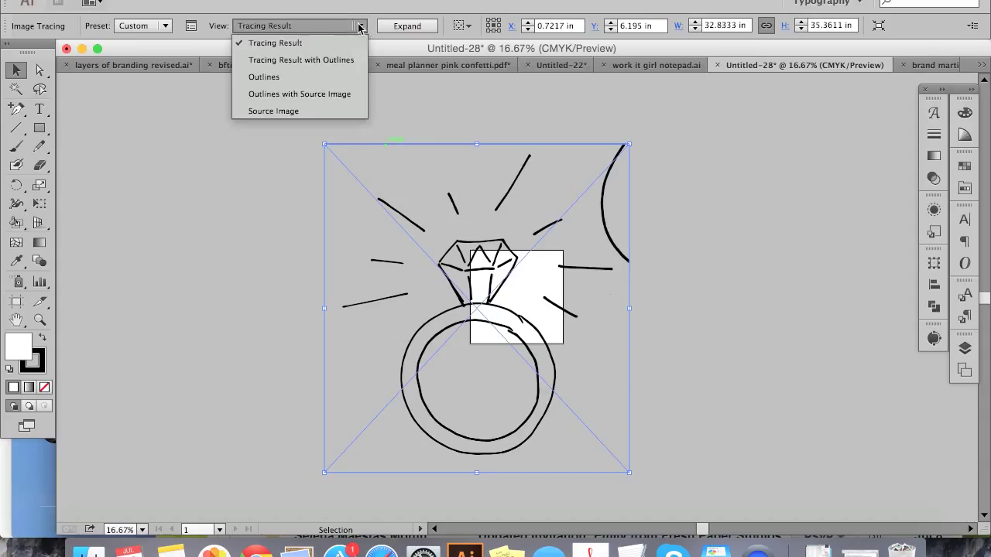
{"action": "mouse_move", "coordinate": [273, 112]}
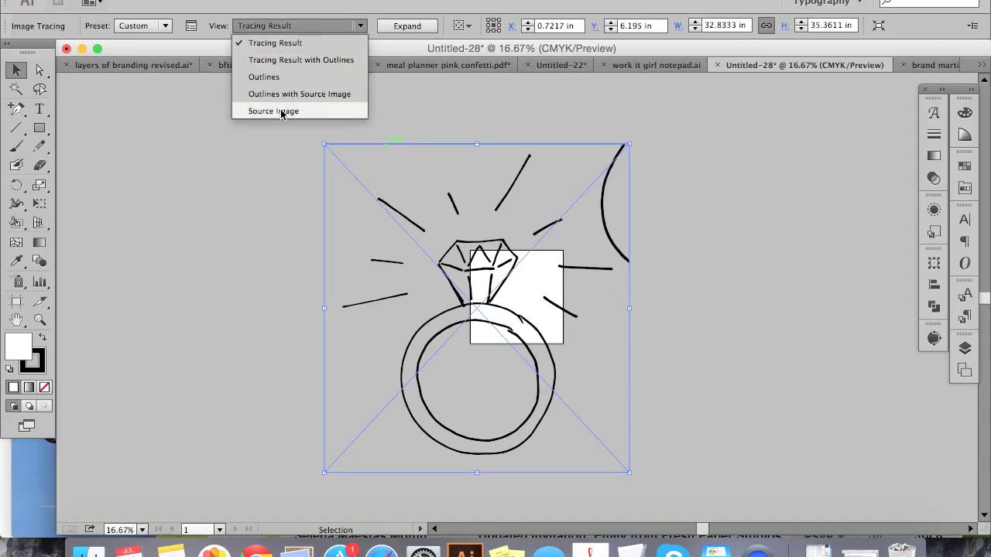
{"action": "left_click", "coordinate": [272, 111]}
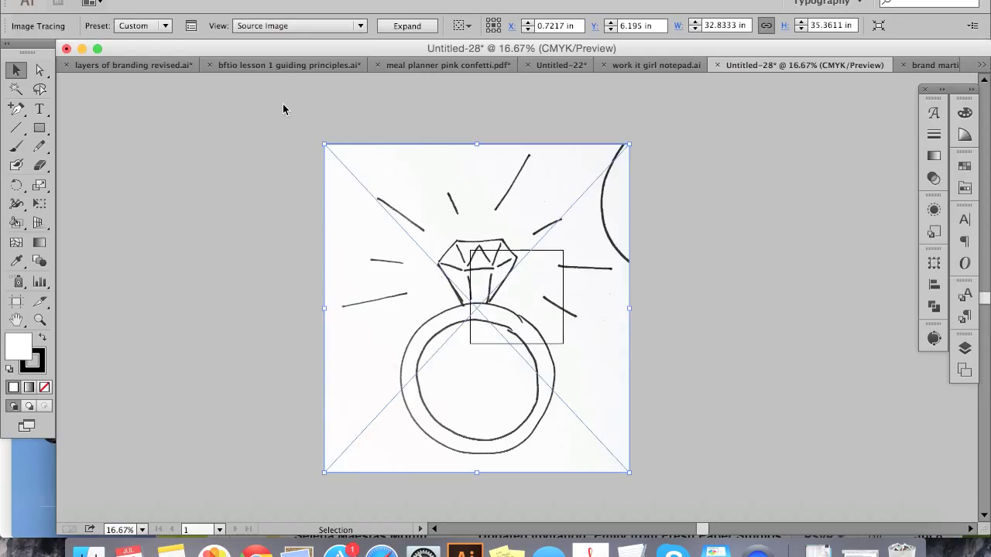
{"action": "left_click", "coordinate": [297, 25]}
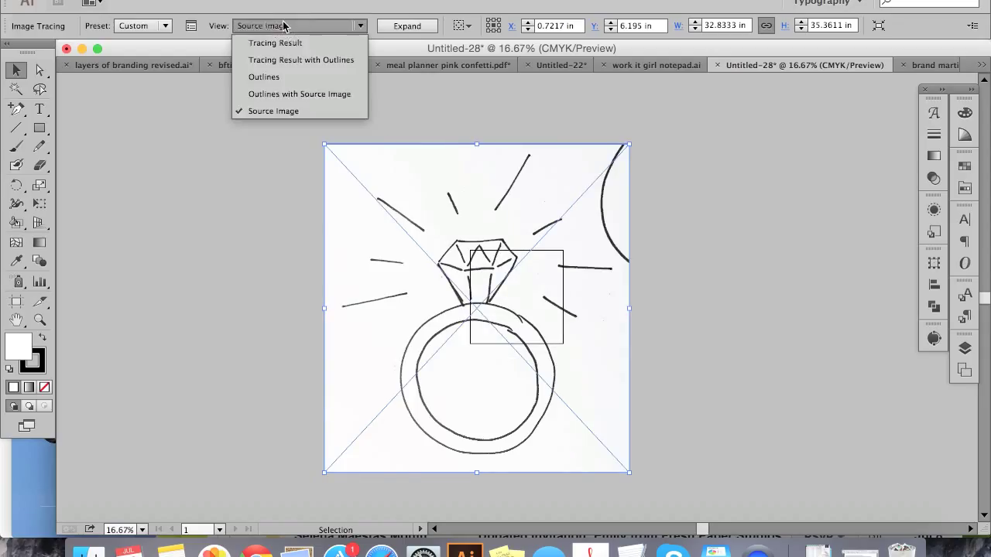
{"action": "left_click", "coordinate": [275, 44]}
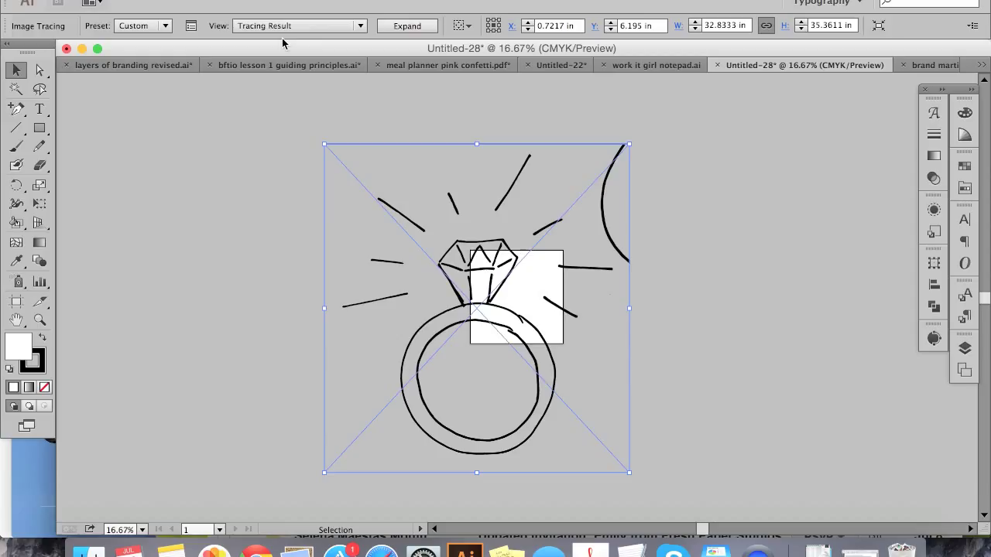
{"action": "mouse_move", "coordinate": [418, 127]}
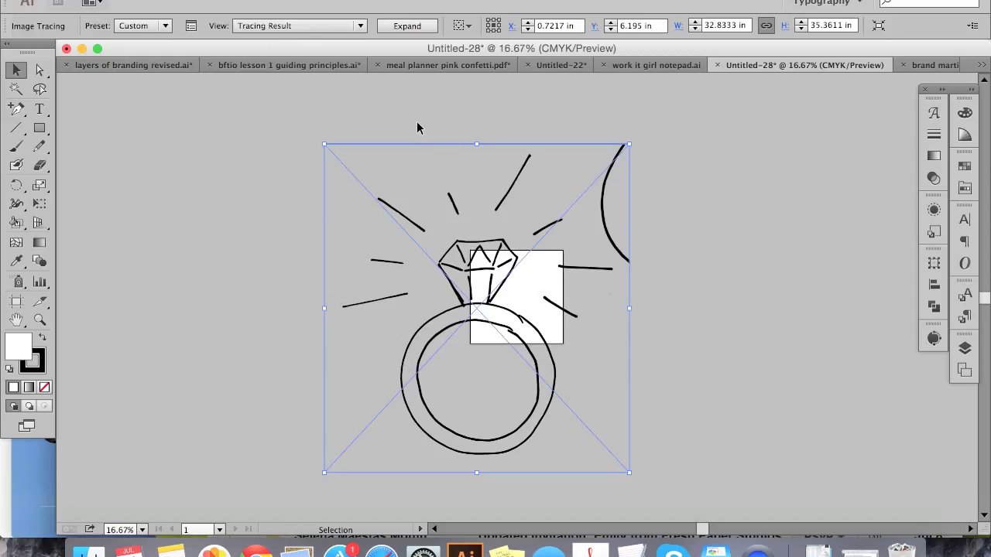
{"action": "mouse_move", "coordinate": [407, 25]}
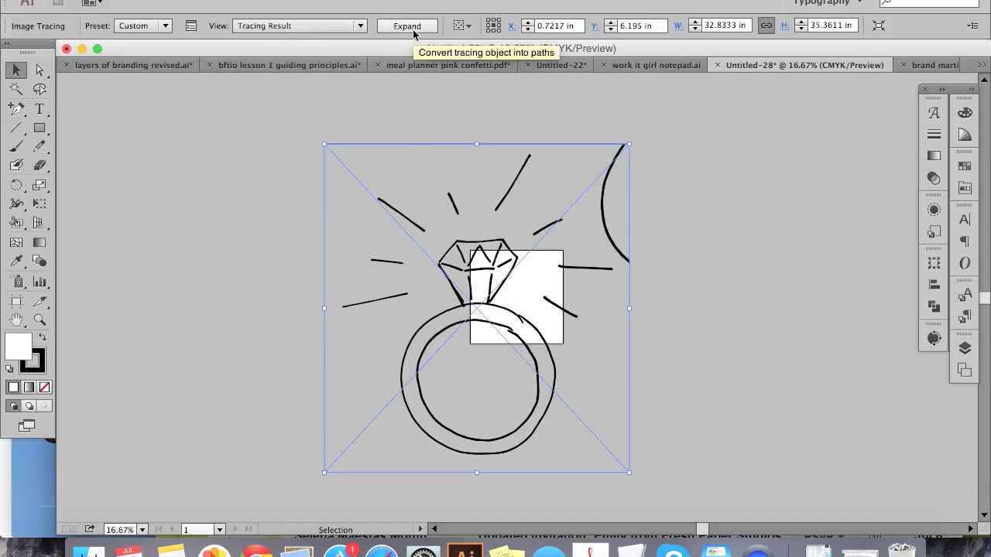
{"action": "left_click", "coordinate": [407, 25]}
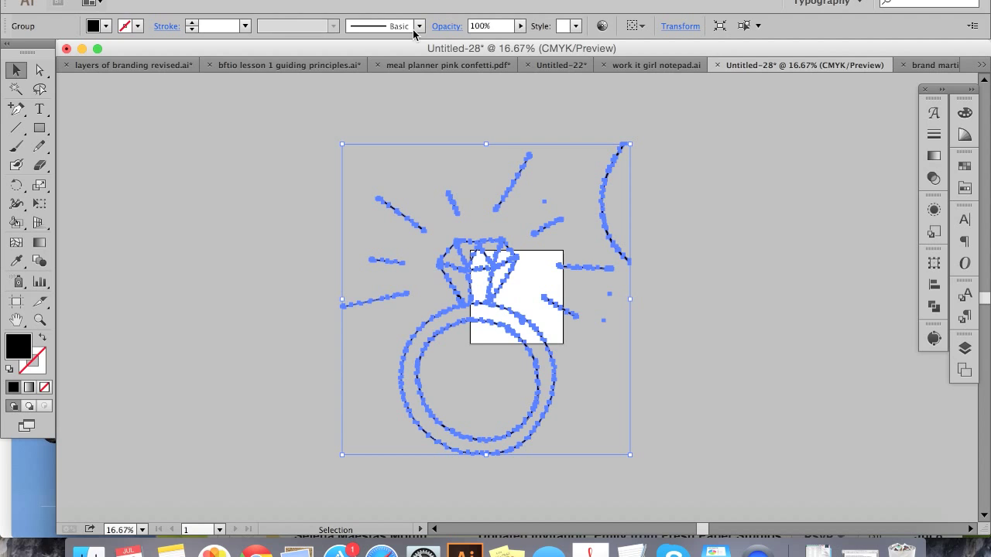
{"action": "mouse_move", "coordinate": [755, 161]}
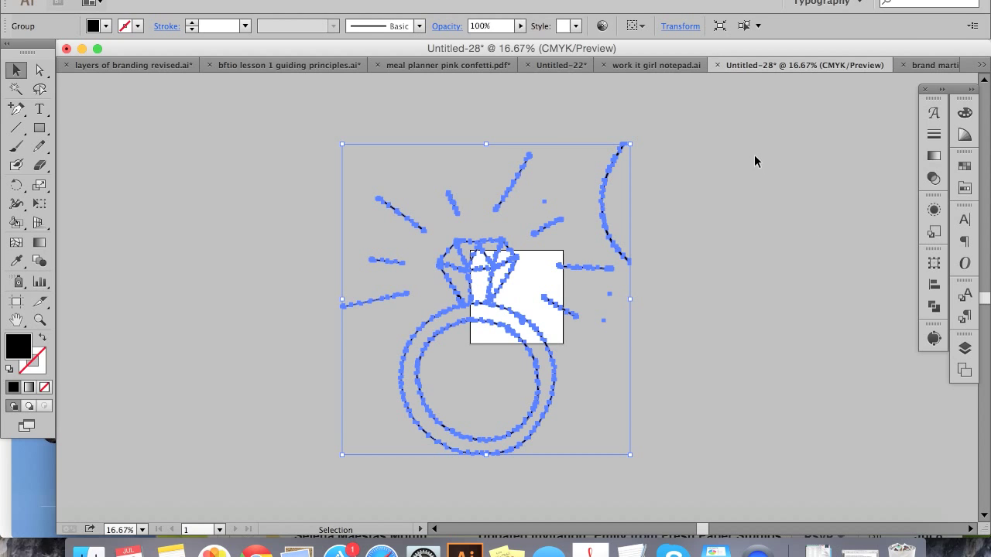
{"action": "left_click", "coordinate": [757, 161]}
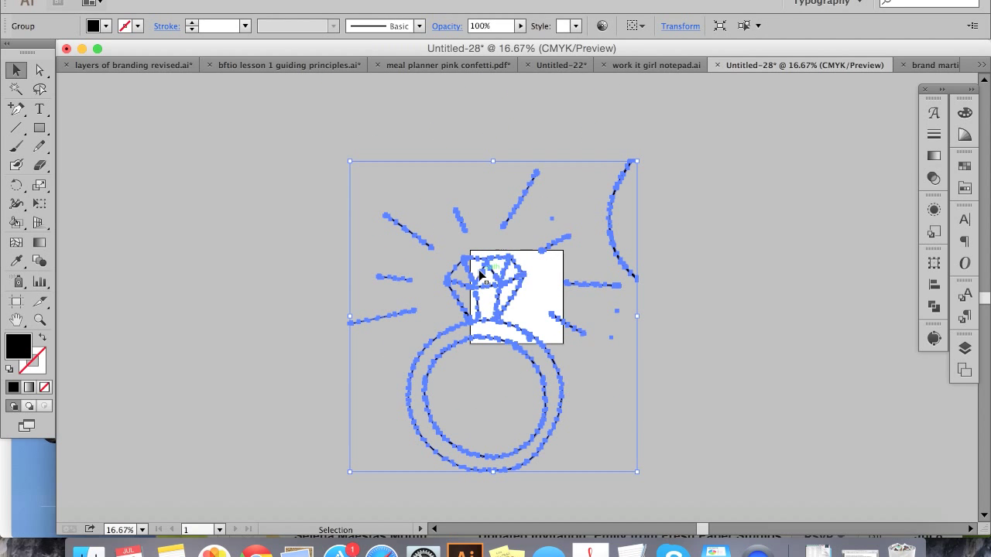
{"action": "left_click_drag", "start_coordinate": [492, 315], "coordinate": [468, 308]}
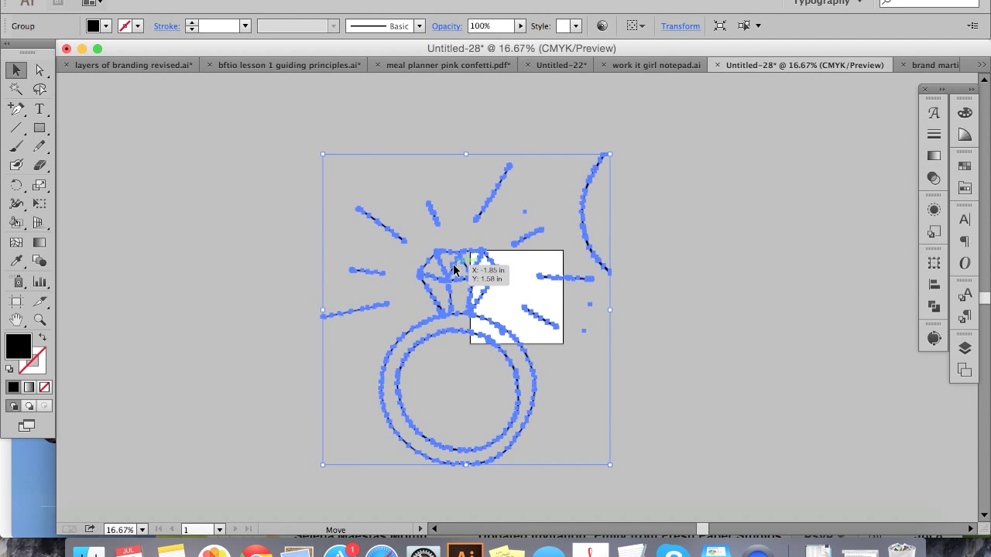
{"action": "mouse_move", "coordinate": [574, 344]}
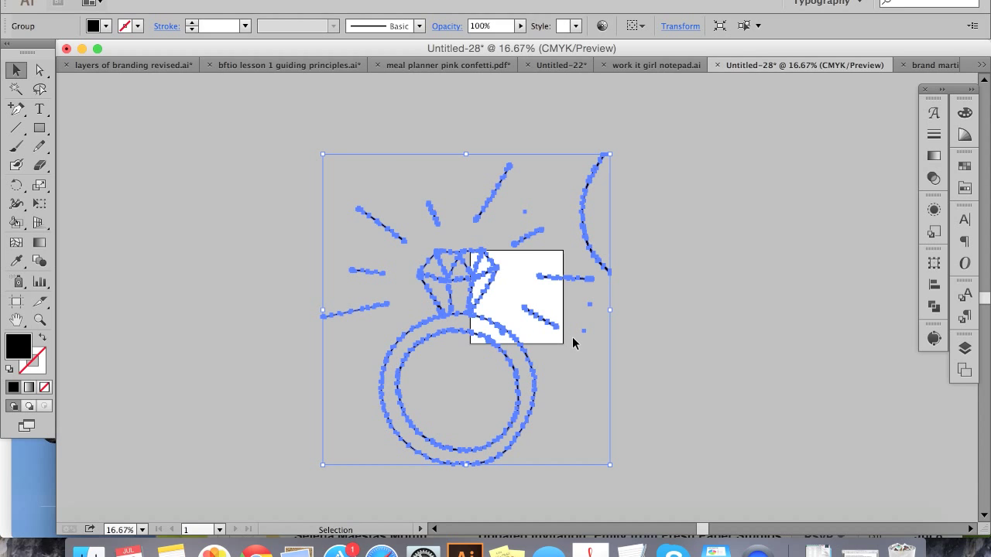
{"action": "mouse_move", "coordinate": [656, 260]}
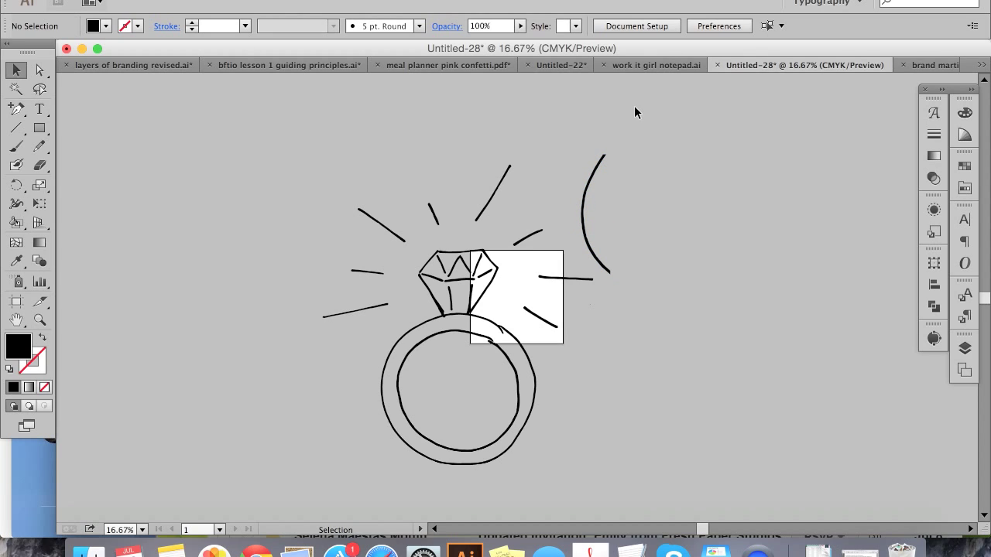
{"action": "mouse_move", "coordinate": [630, 123]}
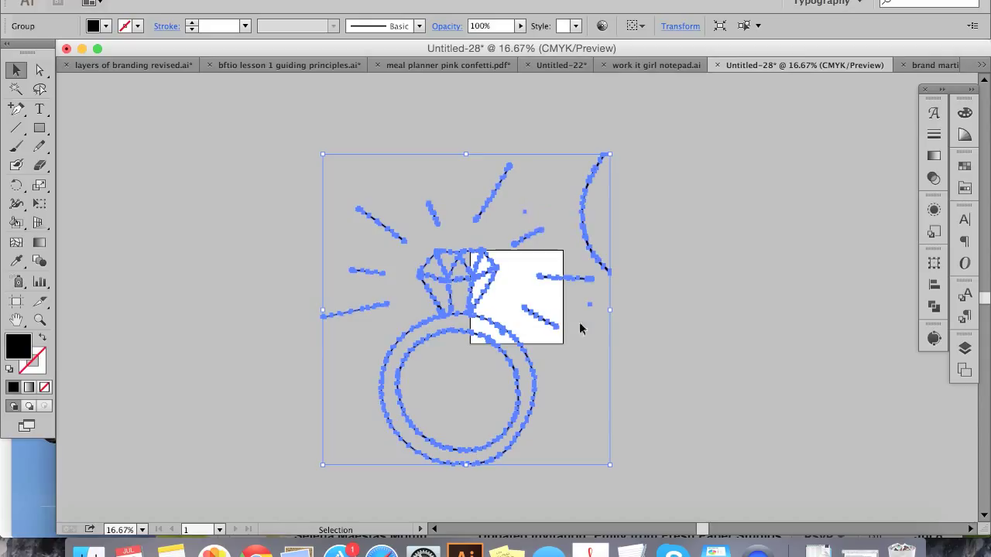
{"action": "mouse_move", "coordinate": [587, 370]}
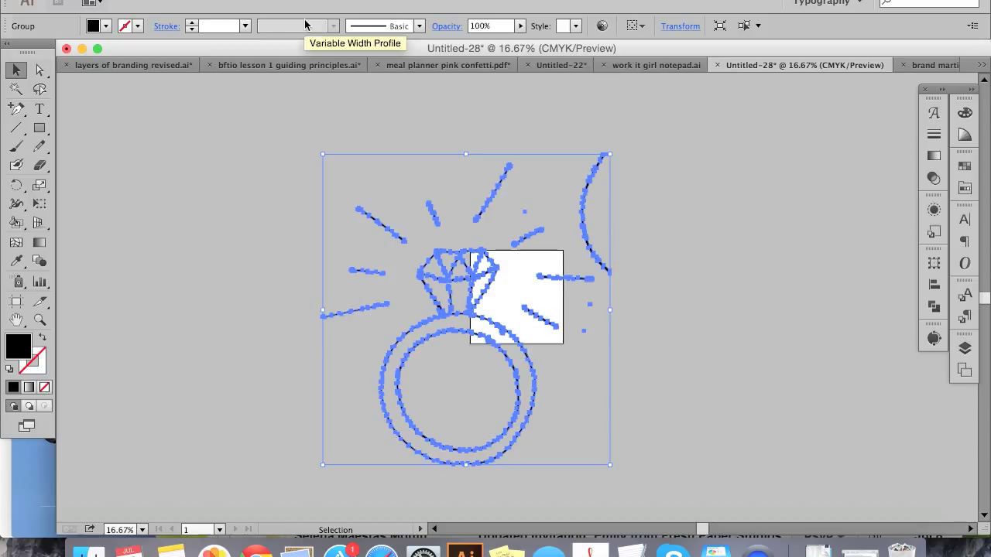
{"action": "mouse_move", "coordinate": [656, 134]}
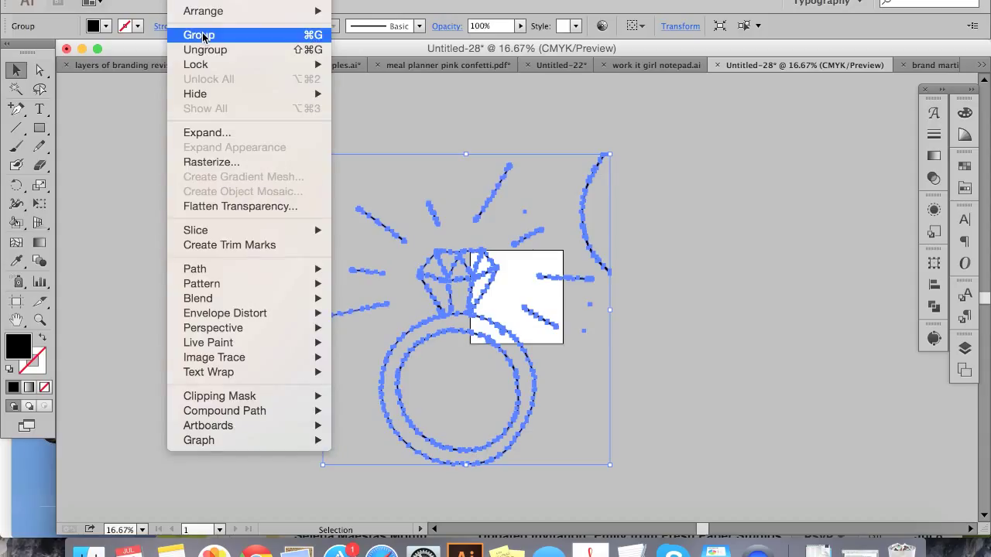
{"action": "mouse_move", "coordinate": [204, 49]}
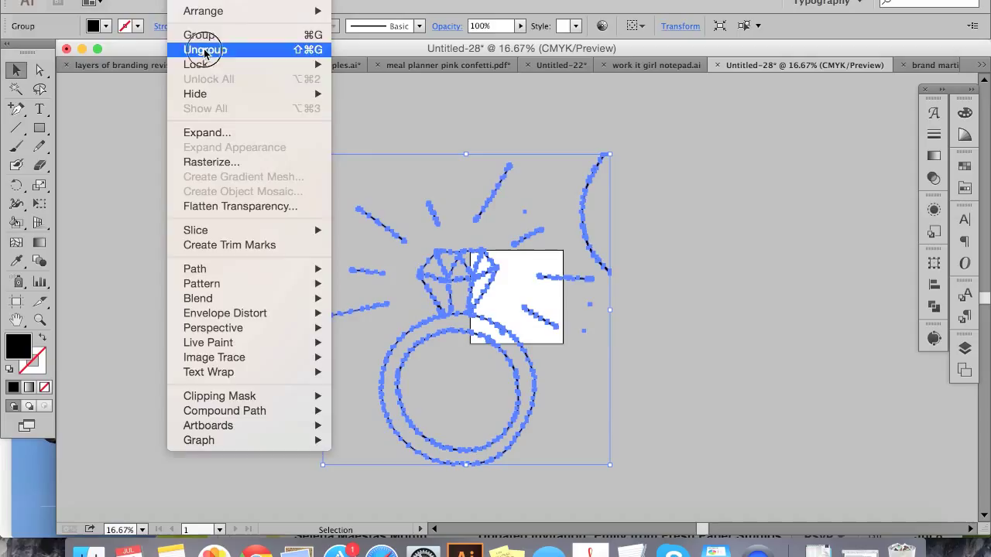
Ungroup the traced ring artwork into separate paths and select the stray arc
{"action": "left_click", "coordinate": [204, 48]}
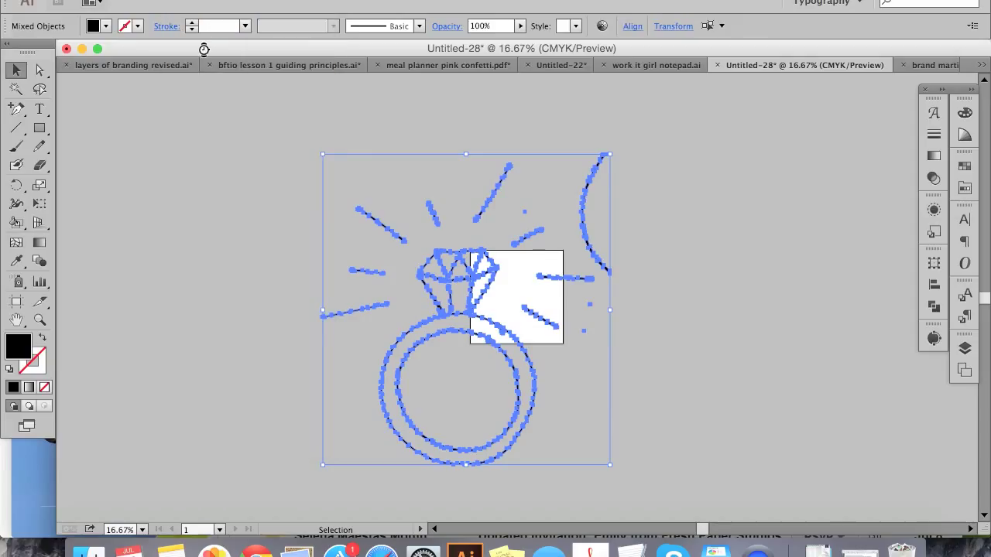
{"action": "mouse_move", "coordinate": [567, 155]}
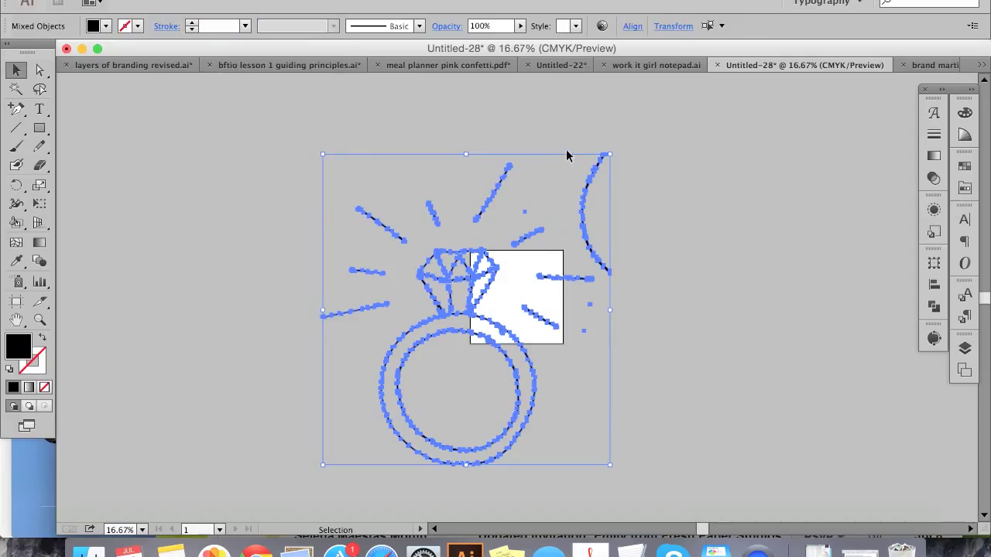
{"action": "left_click", "coordinate": [495, 191]}
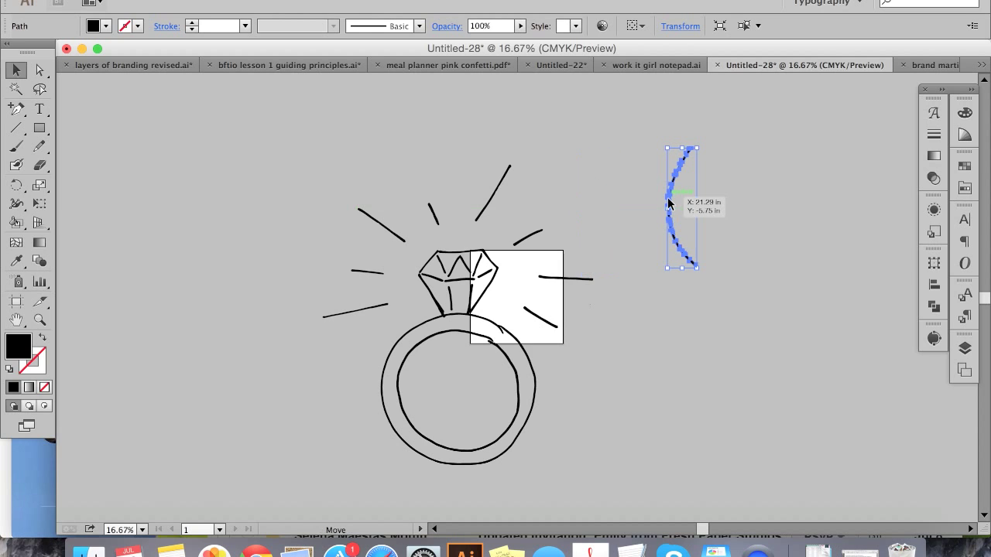
Remove the stray arc and stray dot, leaving only the ring, diamond and sparkle lines
{"action": "left_click_drag", "start_coordinate": [681, 205], "coordinate": [640, 164]}
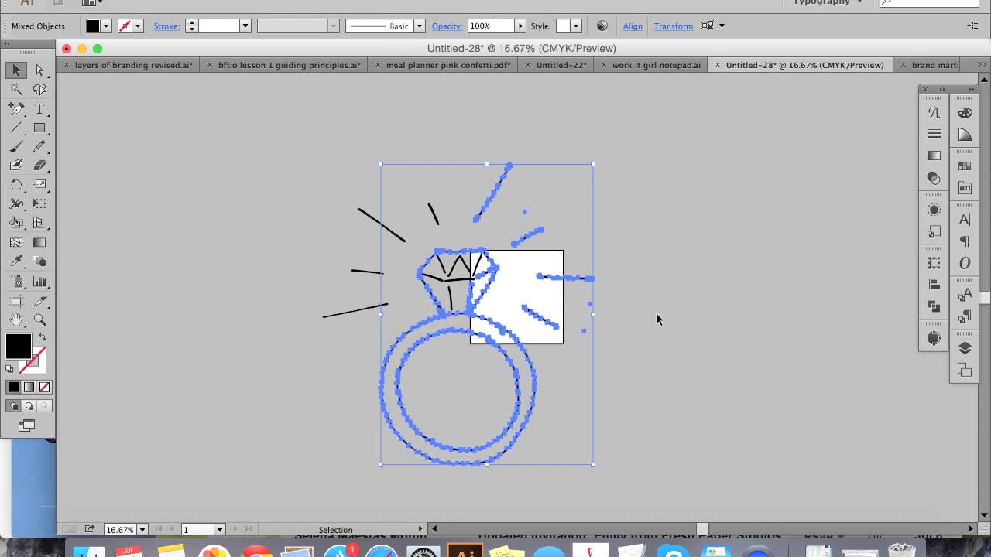
{"action": "mouse_move", "coordinate": [533, 220]}
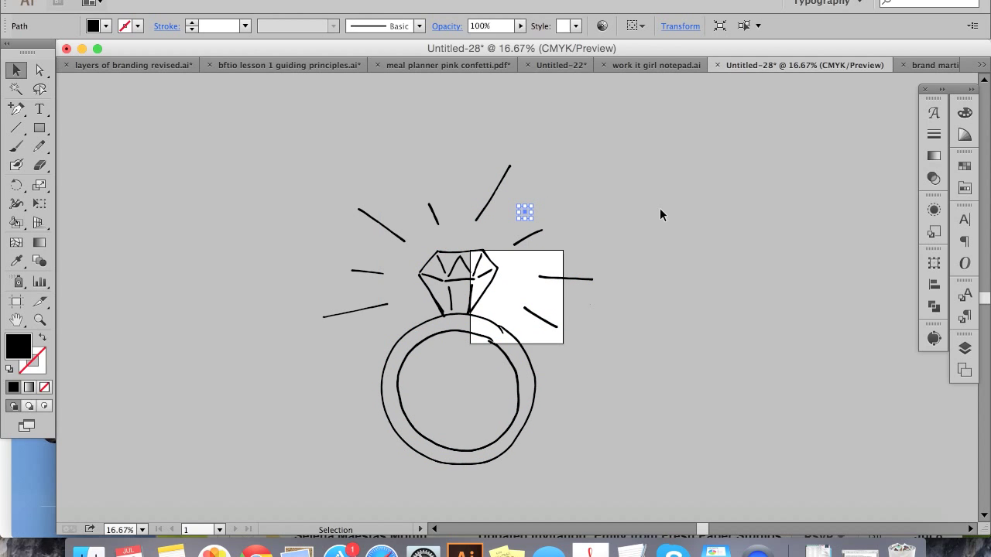
{"action": "left_click", "coordinate": [659, 210]}
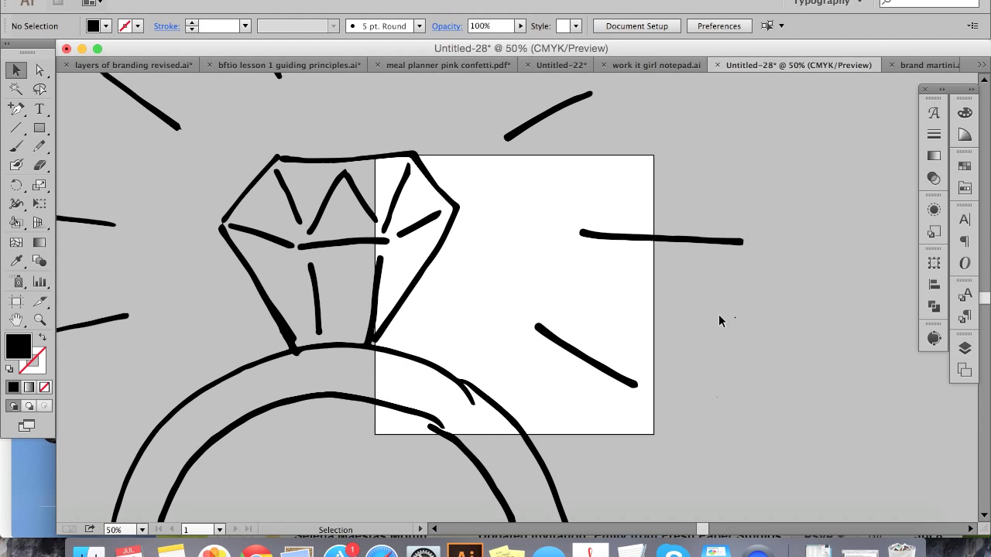
{"action": "mouse_move", "coordinate": [764, 412]}
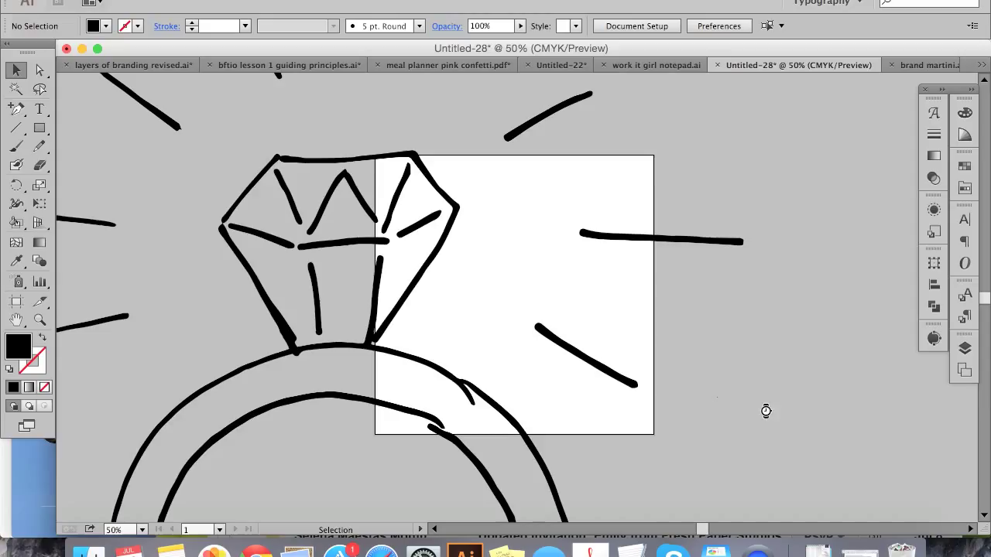
{"action": "mouse_move", "coordinate": [735, 217]}
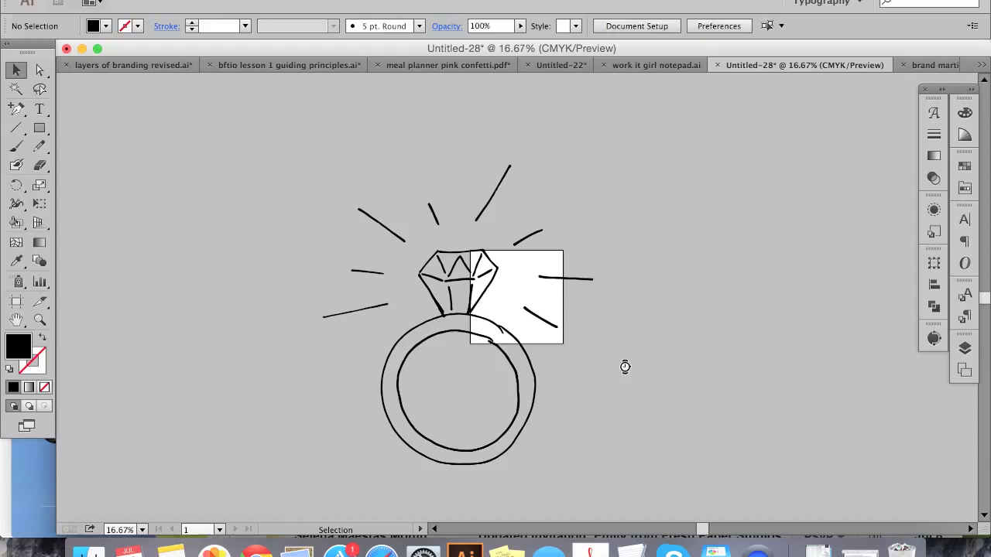
{"action": "mouse_move", "coordinate": [808, 295]}
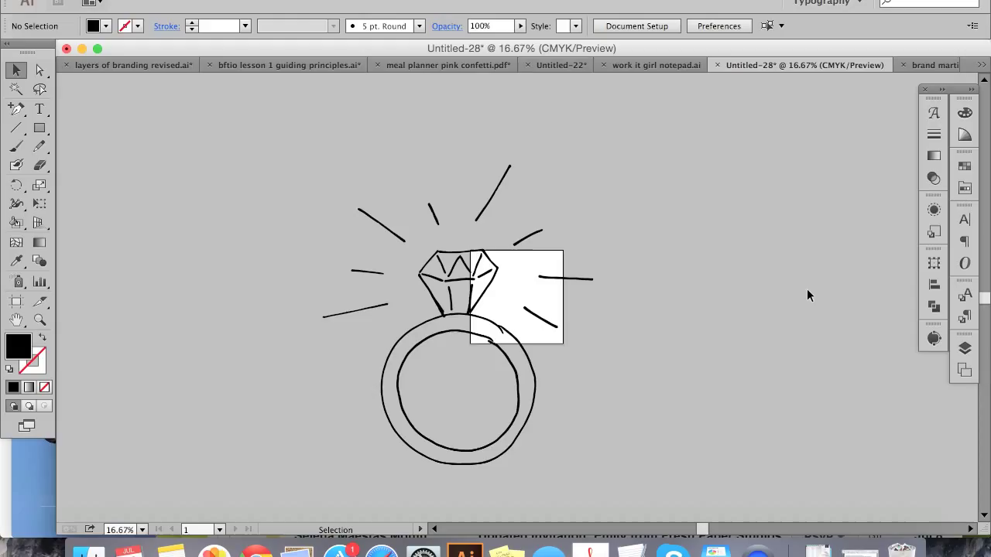
{"action": "mouse_move", "coordinate": [310, 159]}
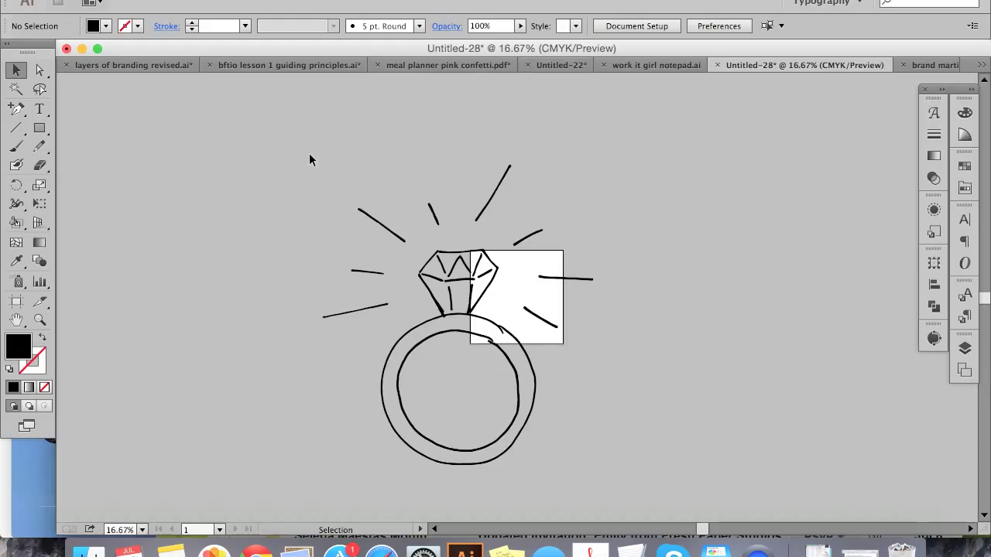
Scale the selected ring artwork to 10 in wide and move it onto the artboard
{"action": "left_click_drag", "start_coordinate": [310, 159], "coordinate": [626, 464]}
{"action": "type", "text": "10"}
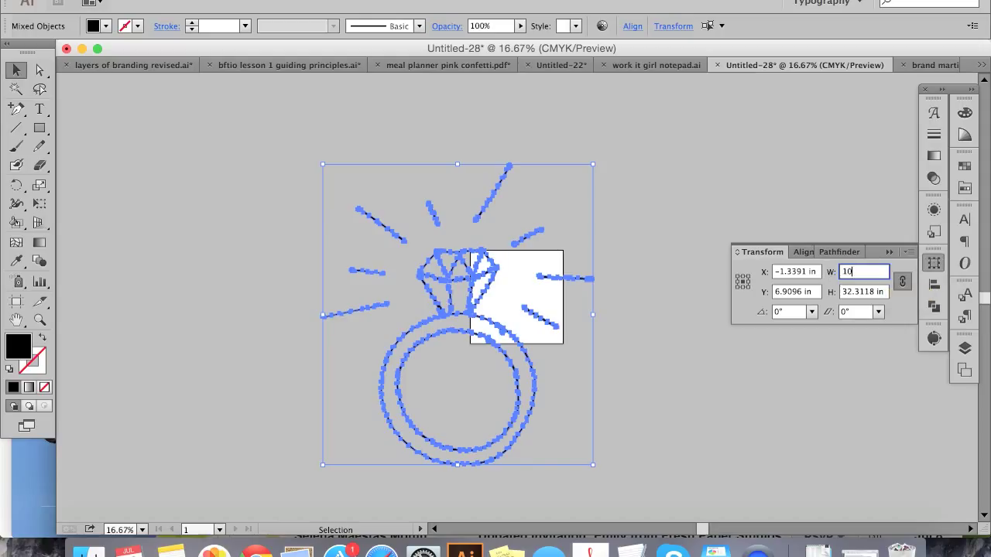
{"action": "key", "text": "Return"}
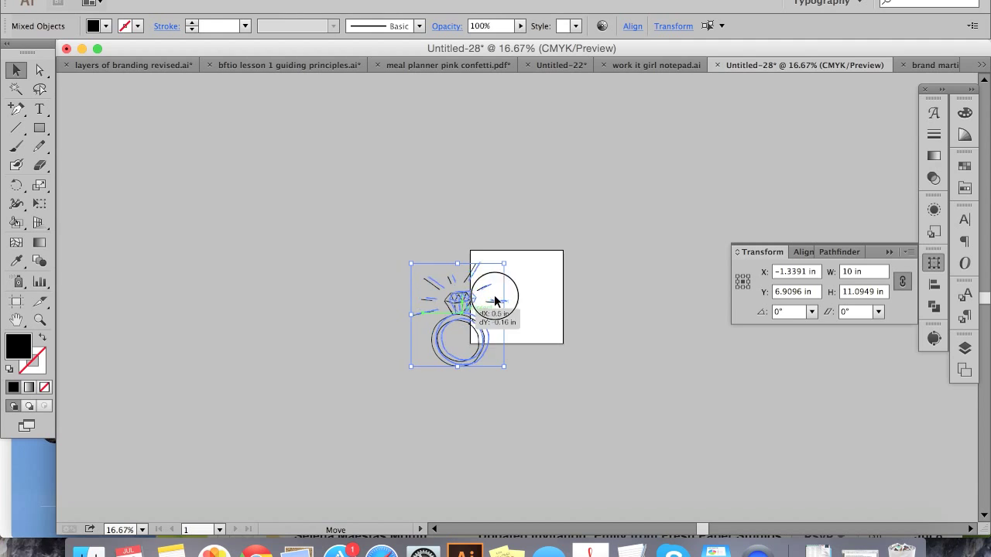
{"action": "left_click_drag", "start_coordinate": [488, 302], "coordinate": [517, 286]}
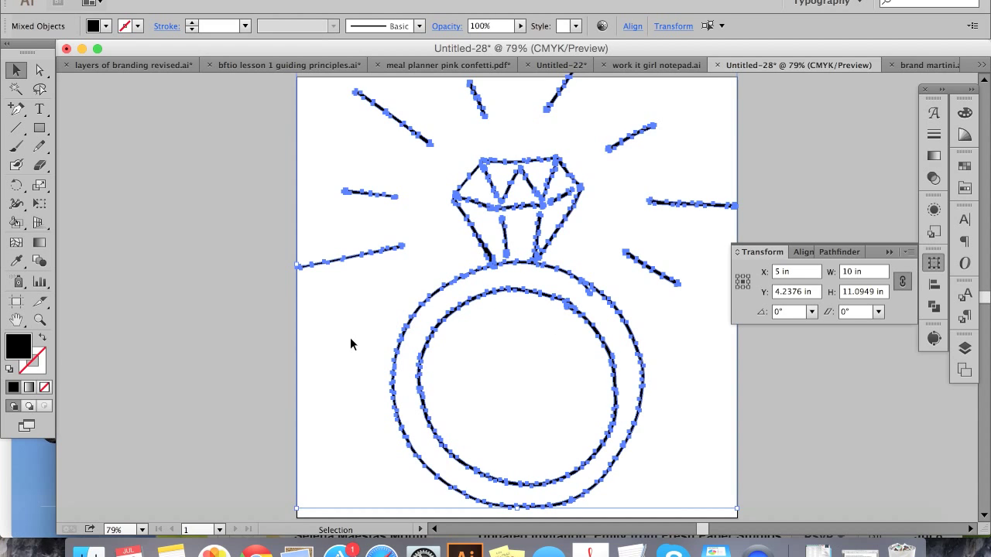
{"action": "left_click", "coordinate": [353, 343]}
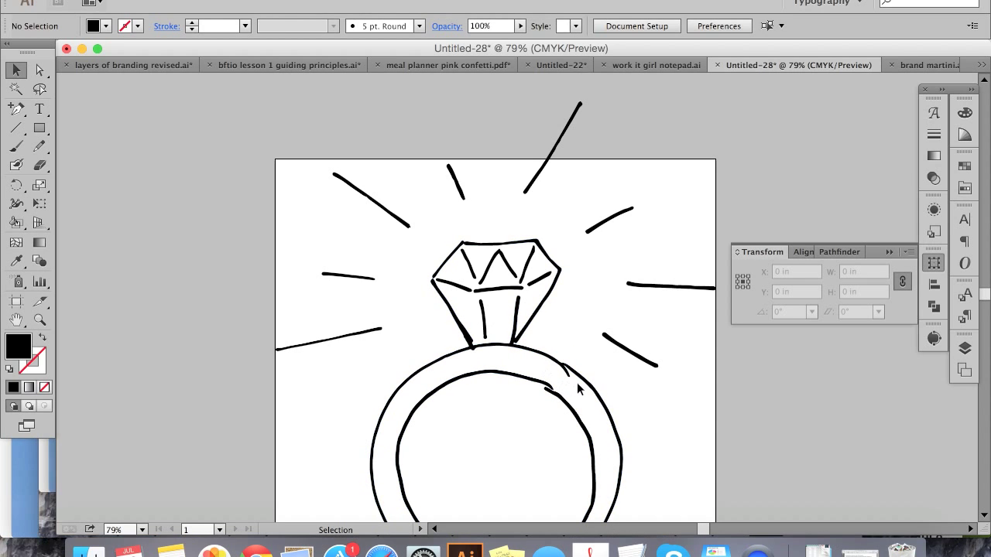
{"action": "mouse_move", "coordinate": [540, 344]}
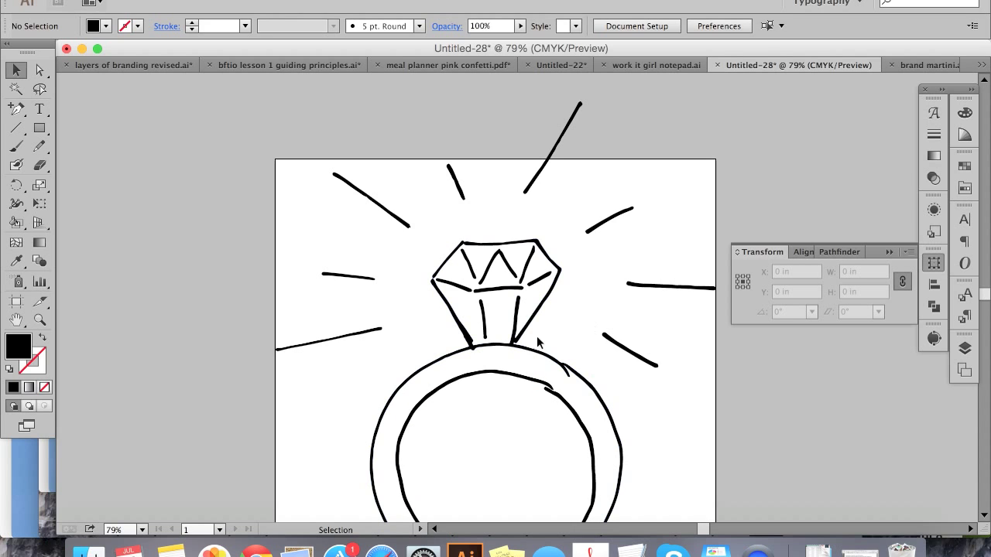
{"action": "mouse_move", "coordinate": [464, 307]}
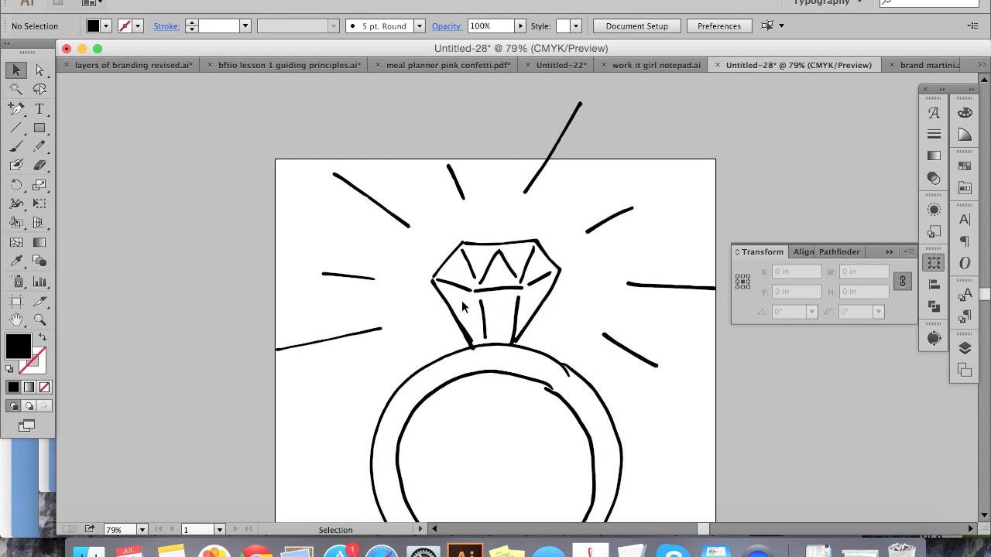
{"action": "mouse_move", "coordinate": [534, 452]}
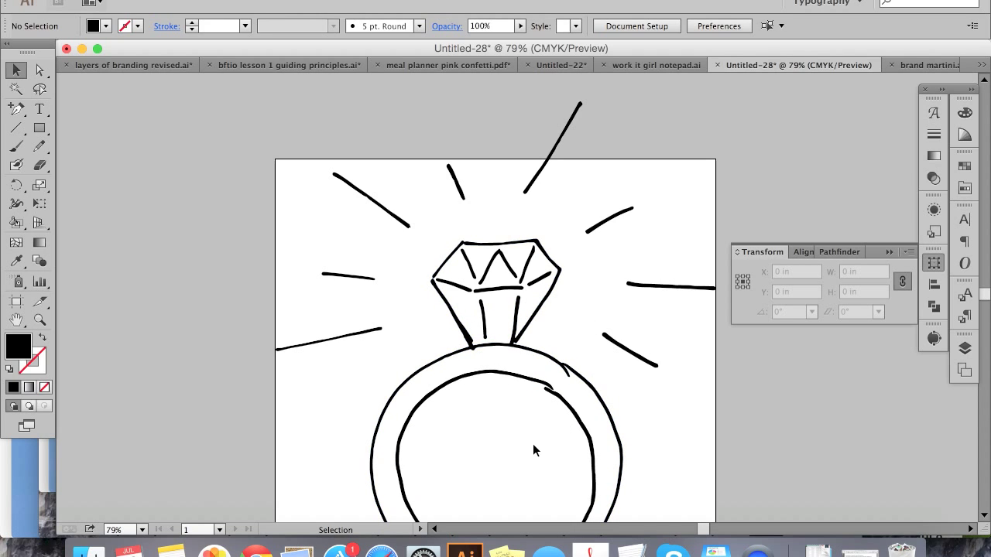
{"action": "mouse_move", "coordinate": [486, 394]}
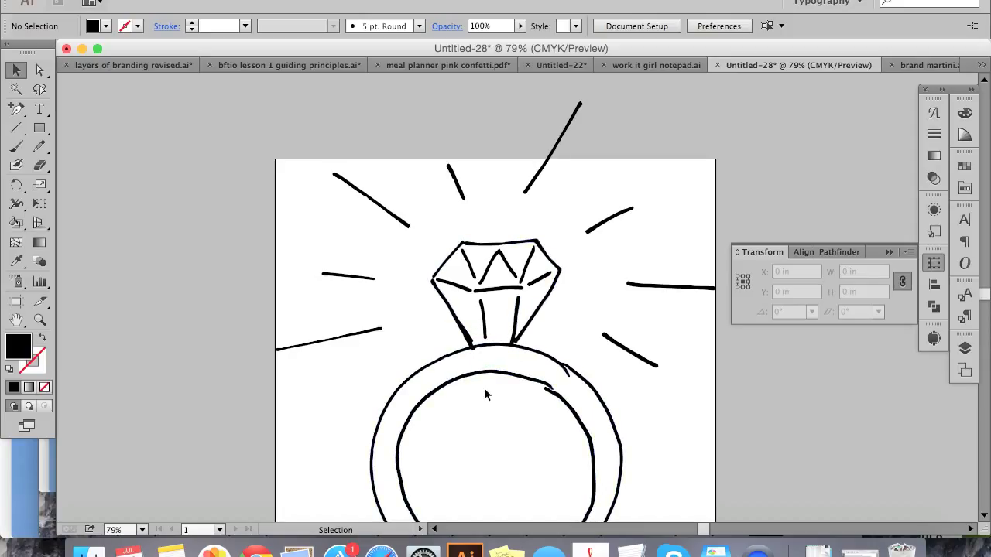
{"action": "mouse_move", "coordinate": [260, 303]}
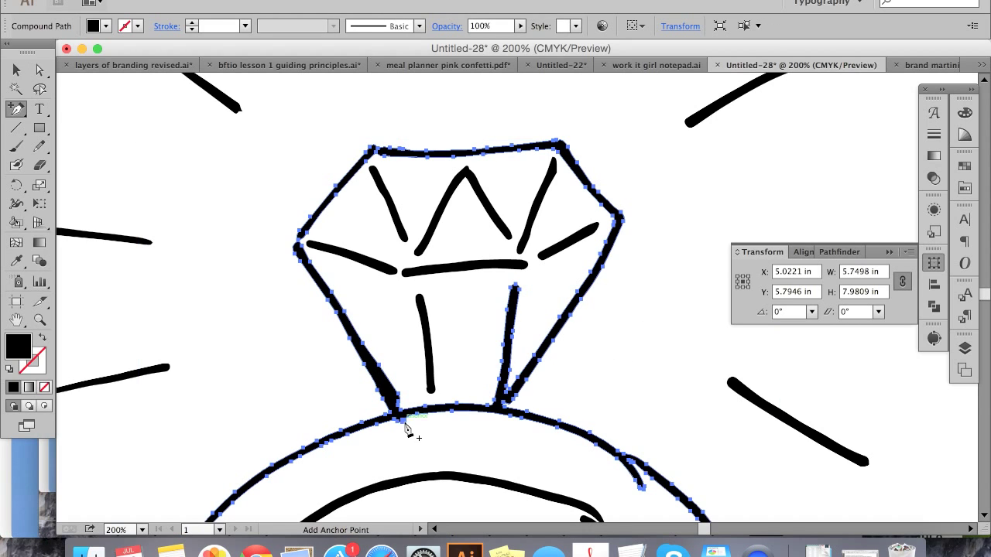
{"action": "mouse_move", "coordinate": [344, 321]}
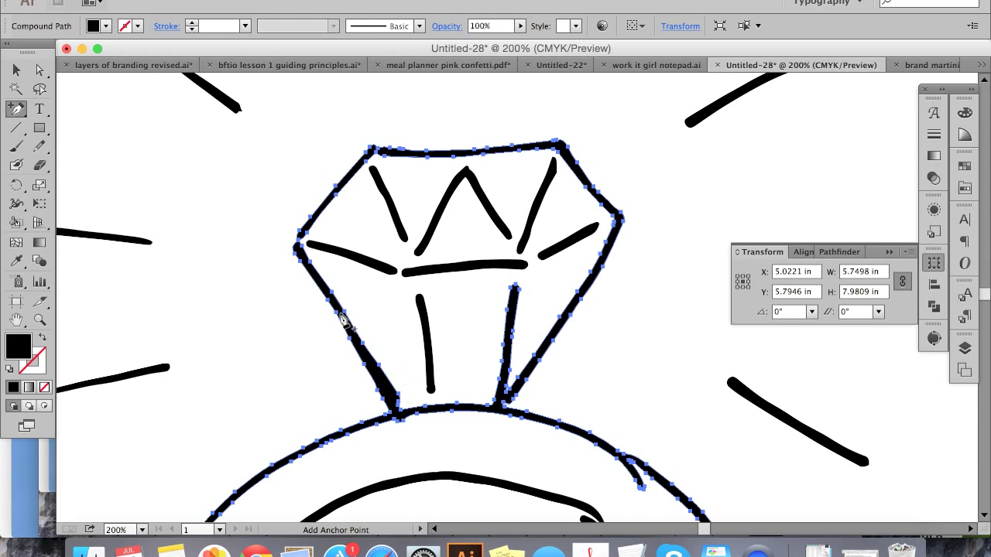
{"action": "mouse_move", "coordinate": [472, 477]}
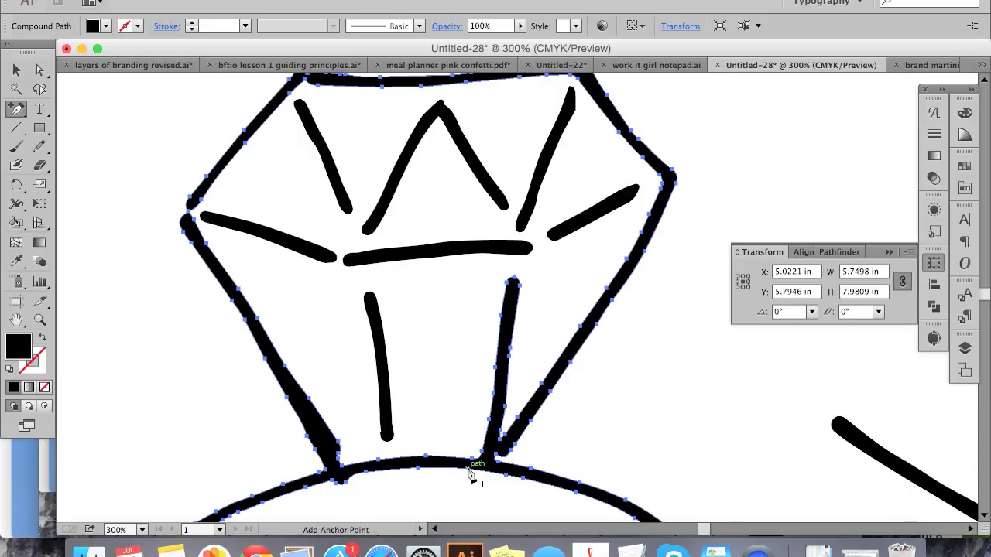
Zoom to the diamond's base and switch to the Delete Anchor Point tool
{"action": "scroll", "scroll_direction": "up", "scroll_amount": 3}
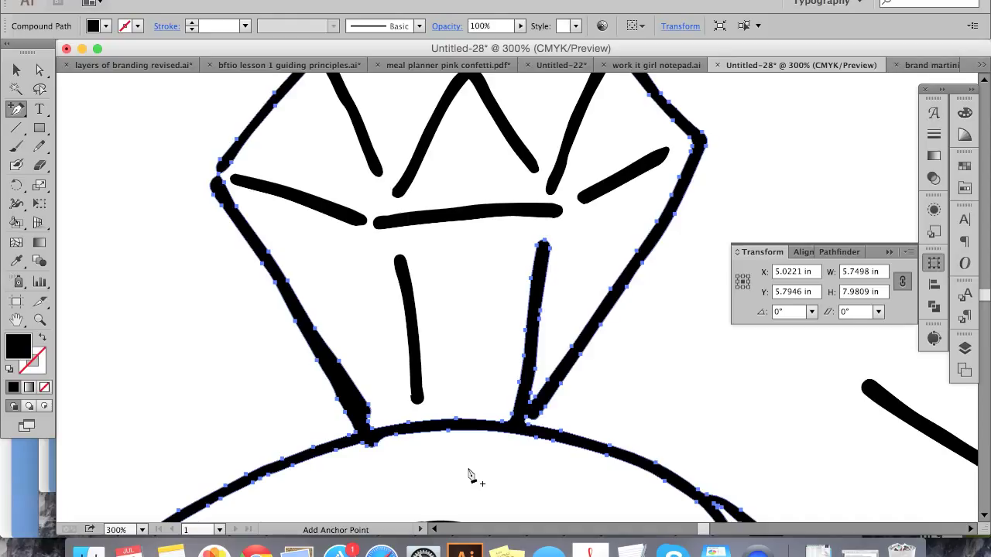
{"action": "mouse_move", "coordinate": [99, 204]}
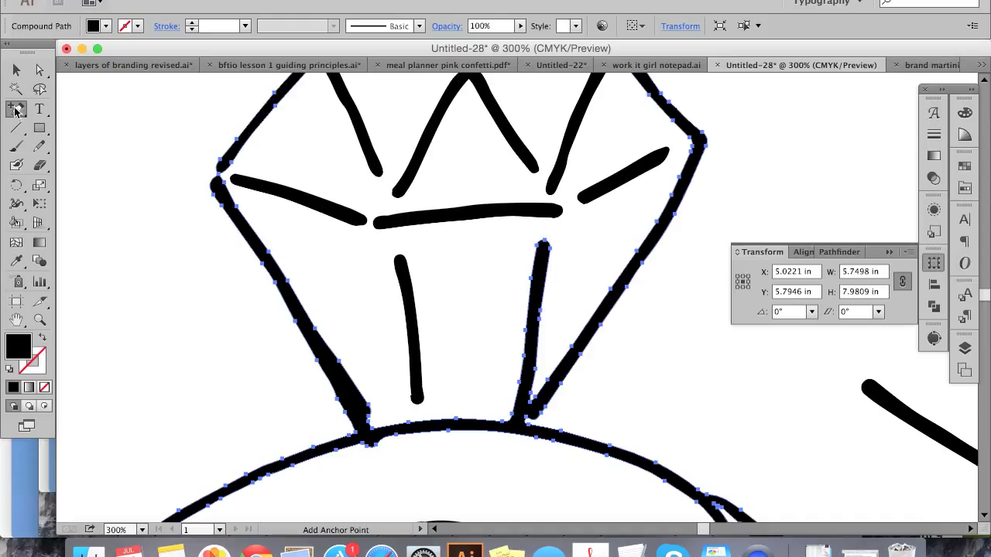
{"action": "mouse_move", "coordinate": [17, 110]}
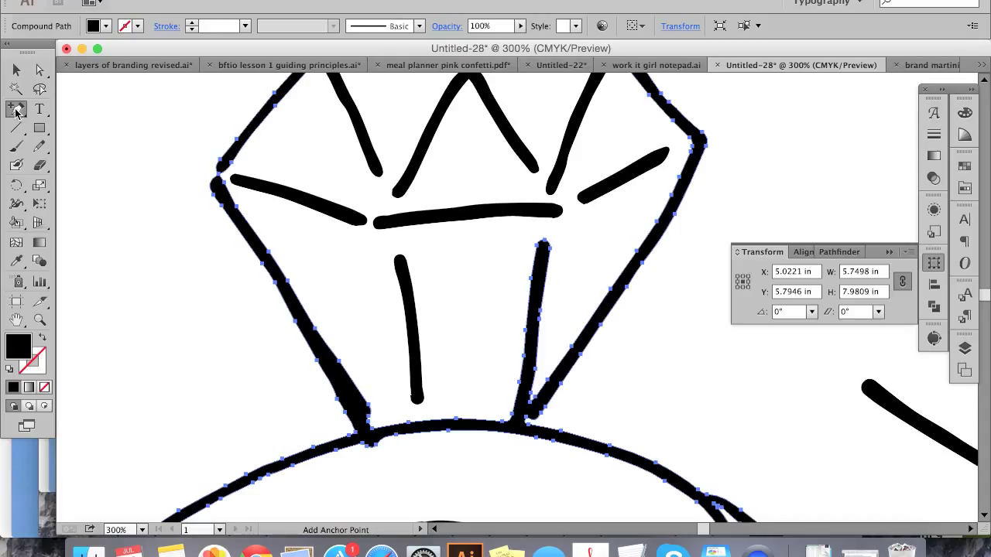
{"action": "left_click", "coordinate": [15, 108]}
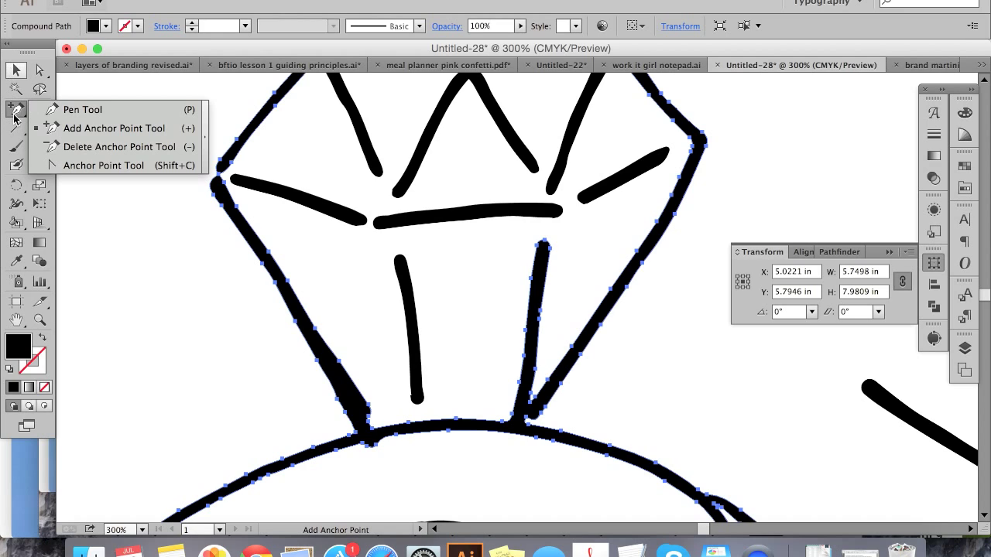
{"action": "mouse_move", "coordinate": [65, 145]}
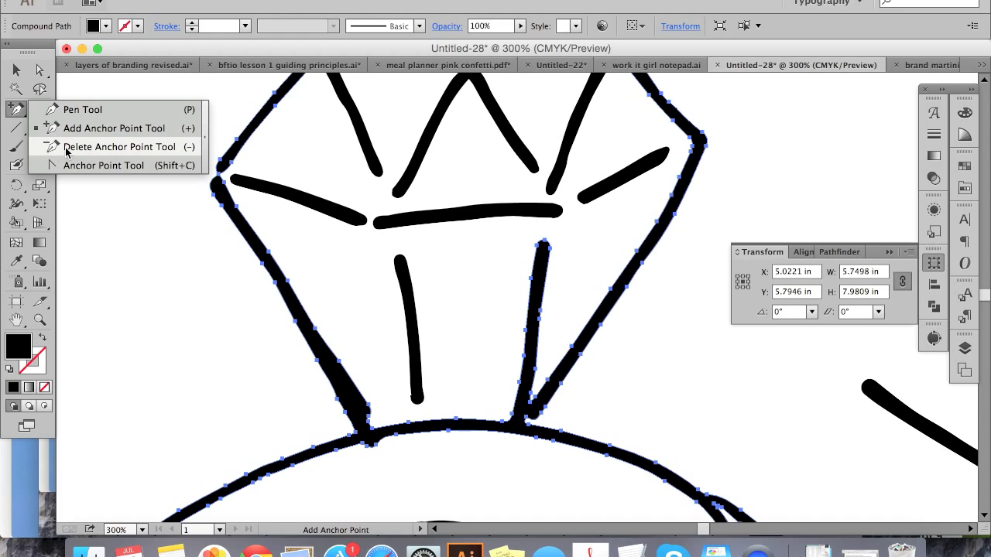
{"action": "left_click", "coordinate": [121, 145]}
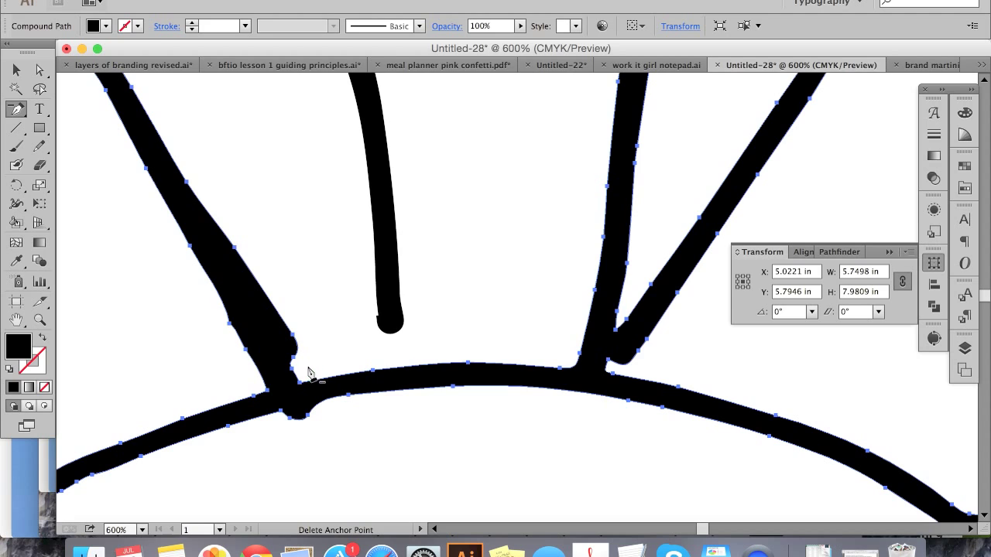
Delete the extra anchors on the bulging left sparkle ray, then select the diamond's diagonal line
{"action": "left_click", "coordinate": [297, 378]}
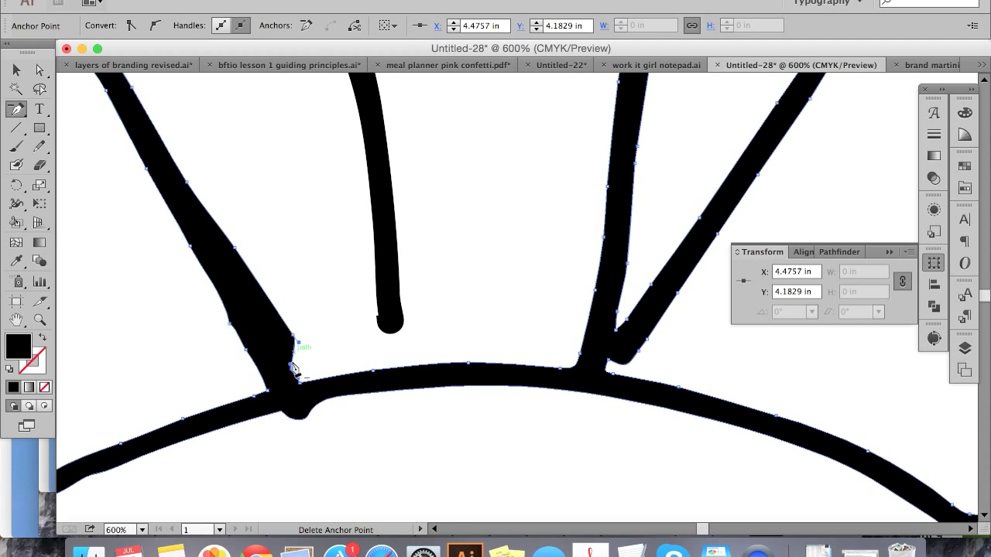
{"action": "mouse_move", "coordinate": [297, 342]}
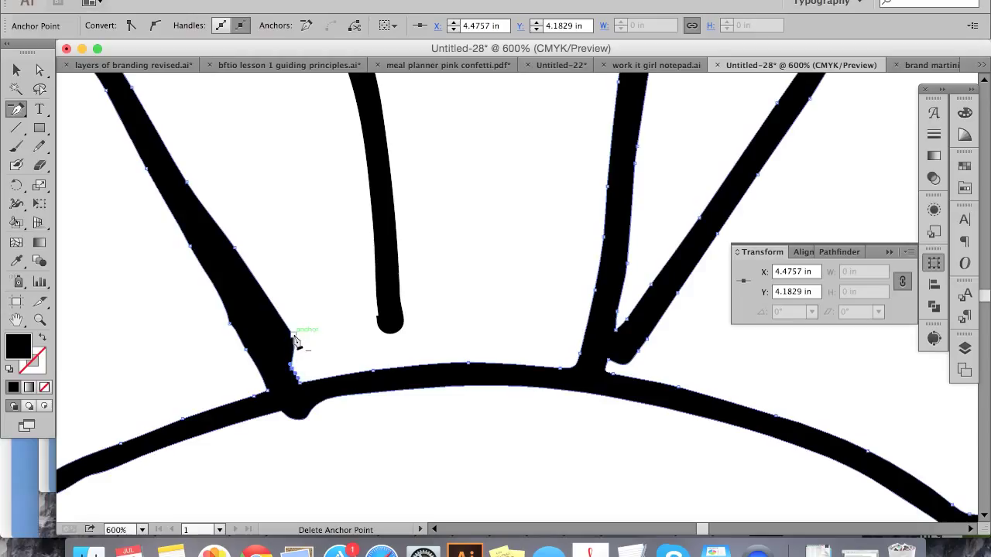
{"action": "left_click", "coordinate": [297, 342]}
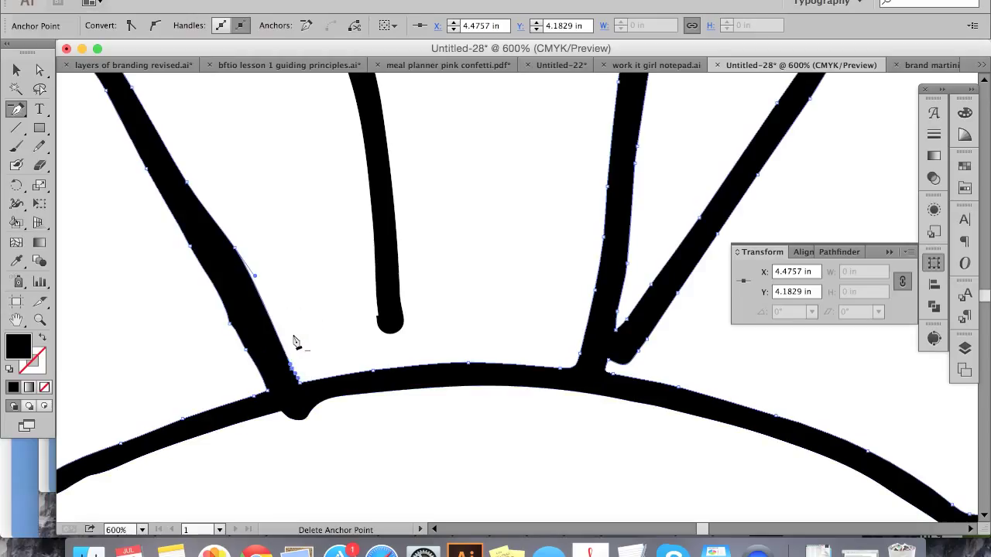
{"action": "mouse_move", "coordinate": [204, 246]}
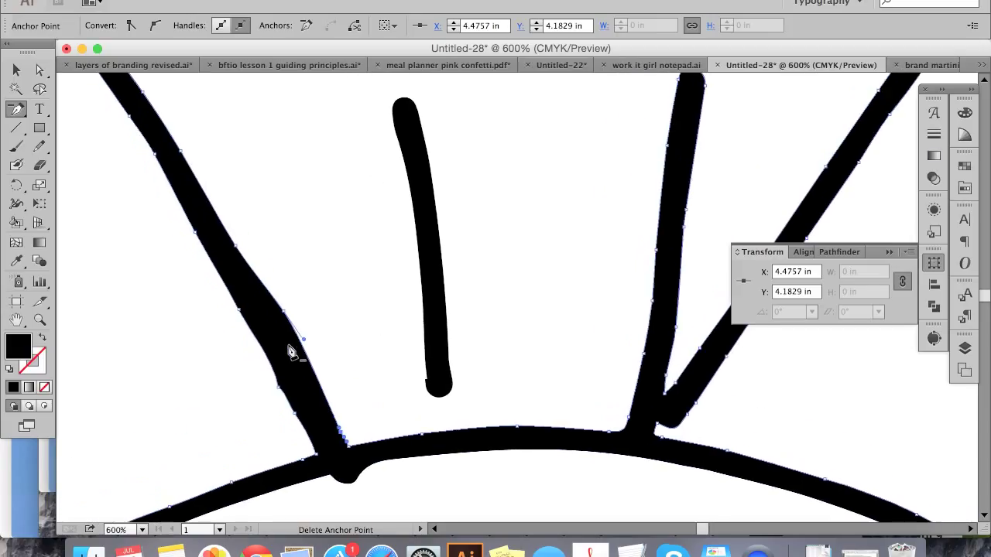
{"action": "mouse_move", "coordinate": [291, 396]}
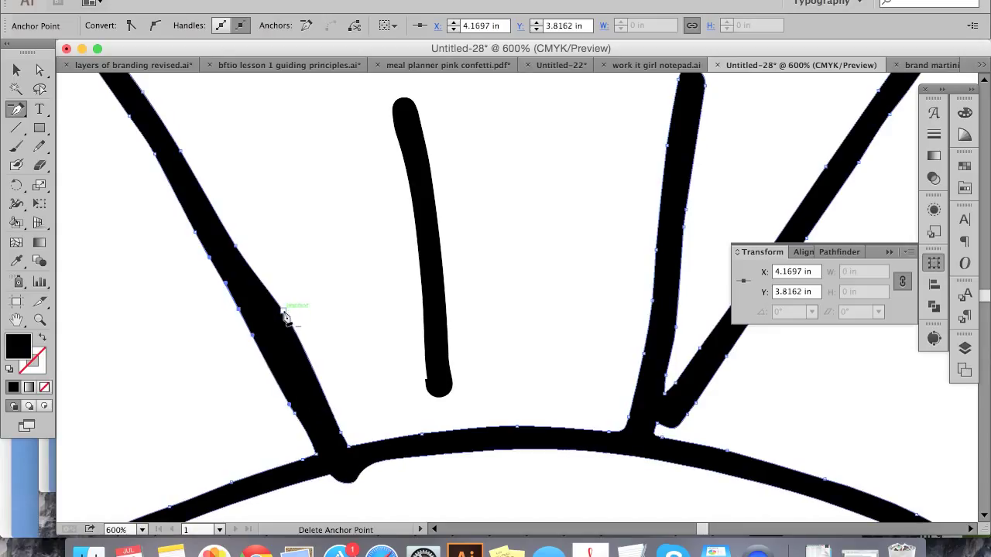
{"action": "left_click", "coordinate": [291, 310]}
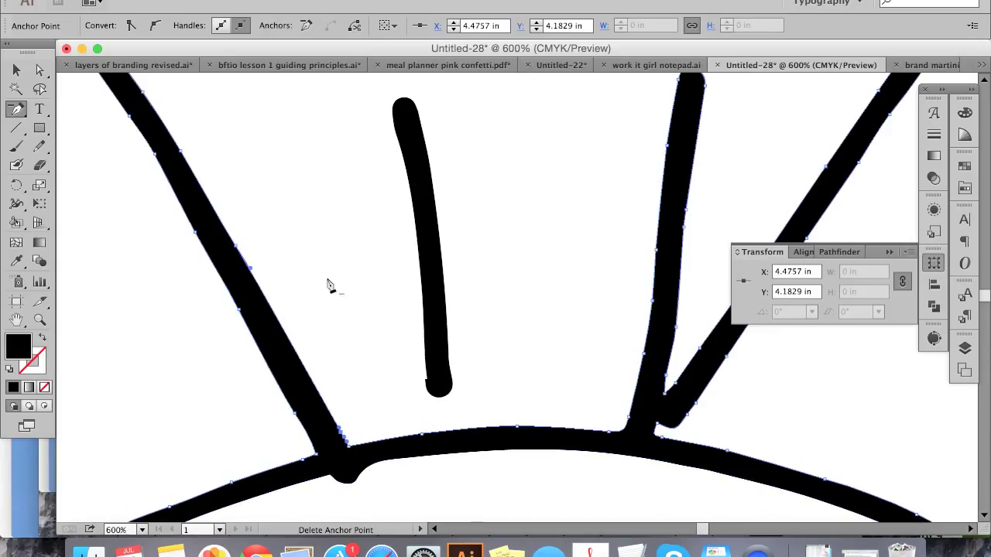
{"action": "mouse_move", "coordinate": [303, 385]}
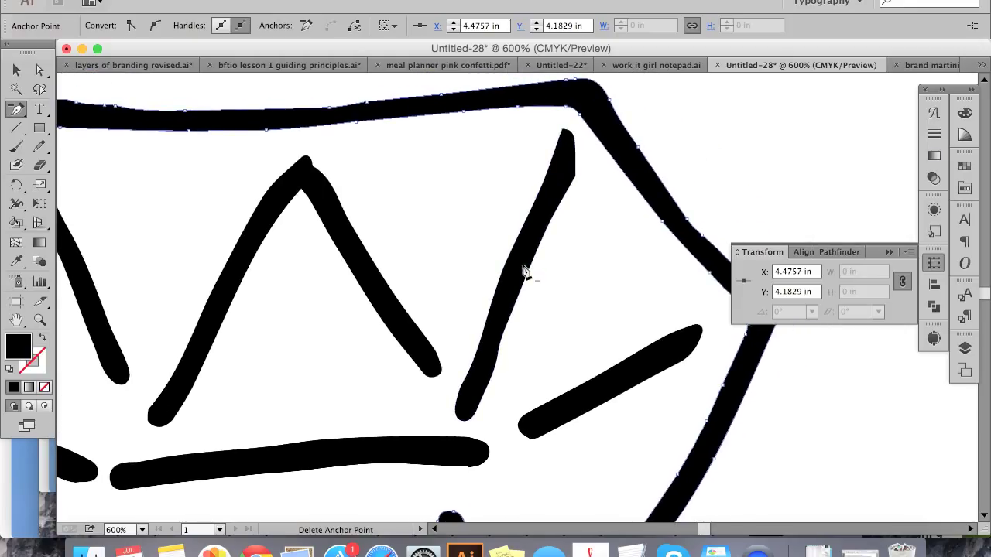
{"action": "left_click", "coordinate": [15, 70]}
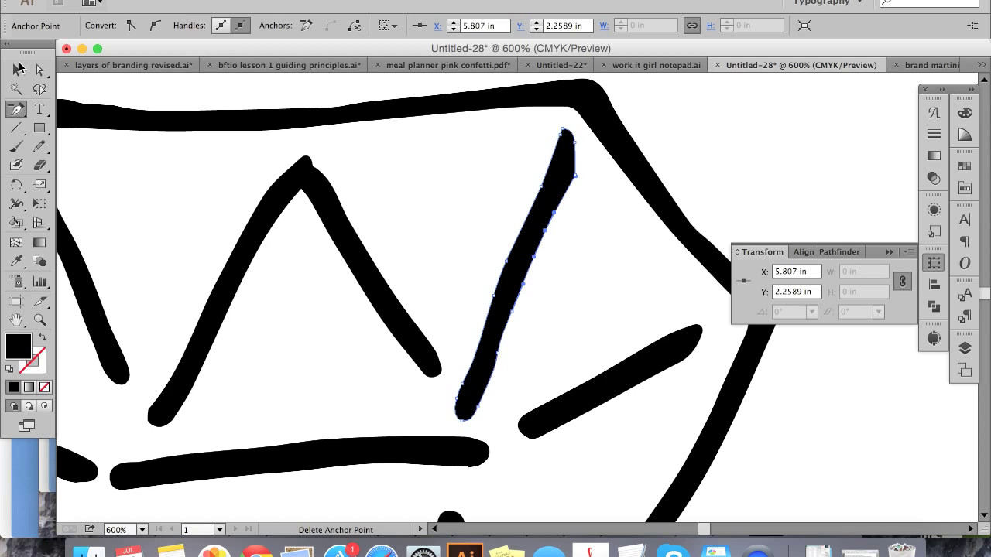
Nudge the diagonal facet line's top anchor toward the outline, then select the short vertical sparkle line
{"action": "left_click", "coordinate": [17, 70]}
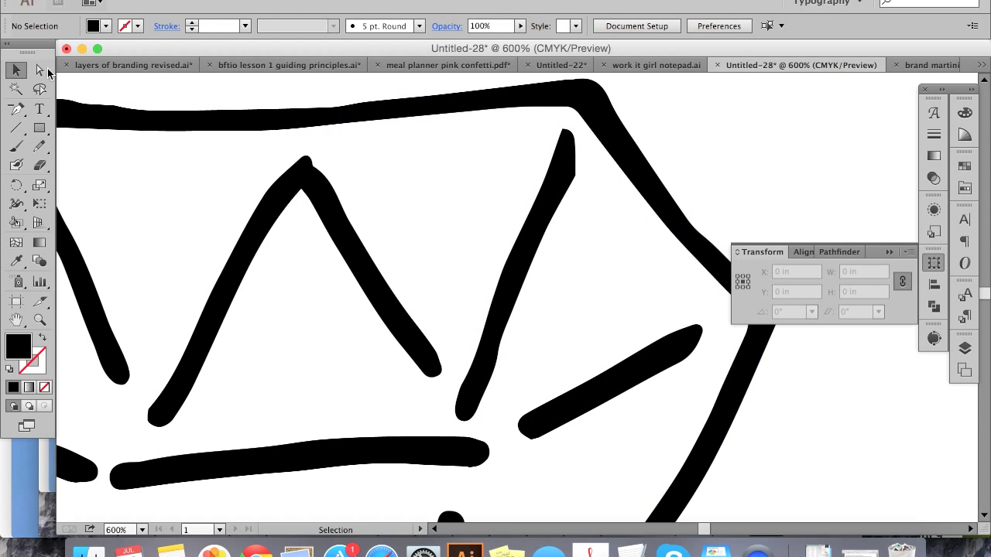
{"action": "left_click", "coordinate": [40, 71]}
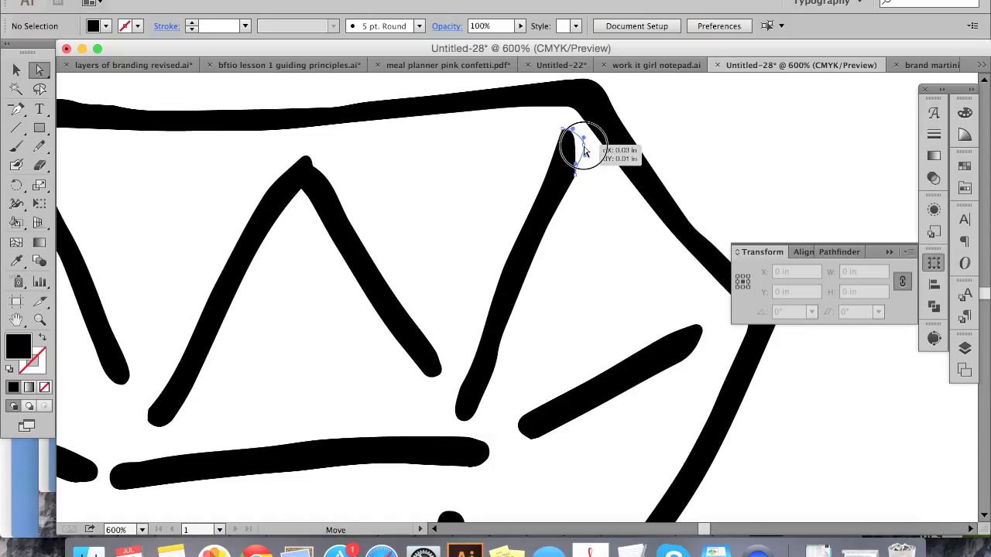
{"action": "left_click", "coordinate": [576, 155]}
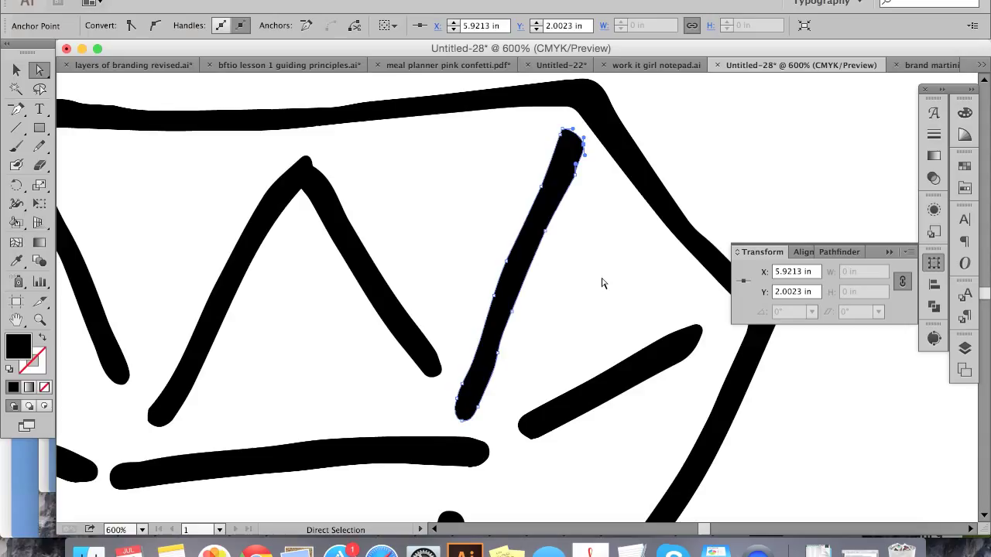
{"action": "mouse_move", "coordinate": [25, 87]}
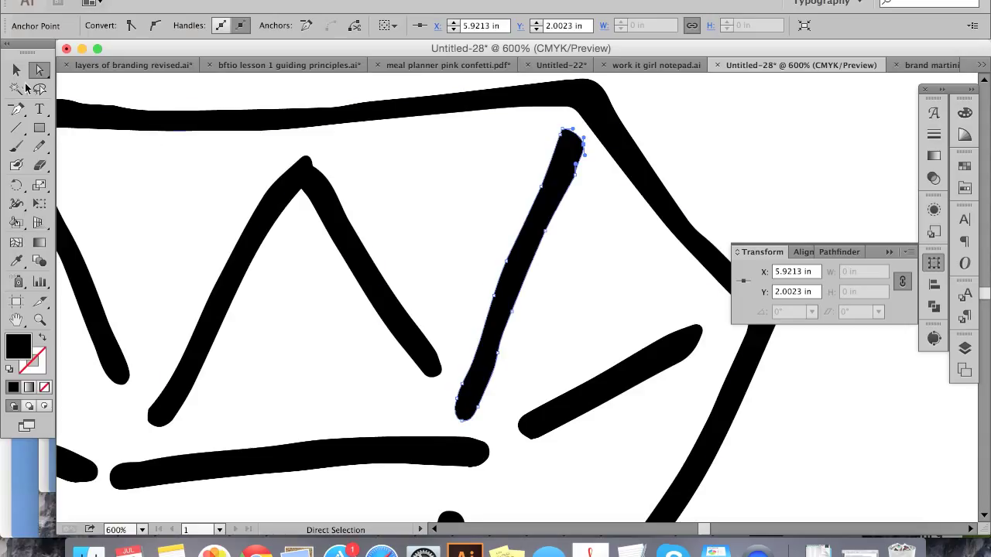
{"action": "left_click", "coordinate": [15, 70]}
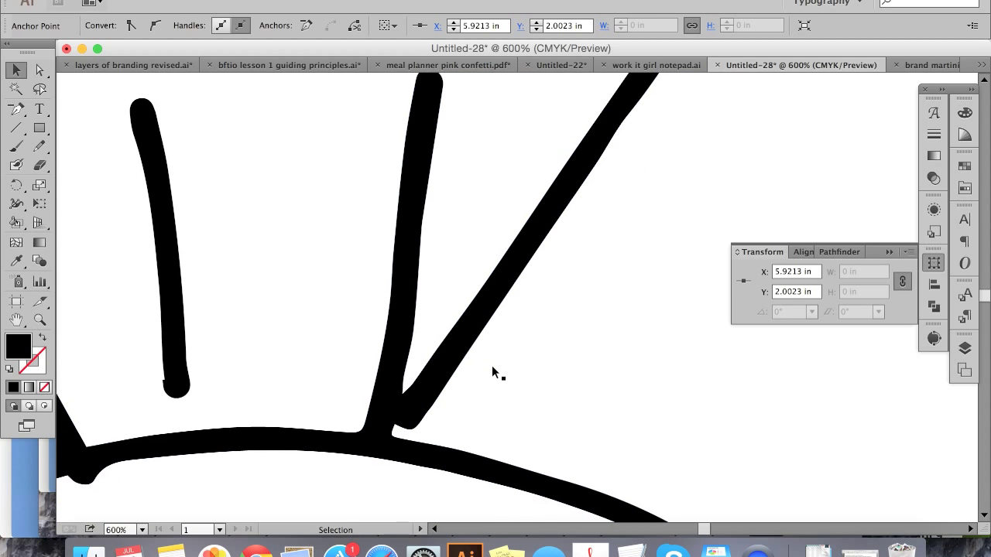
{"action": "left_click", "coordinate": [172, 232]}
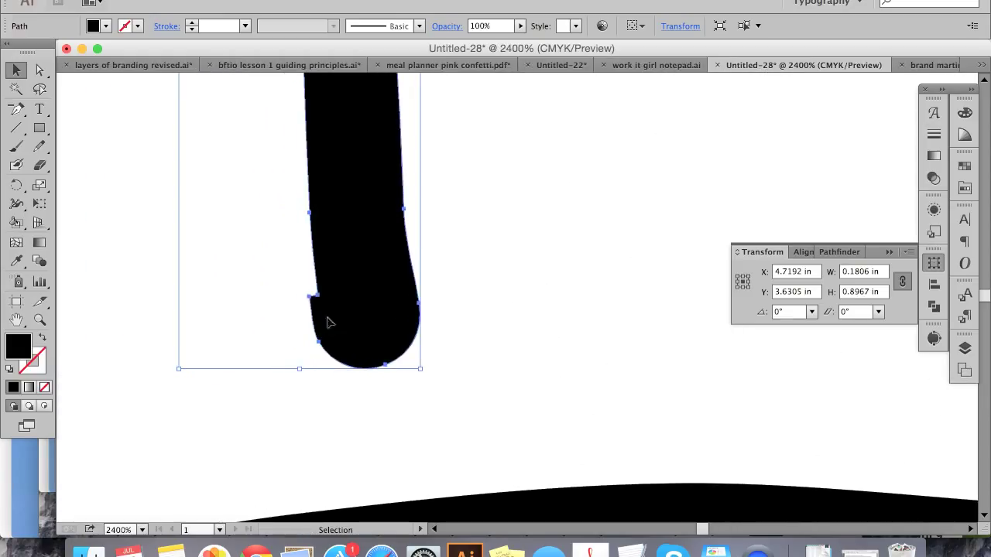
Reselect the sparkle line and delete the anchor forming the notch at its rounded end
{"action": "left_click", "coordinate": [273, 270]}
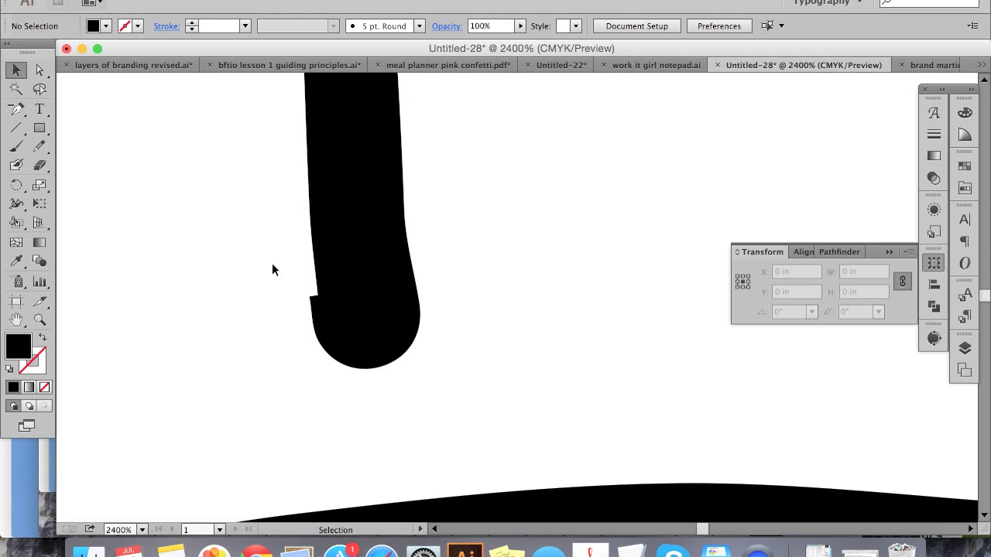
{"action": "left_click", "coordinate": [364, 232]}
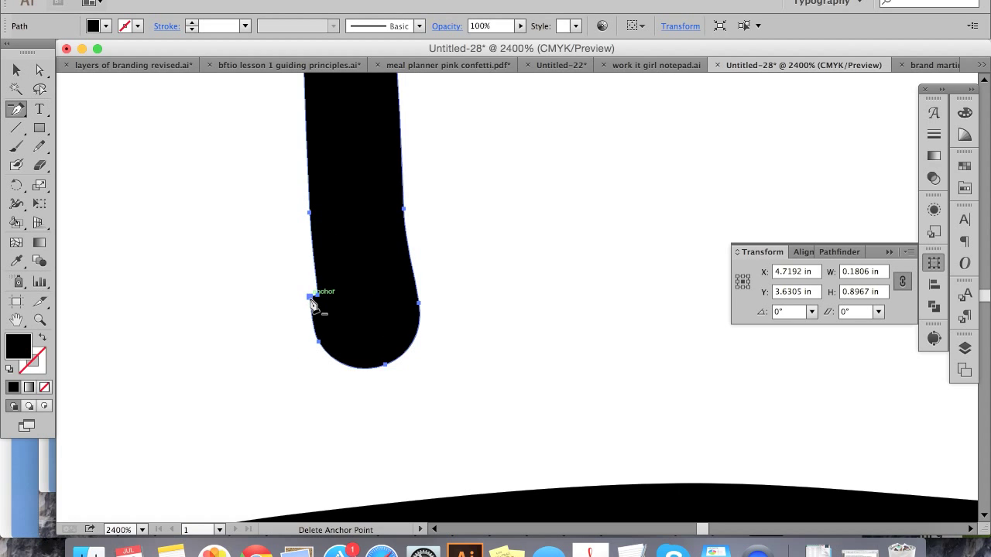
{"action": "left_click", "coordinate": [311, 297]}
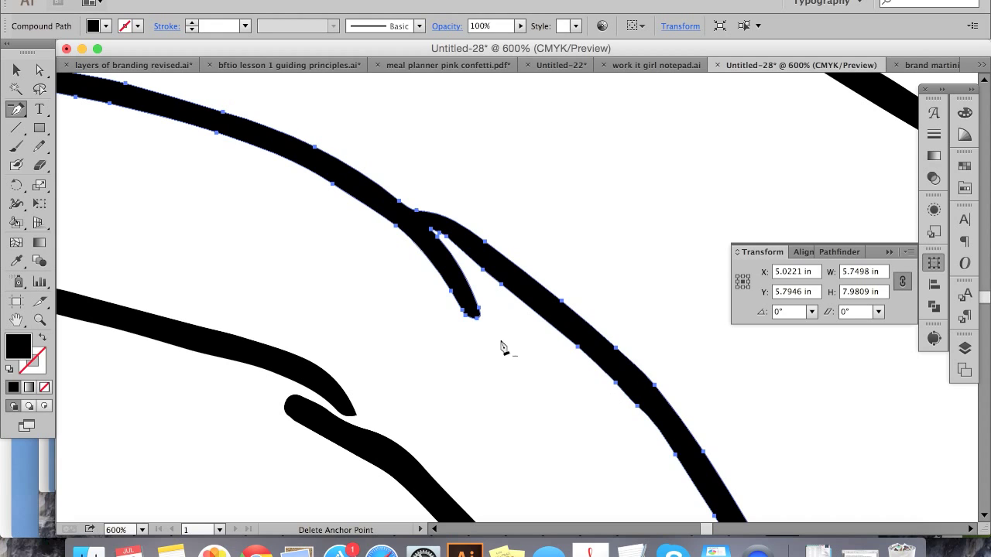
{"action": "mouse_move", "coordinate": [370, 209]}
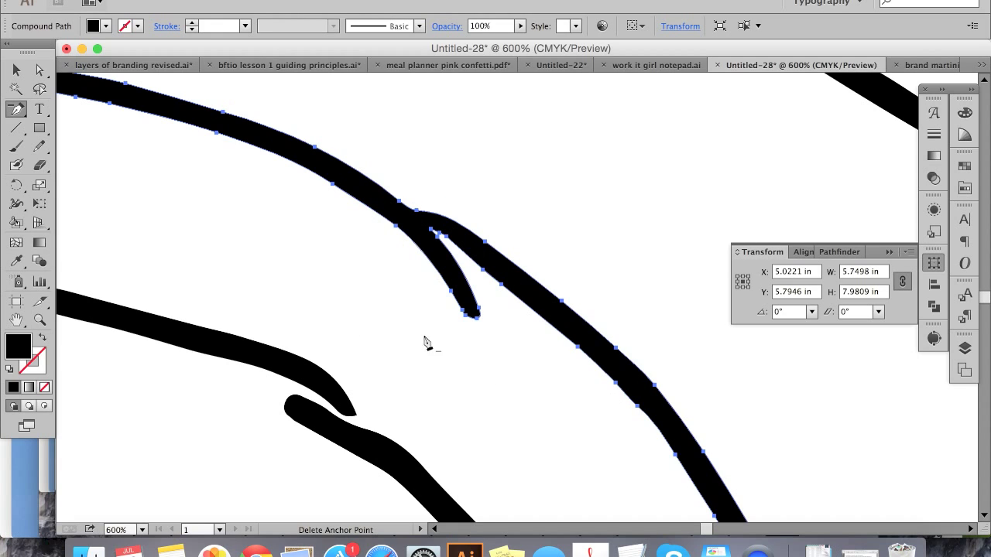
Delete the stray spur's anchors off the curved band, dismissing the warning alert
{"action": "left_click", "coordinate": [468, 316]}
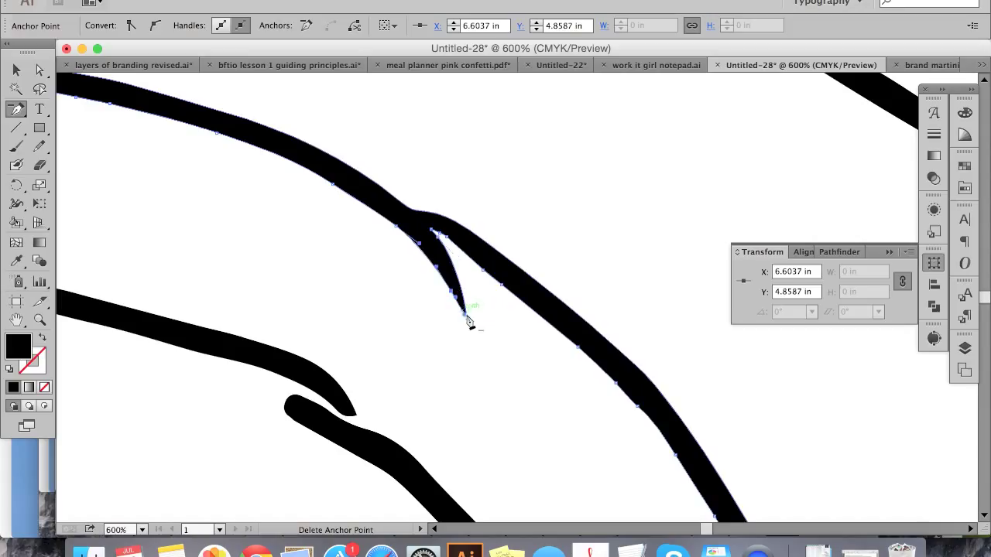
{"action": "left_click", "coordinate": [467, 318]}
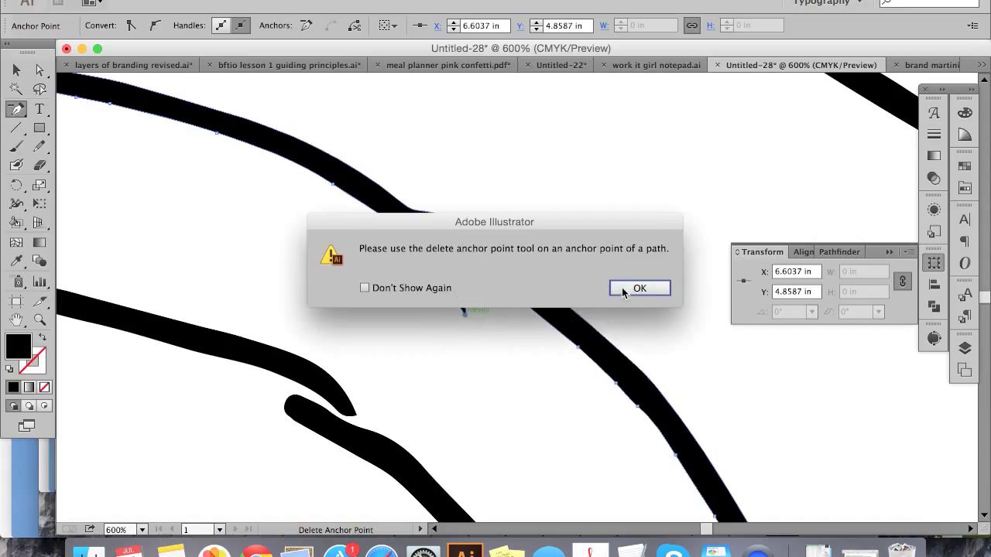
{"action": "left_click", "coordinate": [639, 288]}
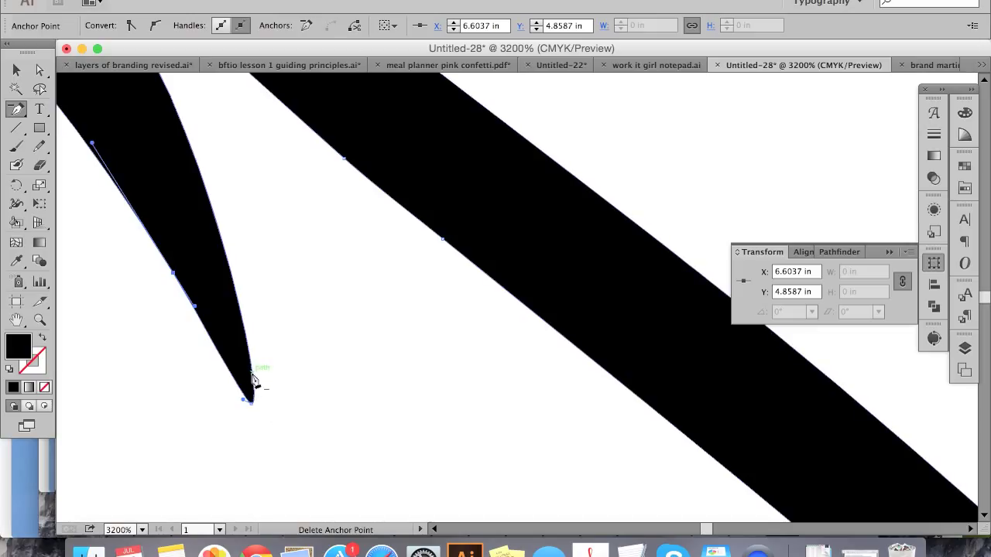
{"action": "mouse_move", "coordinate": [254, 410]}
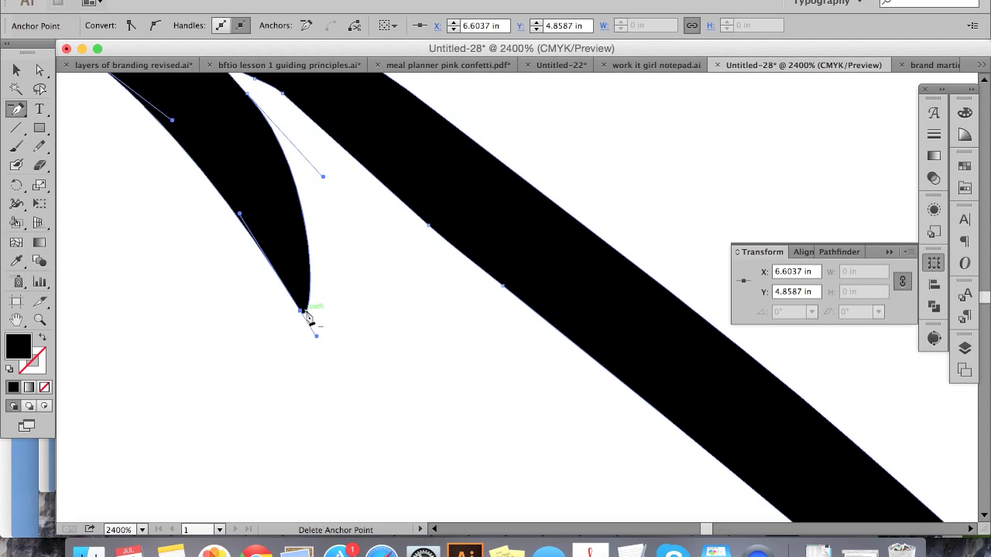
{"action": "mouse_move", "coordinate": [201, 176]}
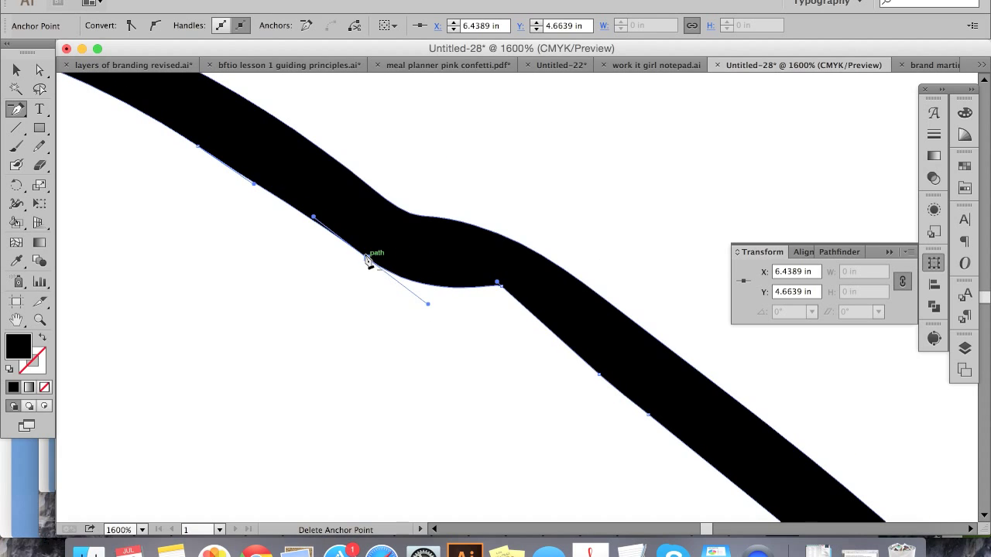
{"action": "left_click", "coordinate": [368, 260]}
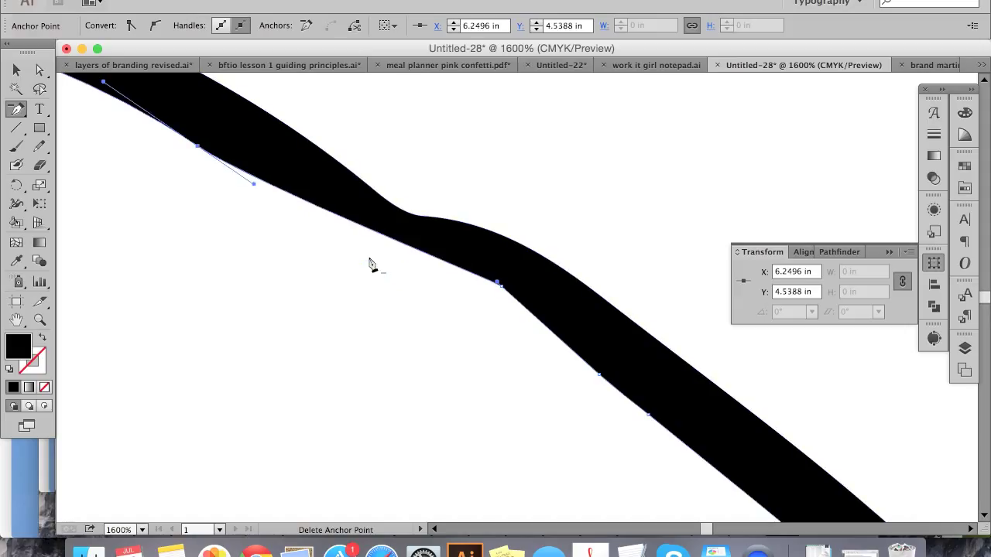
{"action": "left_click", "coordinate": [495, 282]}
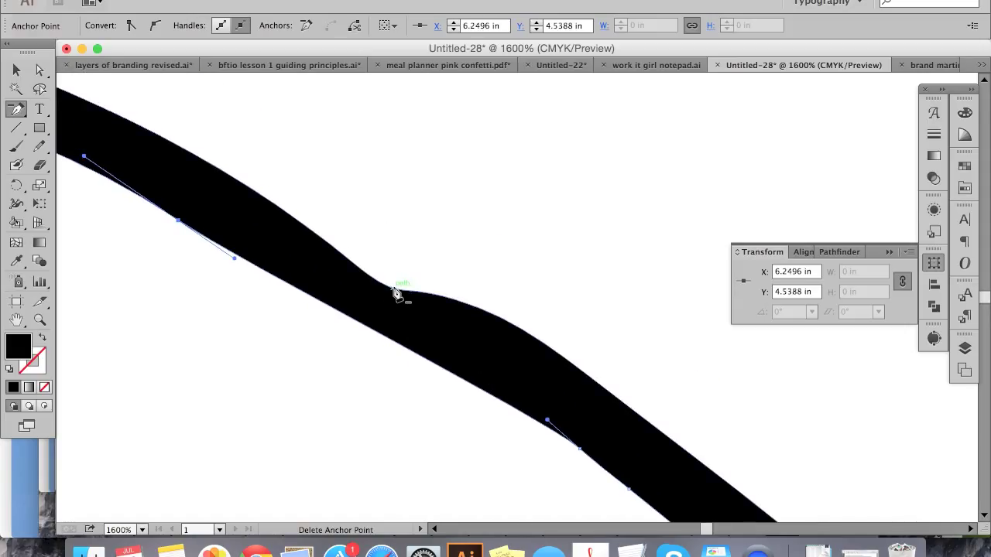
Remove the remaining bump and kink points so the band reads as one smooth stroke
{"action": "left_click", "coordinate": [399, 294]}
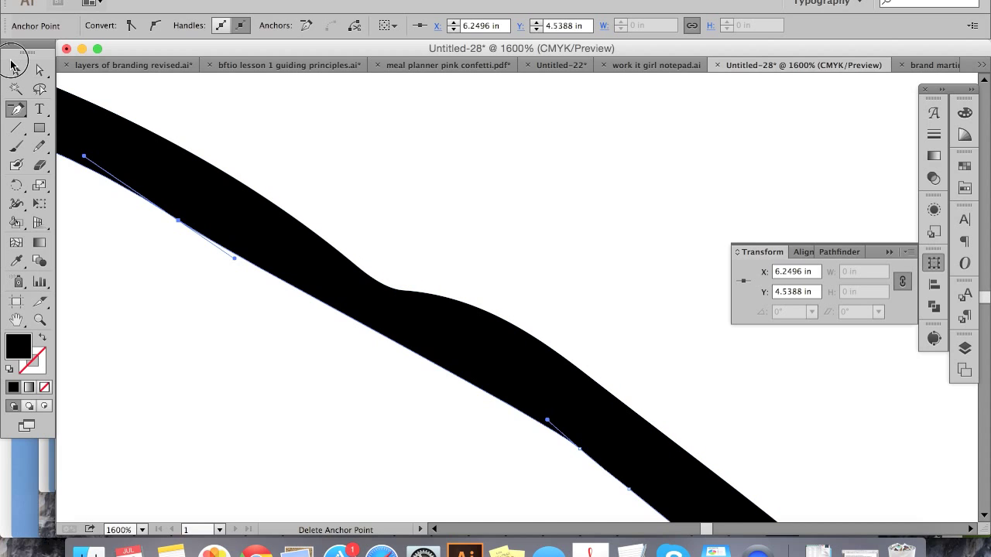
{"action": "left_click", "coordinate": [17, 71]}
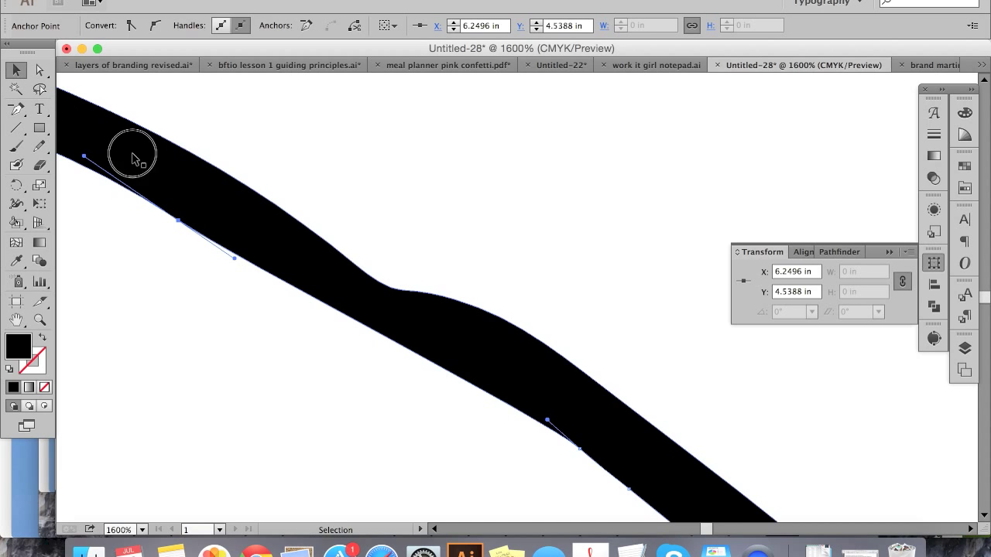
{"action": "left_click", "coordinate": [16, 109]}
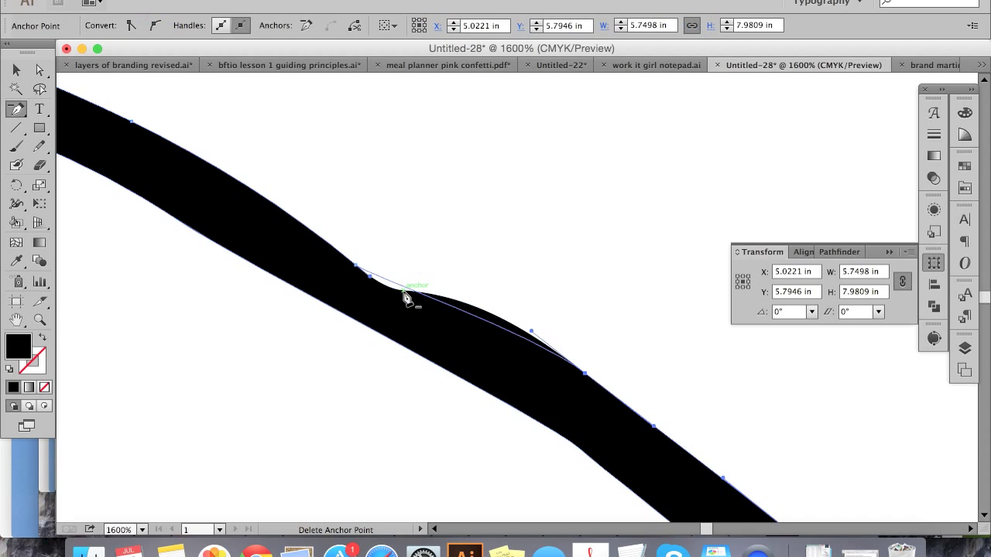
{"action": "left_click", "coordinate": [356, 271]}
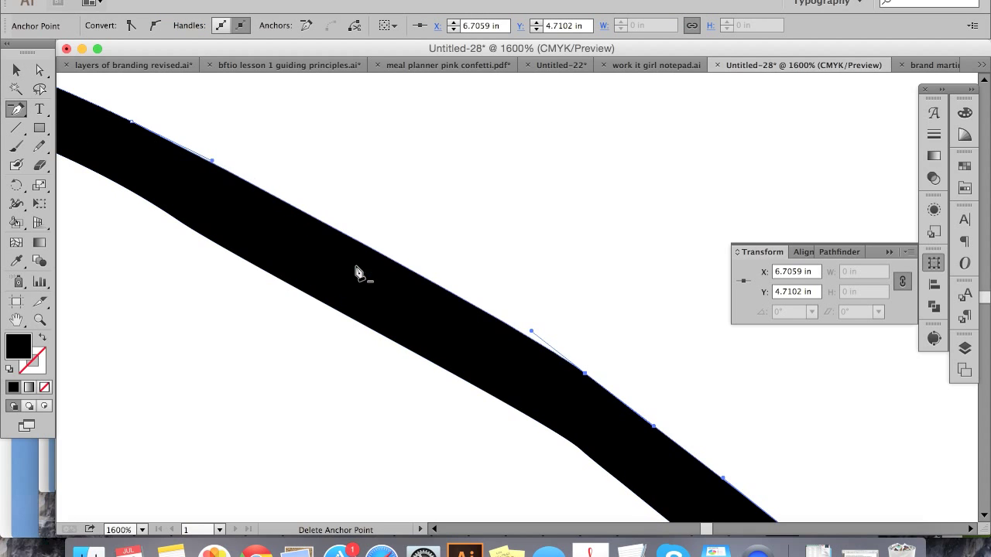
{"action": "scroll", "scroll_direction": "down", "scroll_amount": 3}
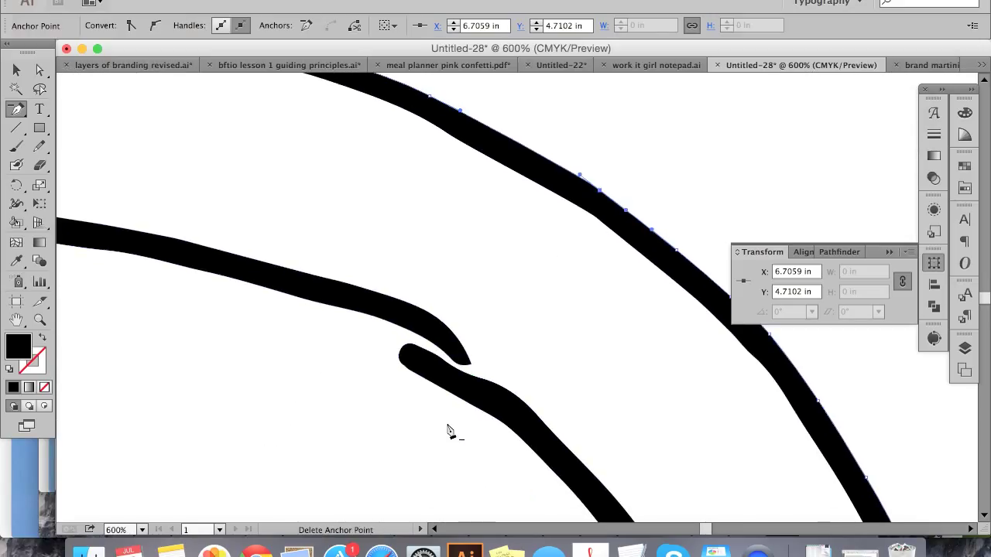
{"action": "mouse_move", "coordinate": [435, 365]}
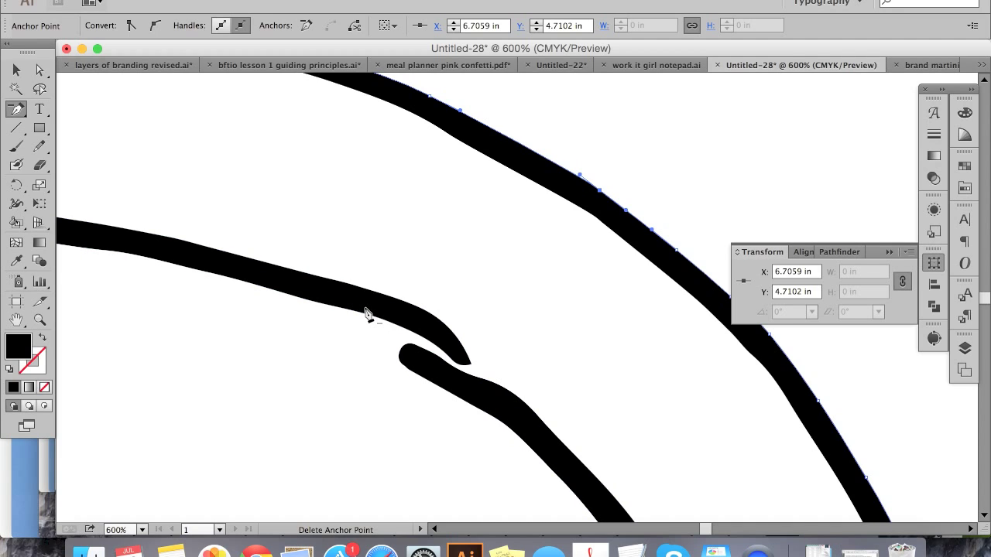
{"action": "mouse_move", "coordinate": [65, 87]}
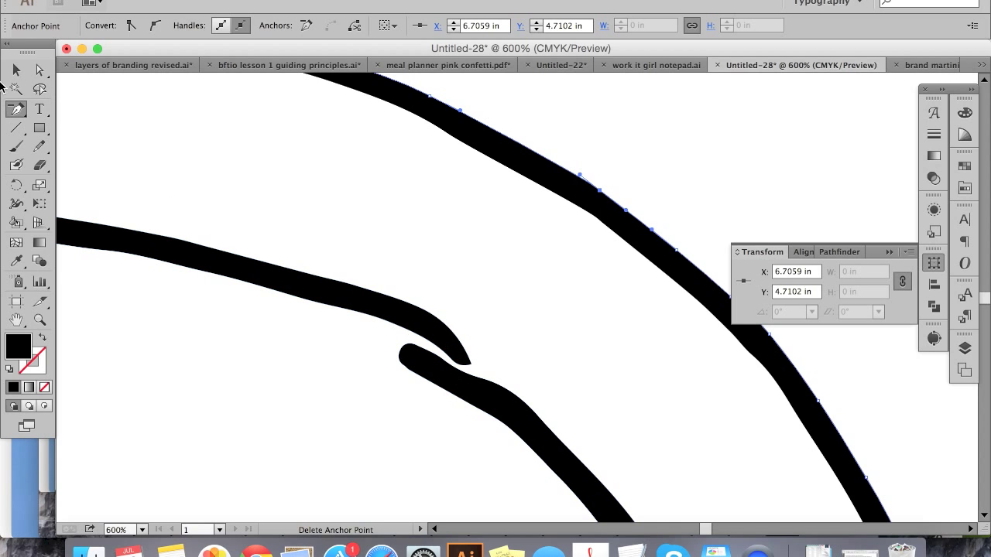
Trim the curled hook off the lower line's end, then select the upper line piece
{"action": "left_click", "coordinate": [16, 69]}
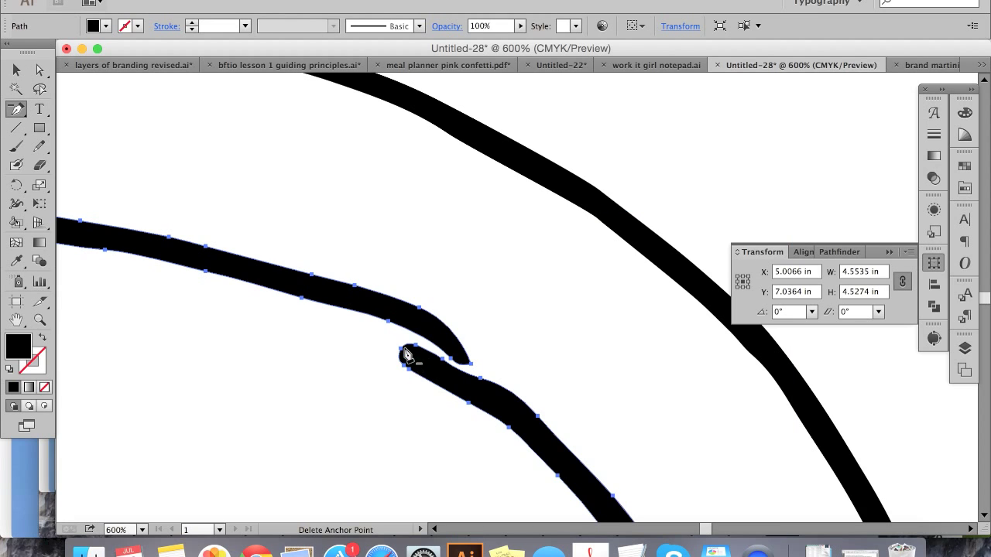
{"action": "left_click", "coordinate": [409, 359]}
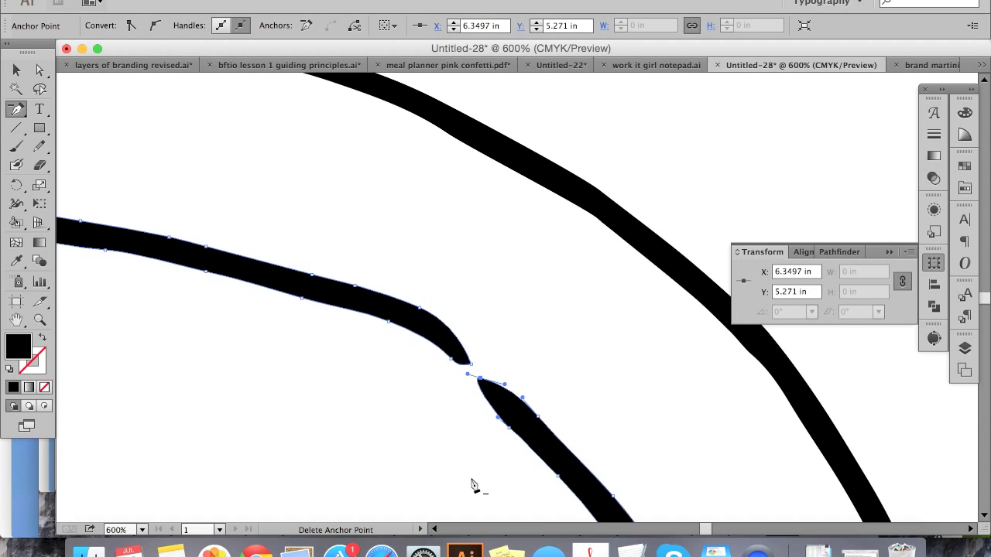
{"action": "mouse_move", "coordinate": [106, 223]}
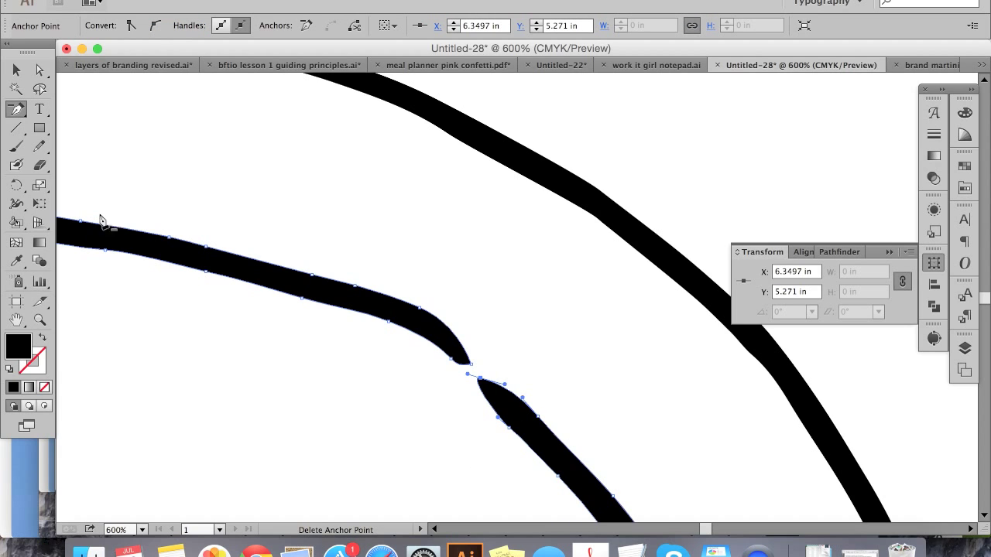
{"action": "left_click", "coordinate": [17, 164]}
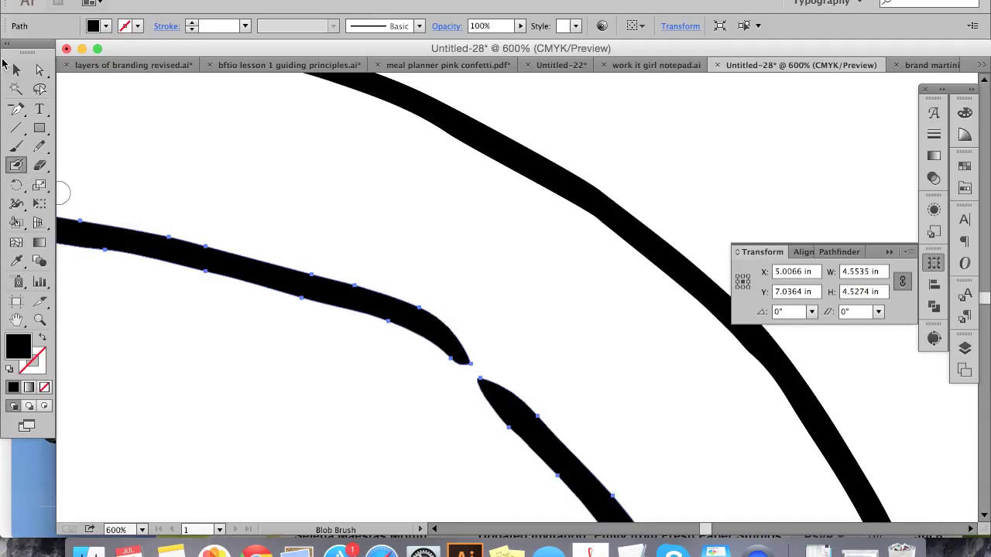
{"action": "left_click", "coordinate": [16, 71]}
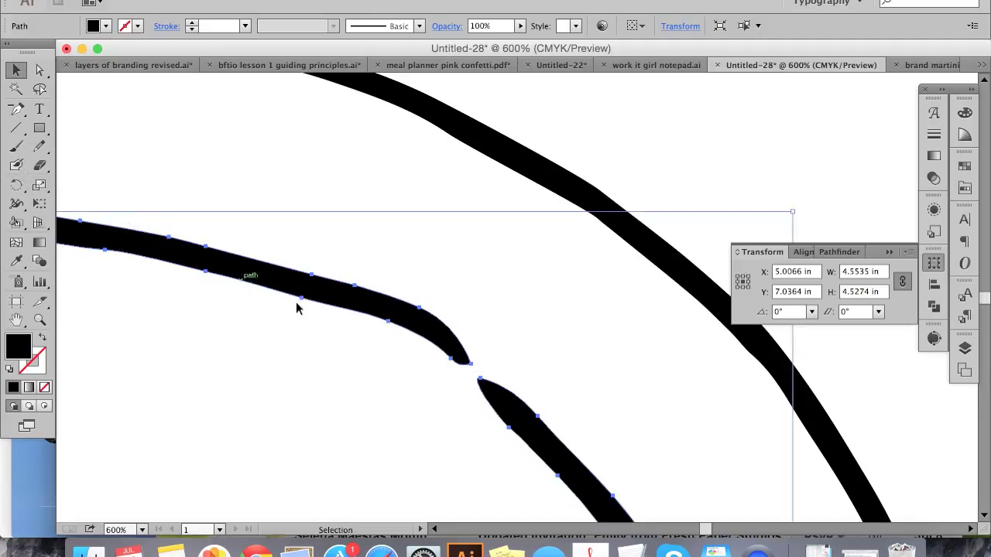
{"action": "mouse_move", "coordinate": [472, 372]}
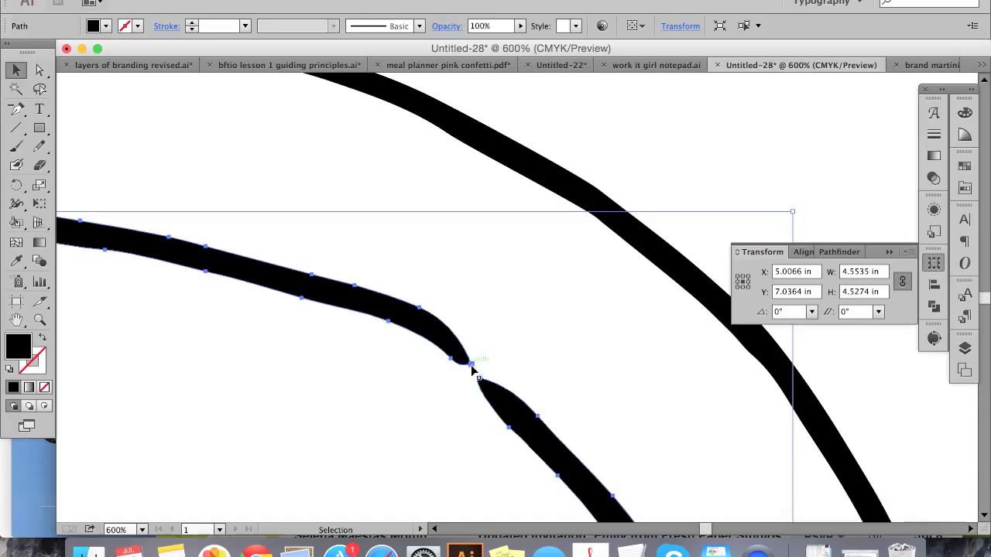
{"action": "mouse_move", "coordinate": [359, 254]}
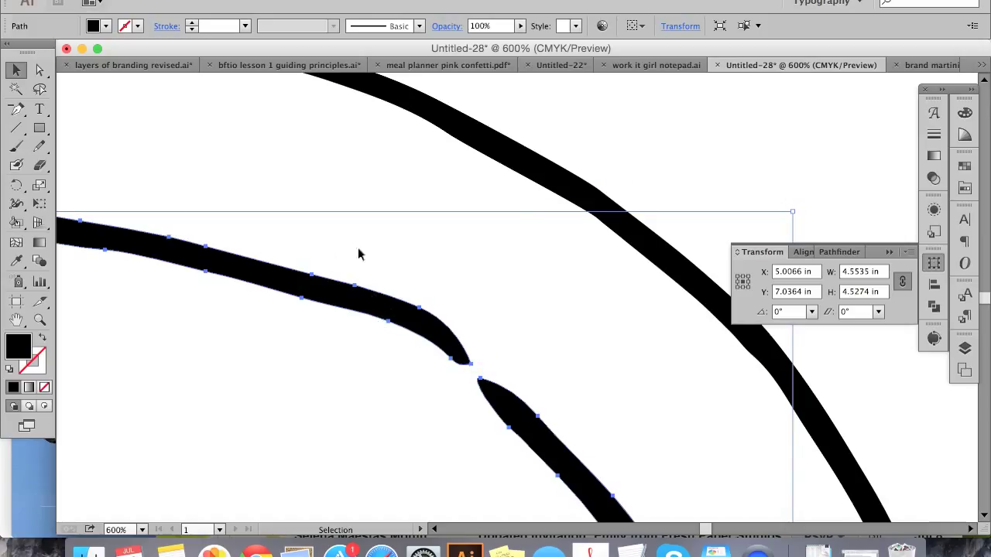
{"action": "mouse_move", "coordinate": [90, 105]}
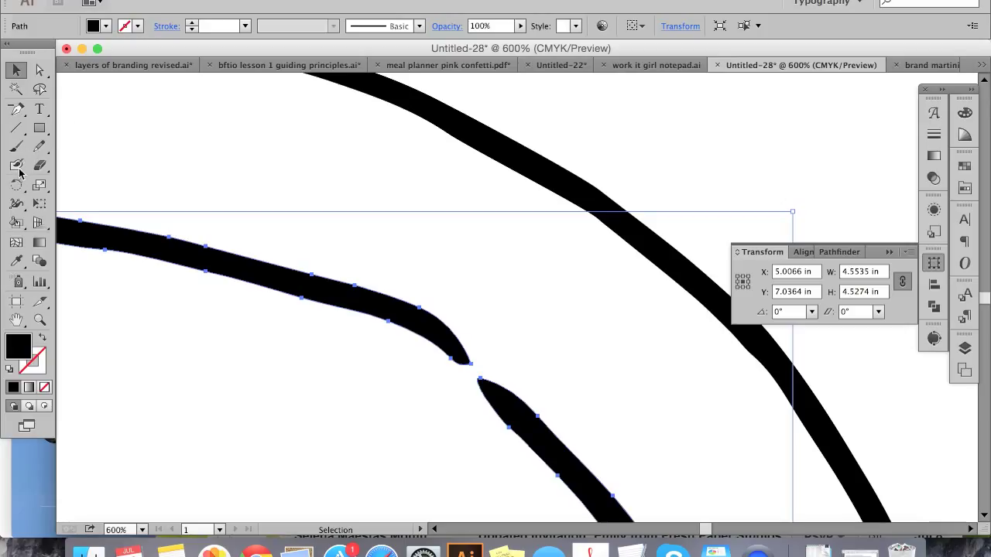
{"action": "left_click", "coordinate": [17, 165]}
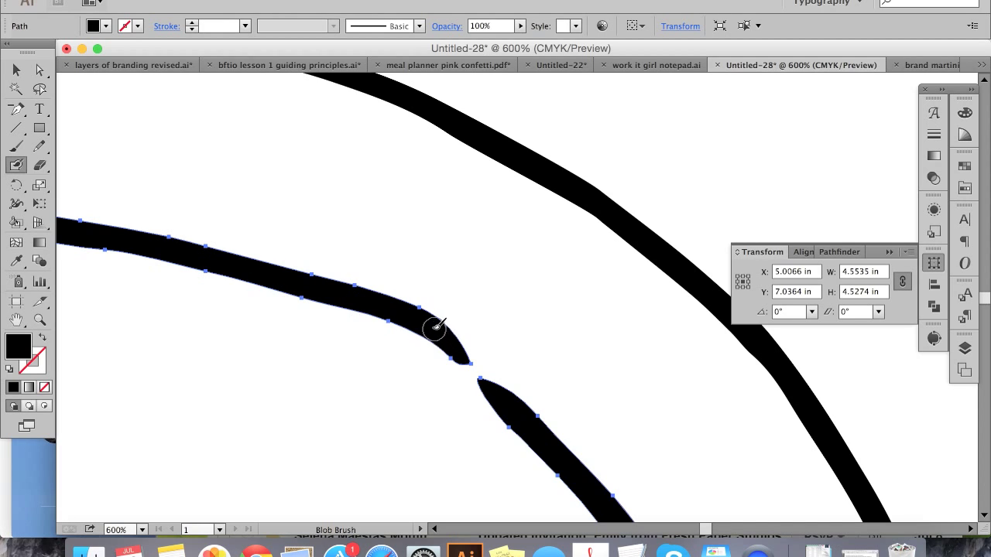
{"action": "mouse_move", "coordinate": [409, 318]}
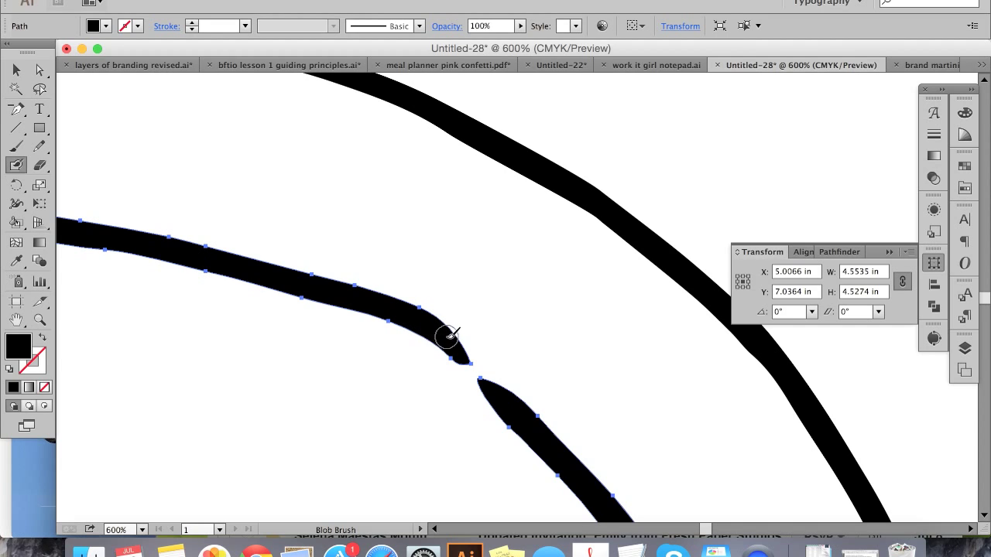
{"action": "mouse_move", "coordinate": [458, 346]}
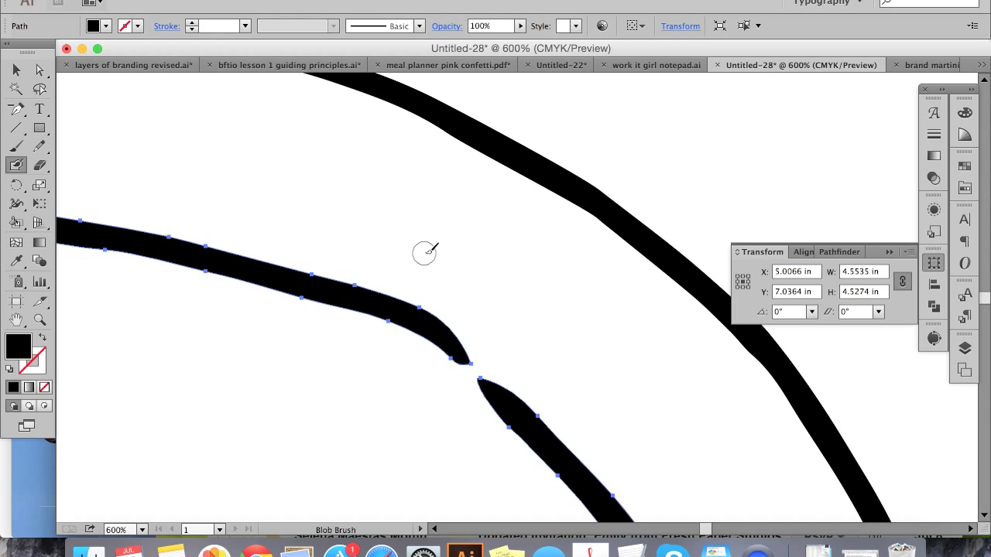
{"action": "mouse_move", "coordinate": [403, 334]}
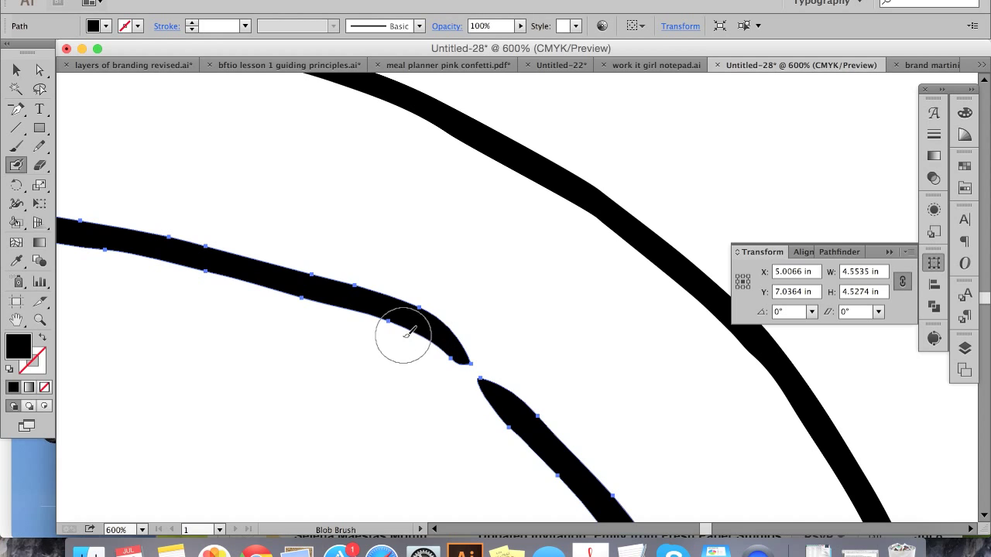
{"action": "mouse_move", "coordinate": [415, 313]}
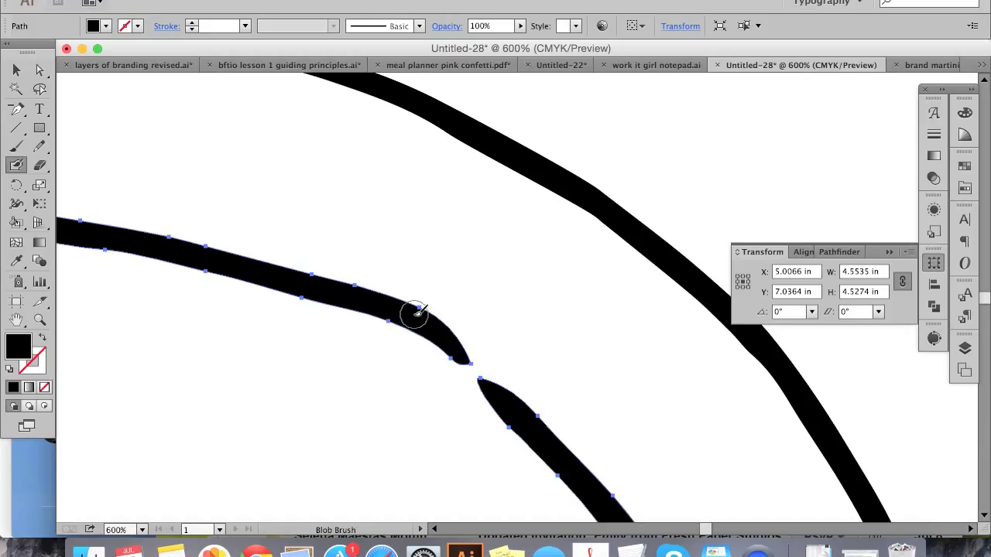
{"action": "mouse_move", "coordinate": [399, 311]}
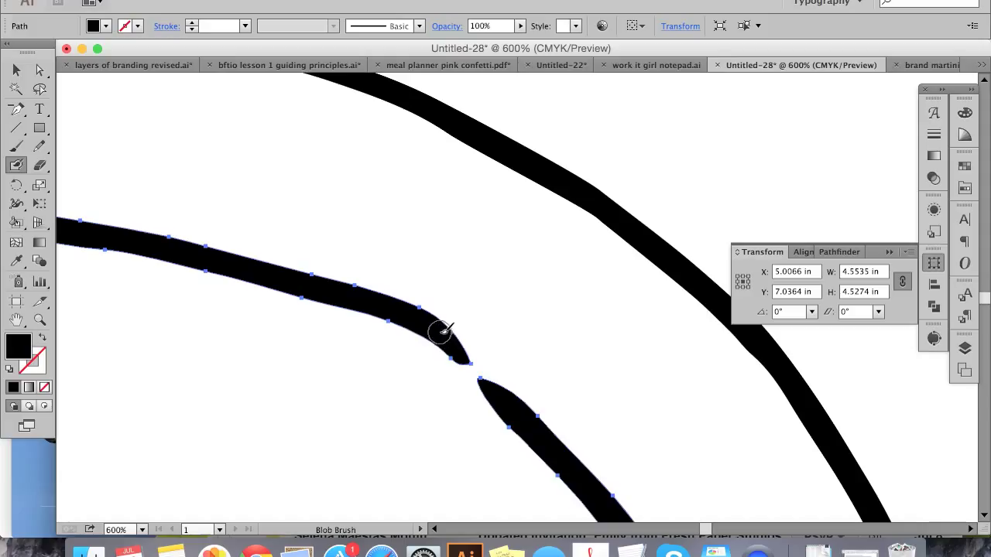
{"action": "mouse_move", "coordinate": [435, 328]}
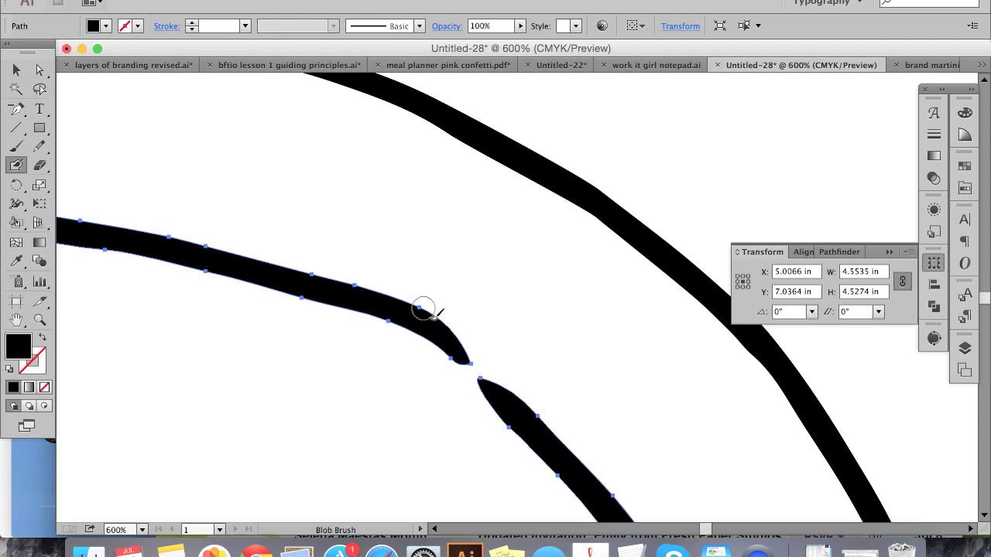
{"action": "mouse_move", "coordinate": [420, 319]}
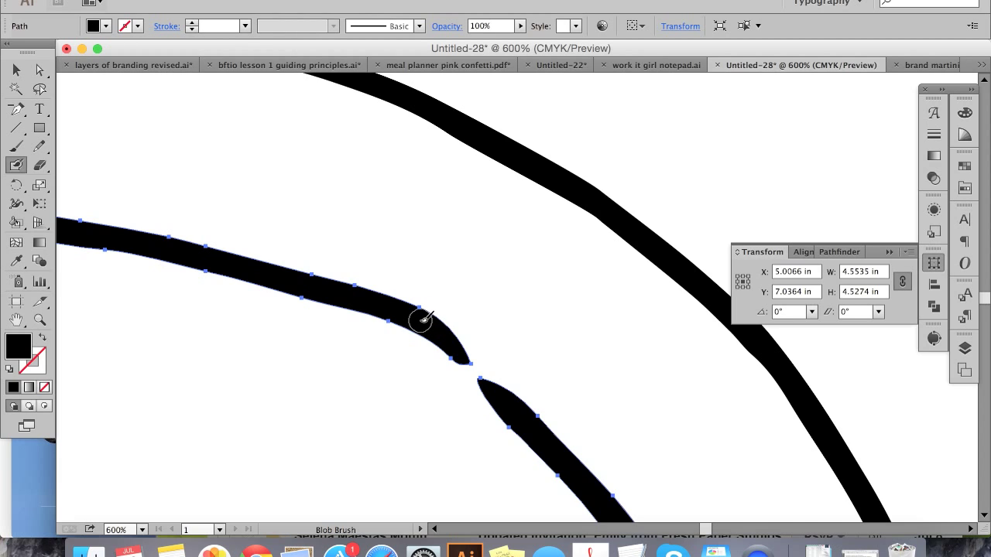
{"action": "mouse_move", "coordinate": [452, 343]}
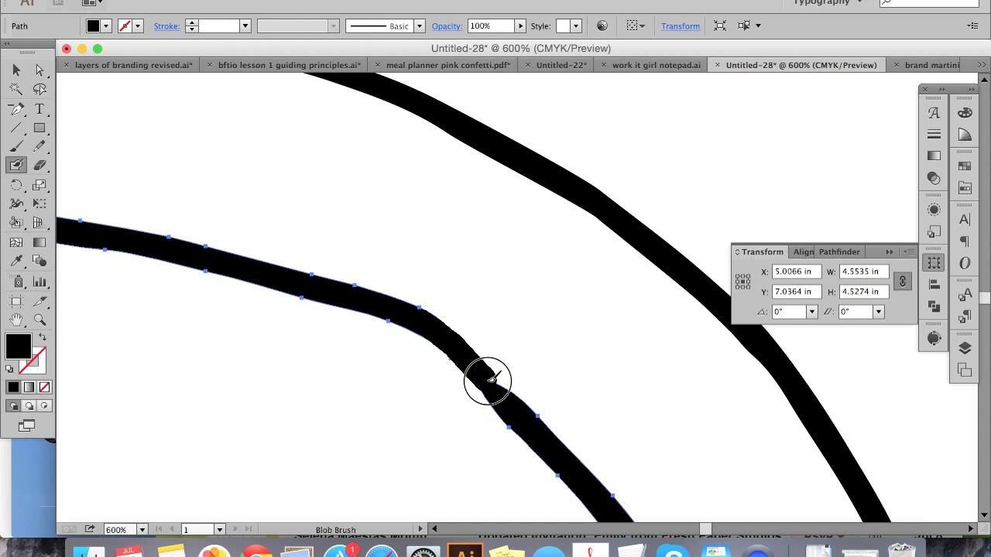
{"action": "mouse_move", "coordinate": [511, 405]}
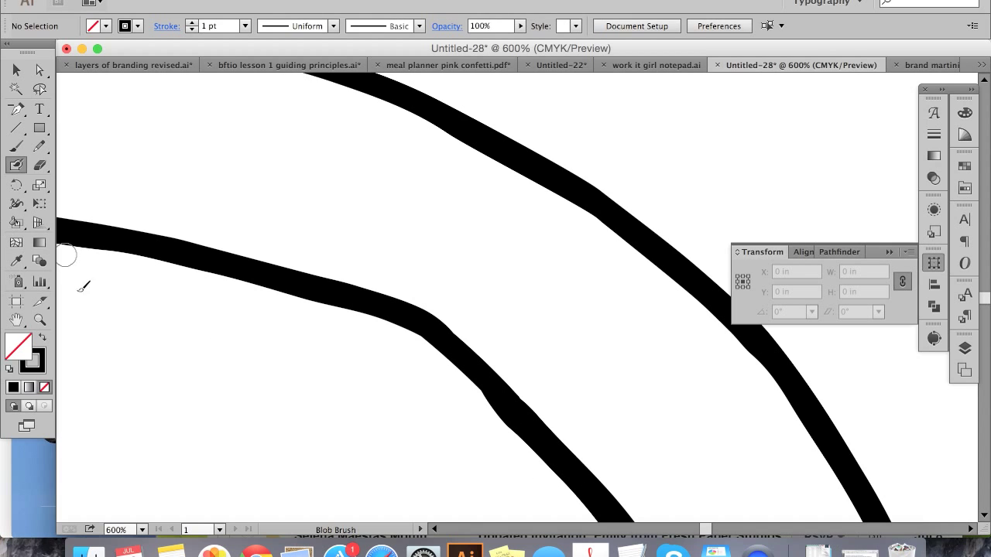
{"action": "mouse_move", "coordinate": [124, 96]}
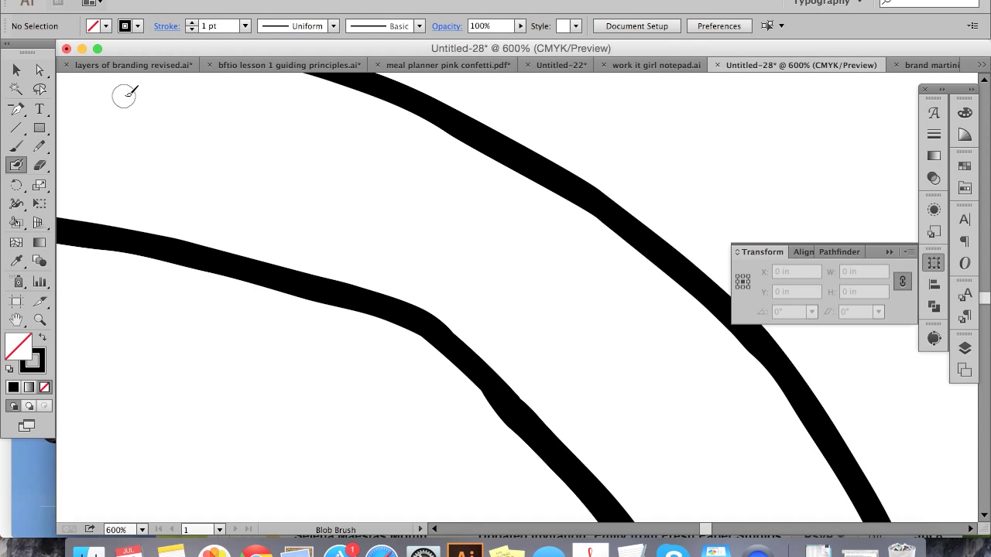
Select the newly rejoined line to show its anchor points
{"action": "left_click", "coordinate": [15, 71]}
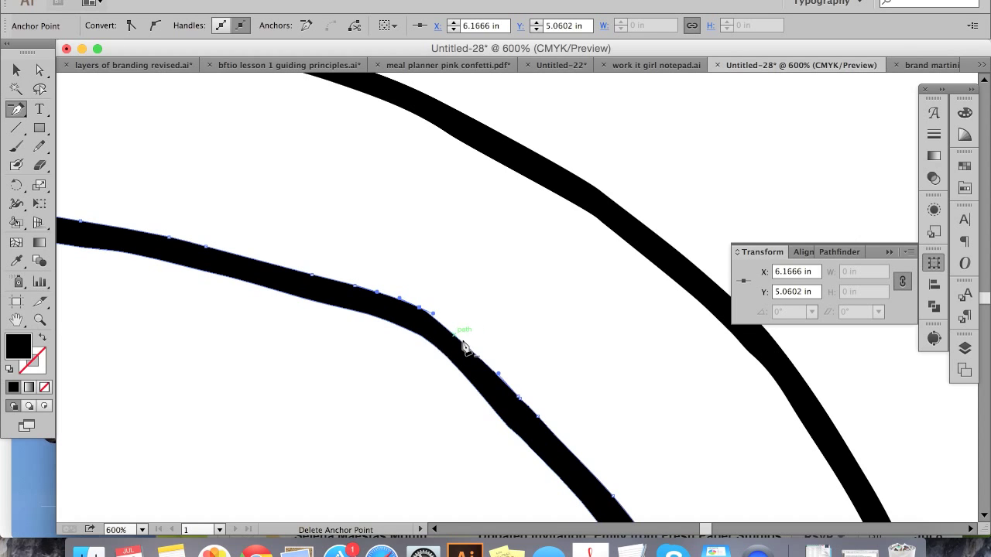
{"action": "mouse_move", "coordinate": [511, 433]}
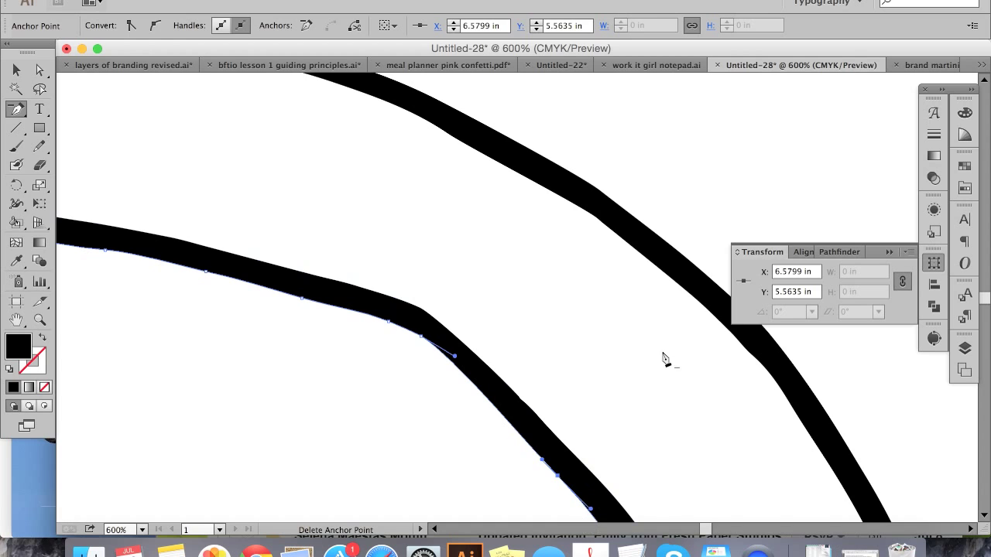
{"action": "mouse_move", "coordinate": [619, 332]}
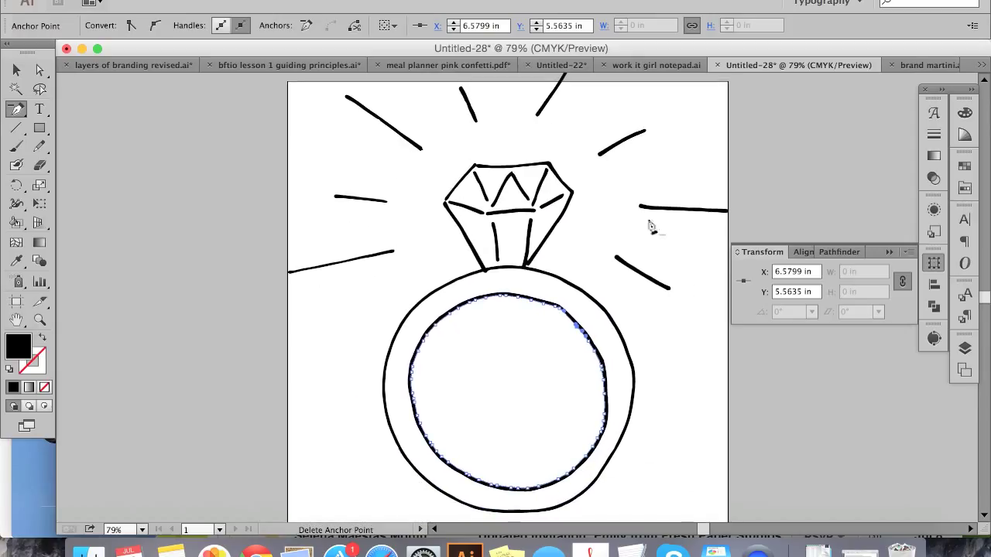
{"action": "mouse_move", "coordinate": [532, 117]}
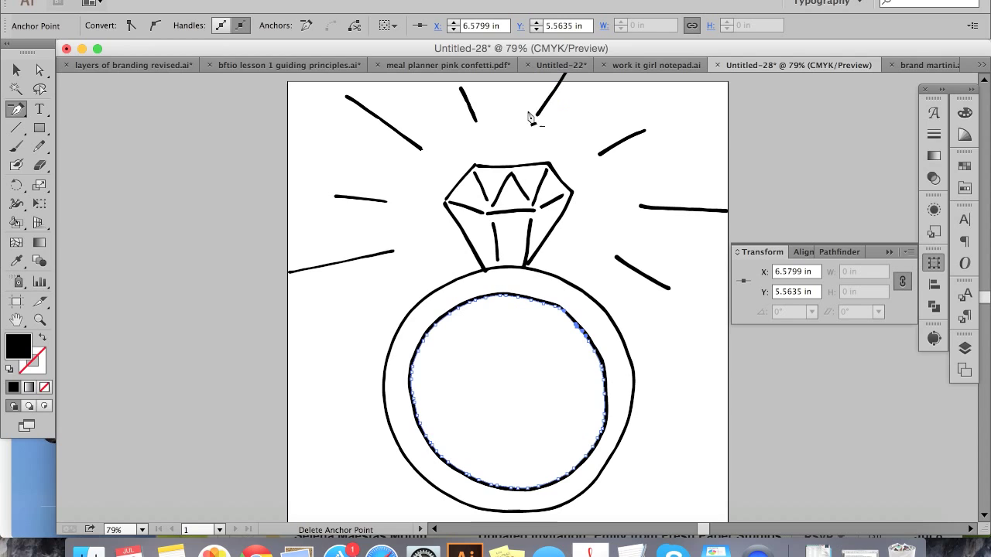
Deselect the ring's inner circle to view the finished clean line art
{"action": "left_click", "coordinate": [16, 69]}
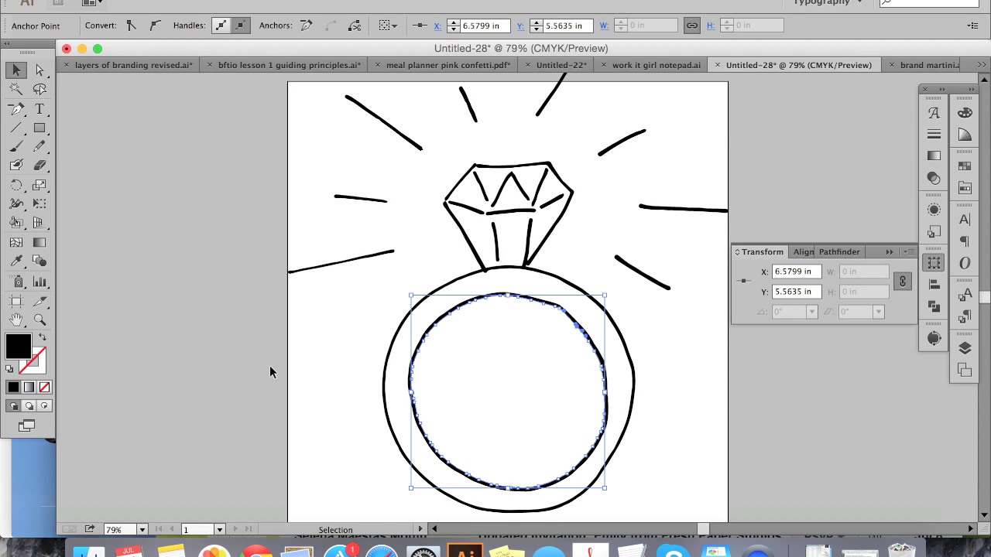
{"action": "left_click", "coordinate": [746, 384]}
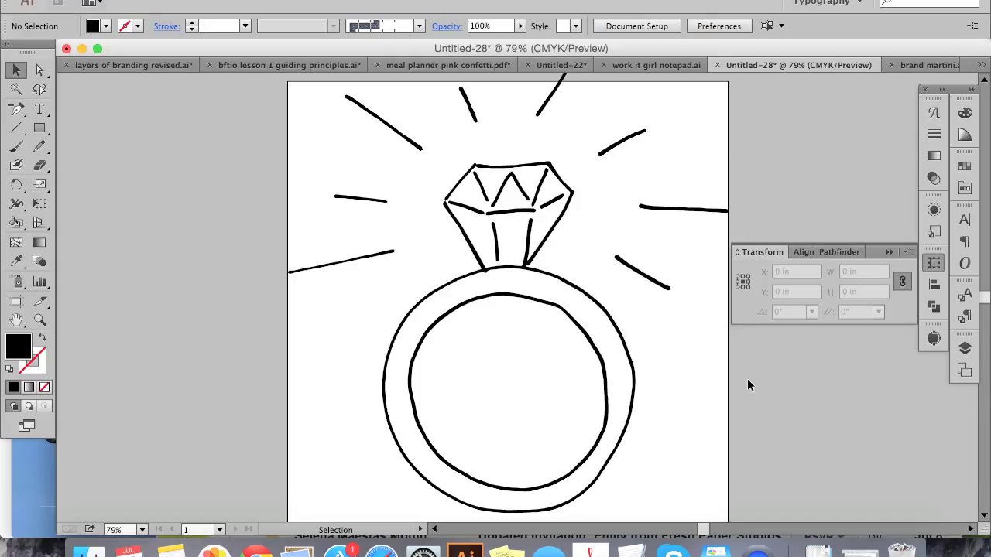
{"action": "mouse_move", "coordinate": [542, 223]}
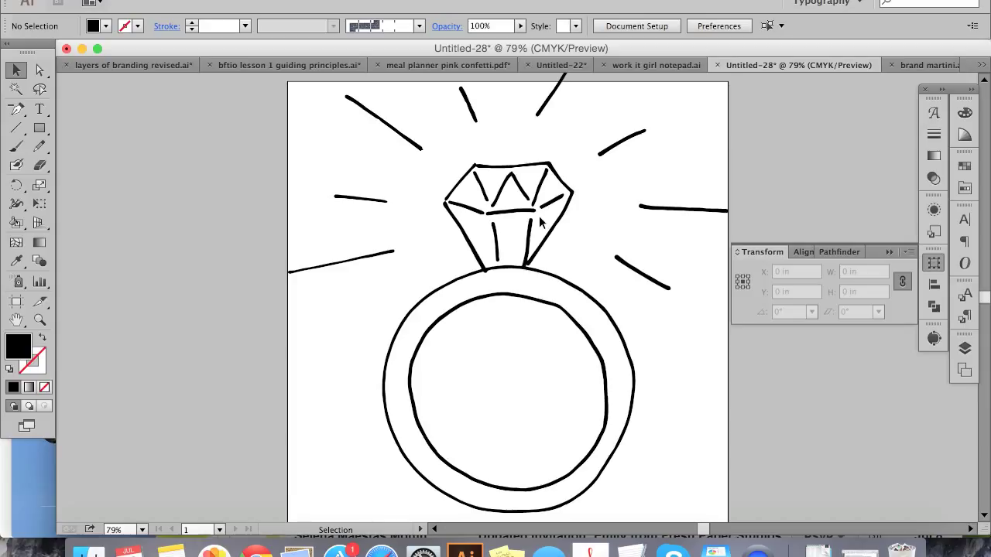
{"action": "mouse_move", "coordinate": [474, 195]}
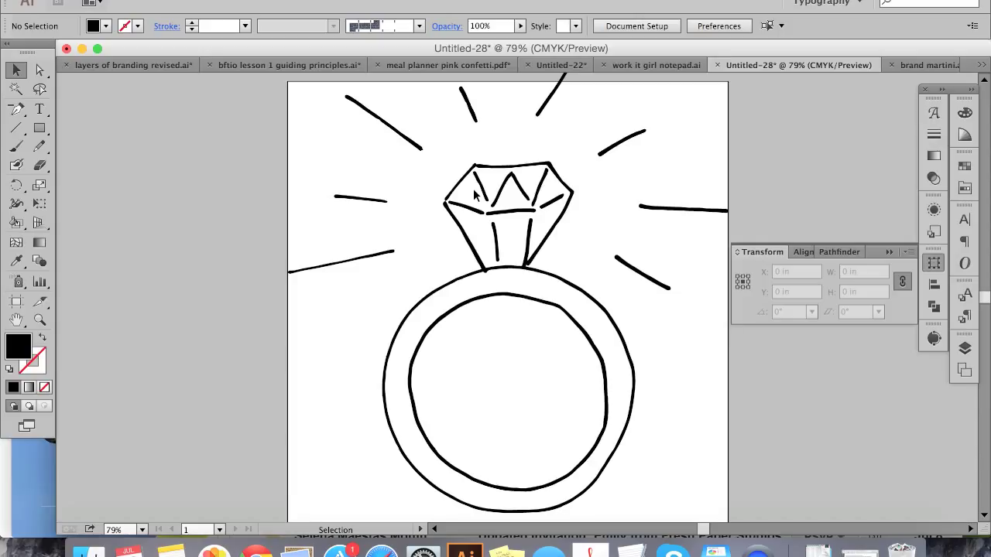
{"action": "mouse_move", "coordinate": [715, 306]}
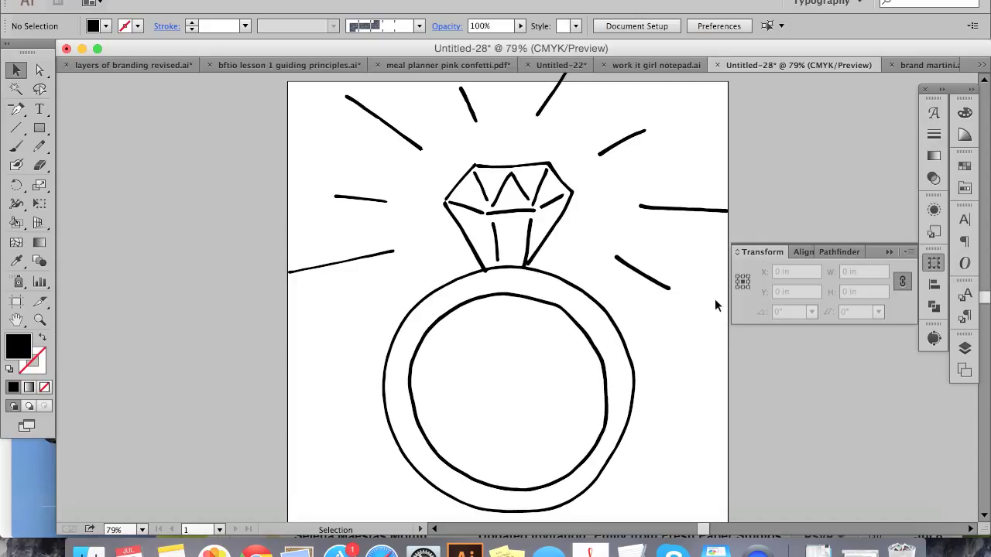